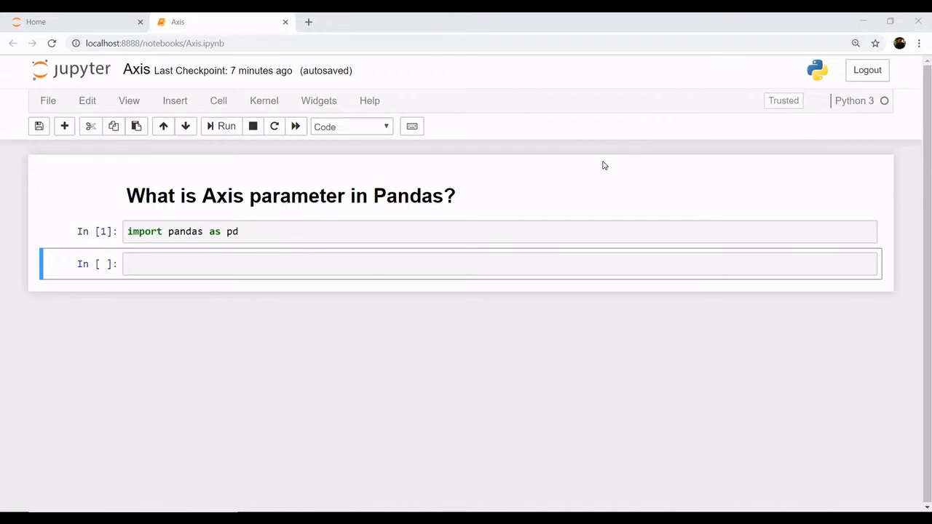
mouse_move(542, 250)
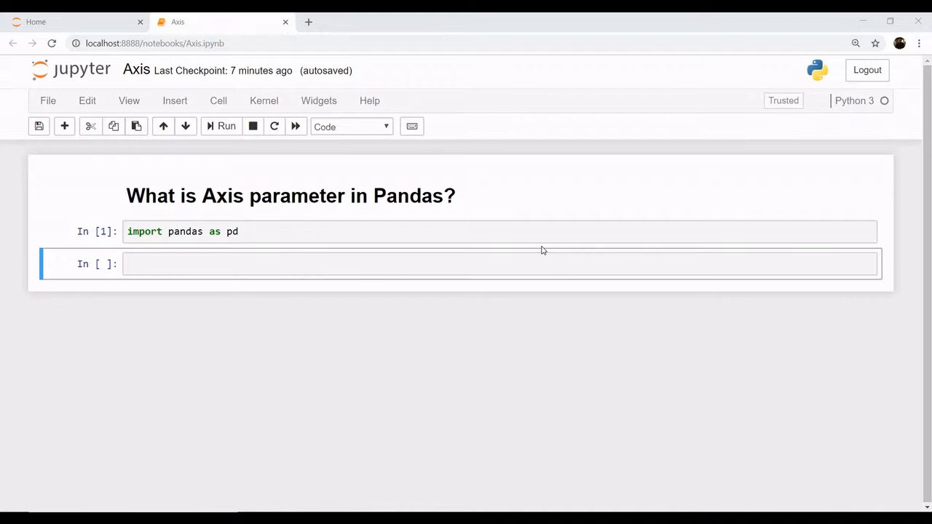
mouse_move(505, 264)
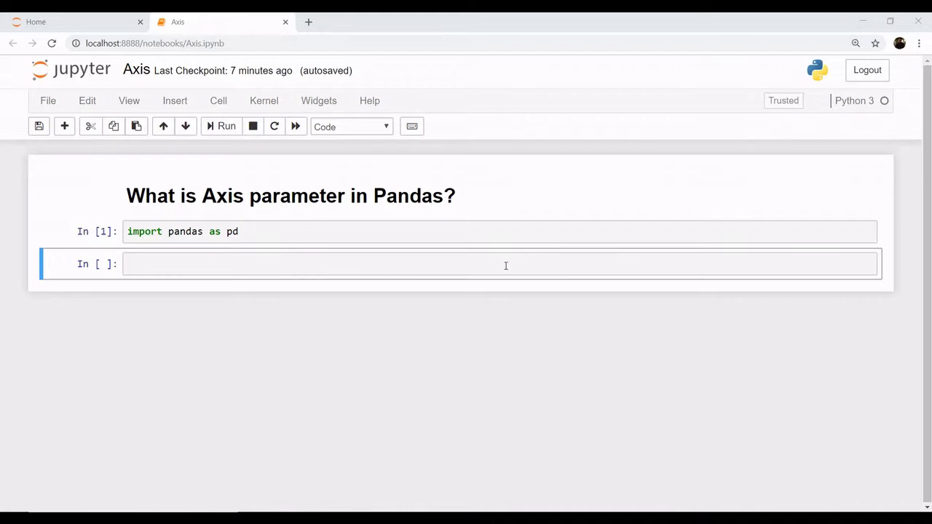
Begin editing the empty code cell beneath 'import pandas as pd'
click(505, 263)
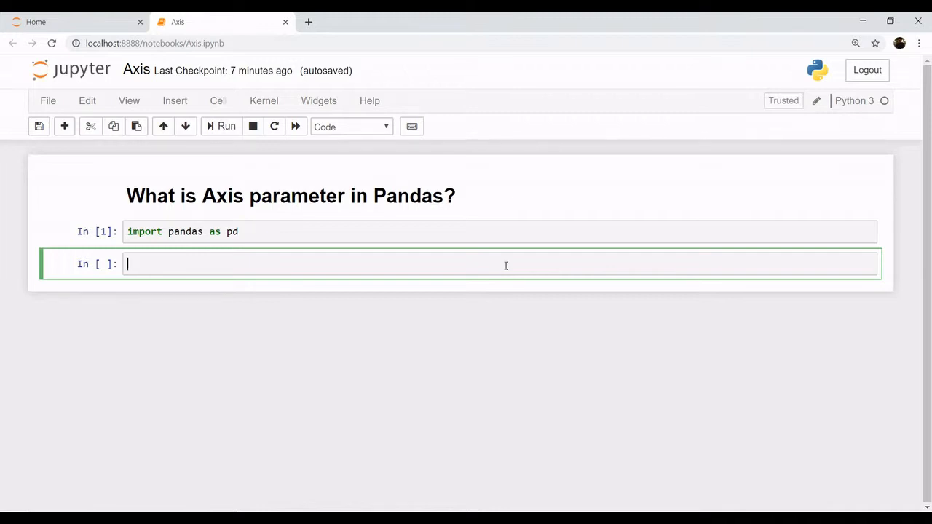
Read wine1.csv into a DataFrame named wine and show wine.head(), then move to a new cell
text(wine)
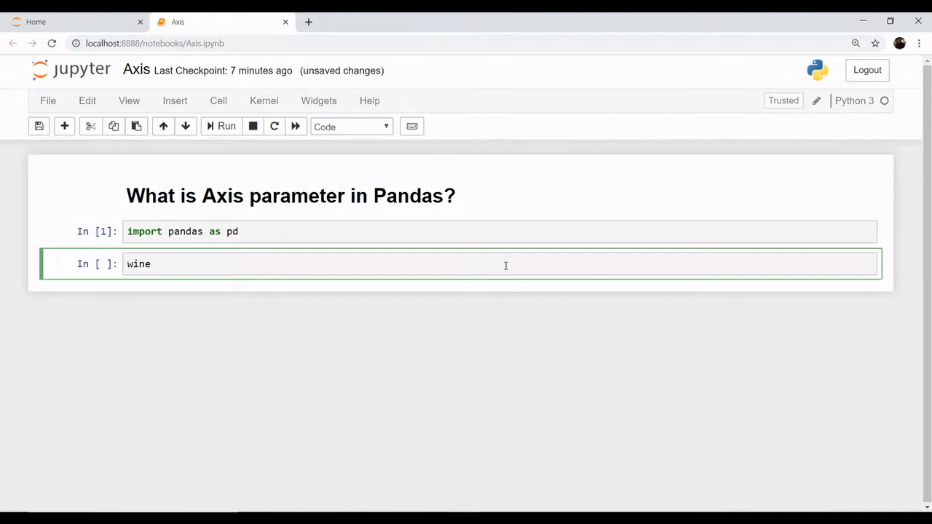
text(=)
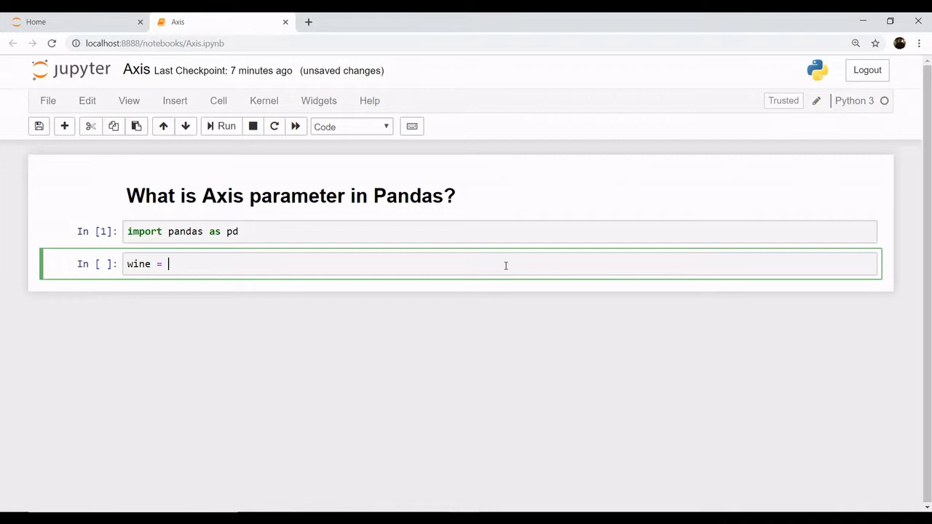
text(p)
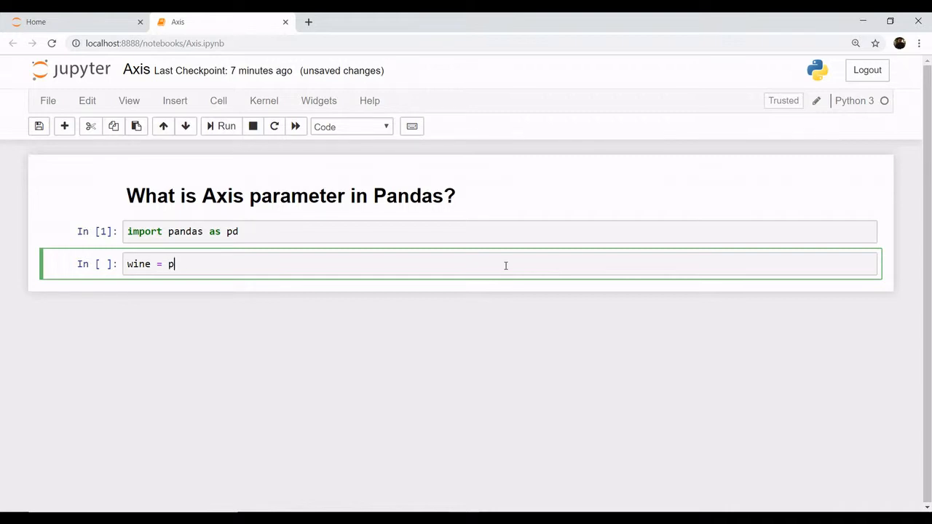
text(d.read_csv('wine1.csv)
text(wine.head())
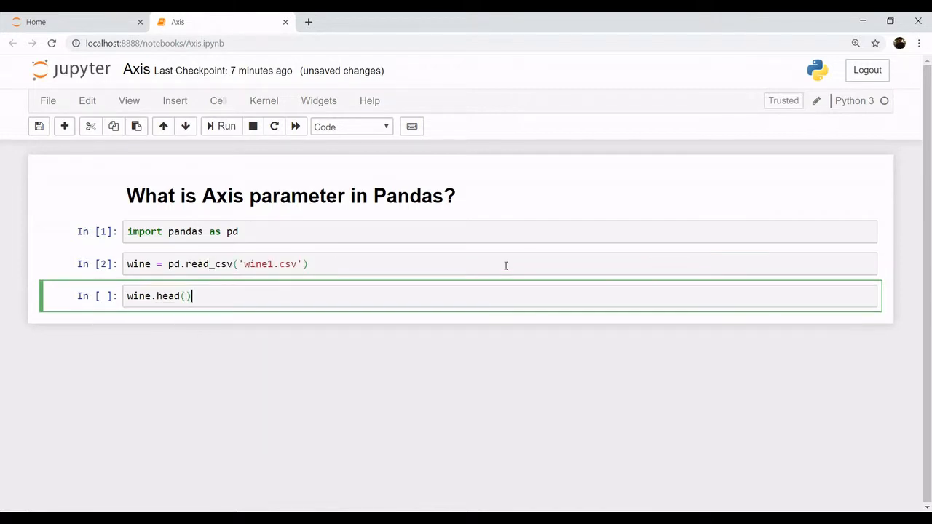
click(227, 125)
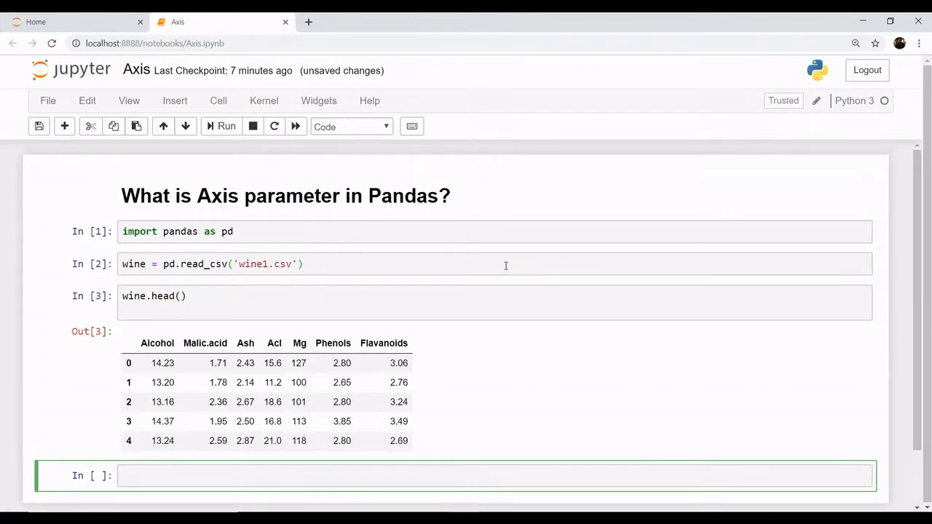
mouse_move(917, 320)
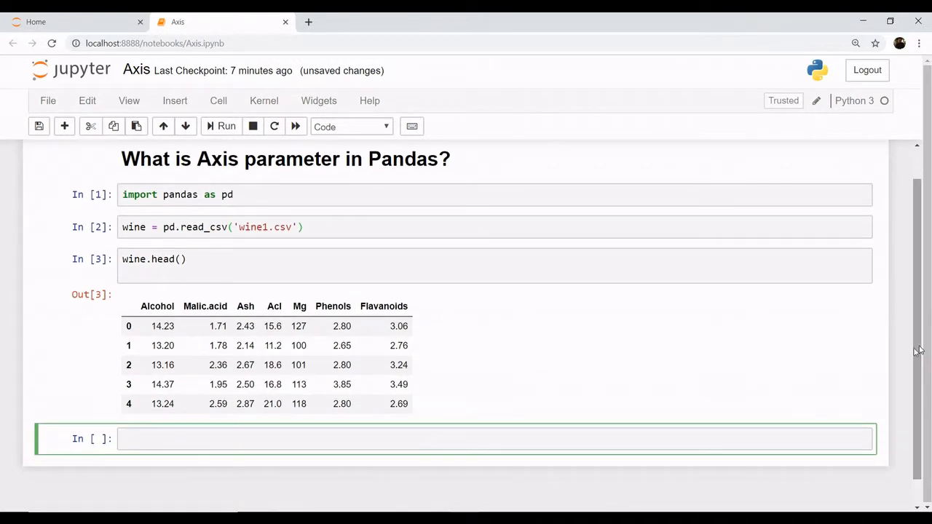
click(617, 438)
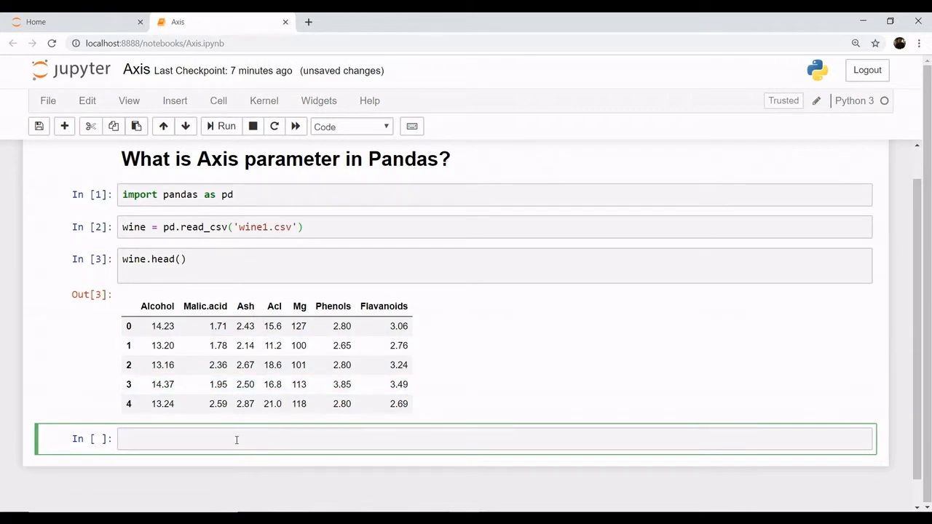
Run wine.drop('Mg') with no axis and review the resulting KeyError traceback
text(wine.drop)
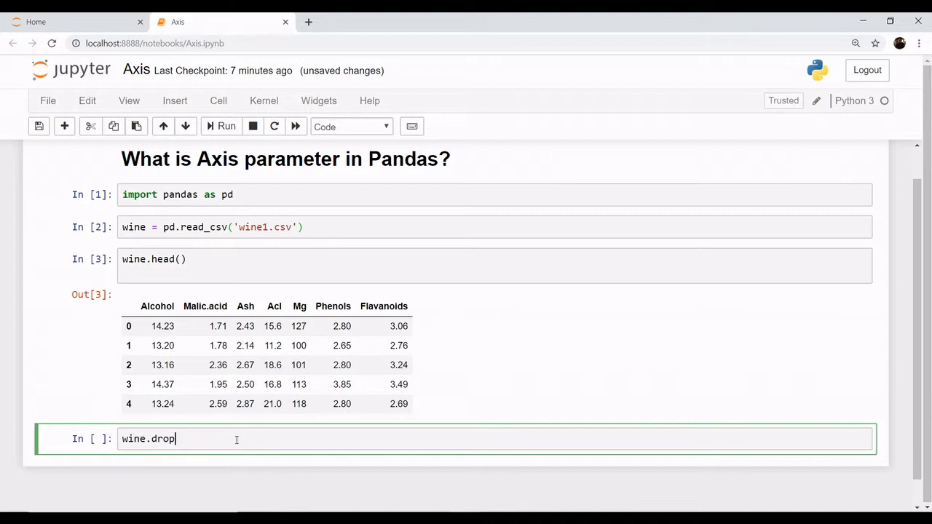
text(())
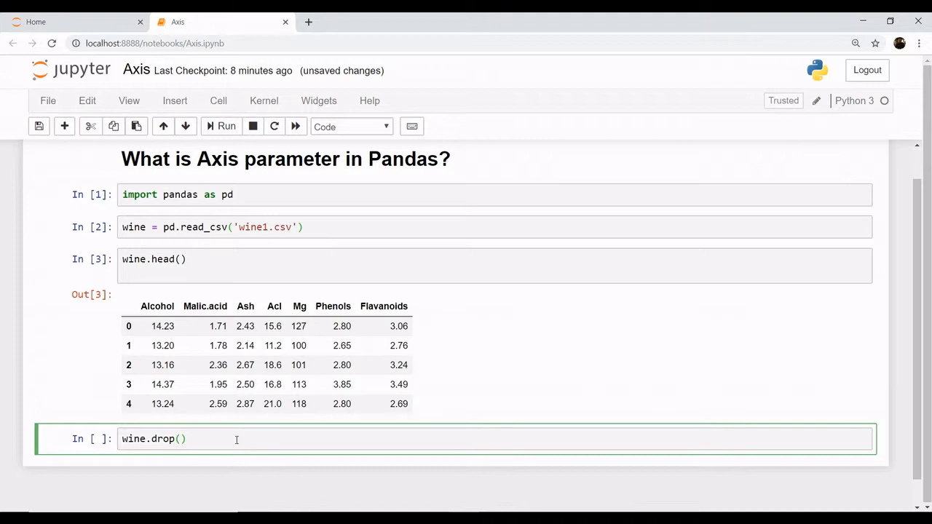
text('')
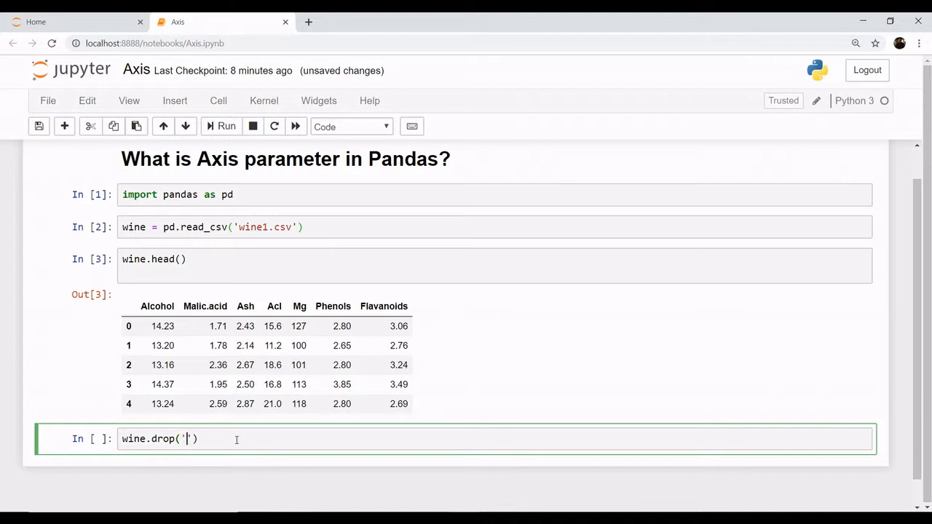
text(Mg)
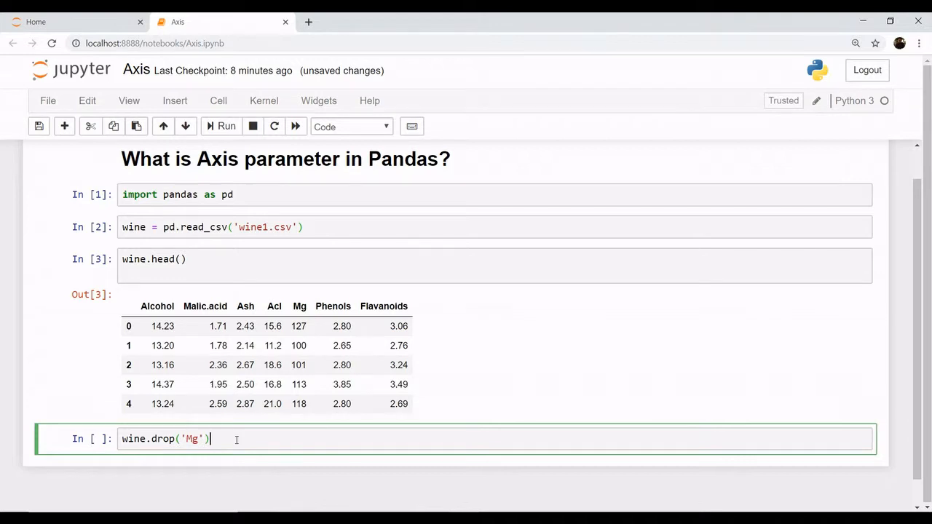
click(227, 126)
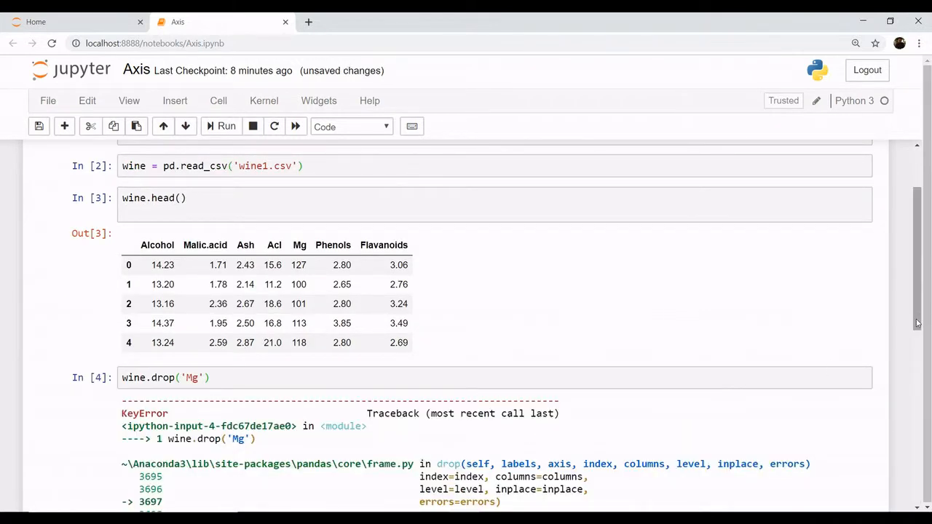
scroll(down, 3)
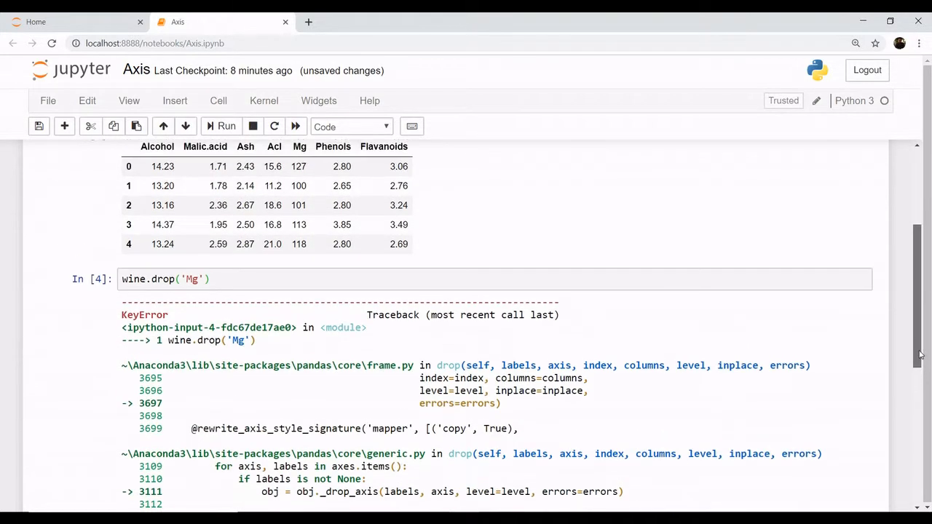
scroll(down, 3)
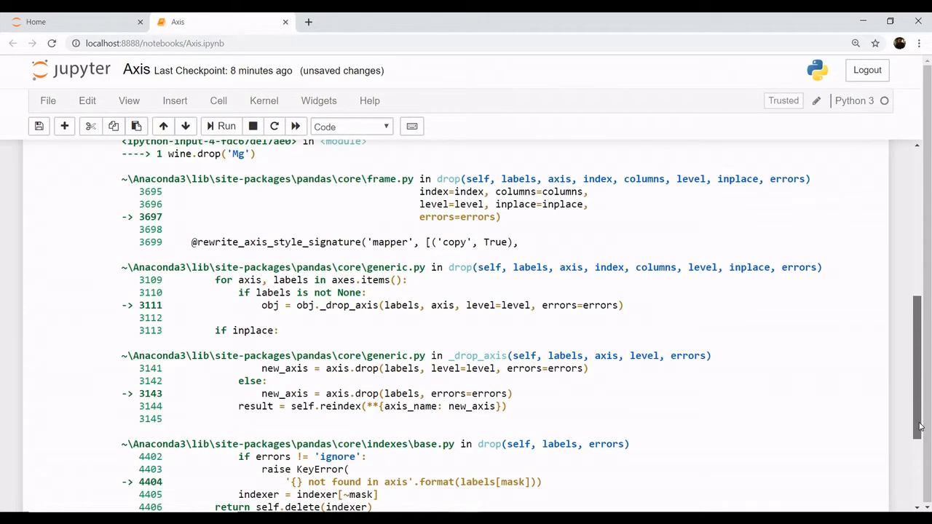
scroll(down, 3)
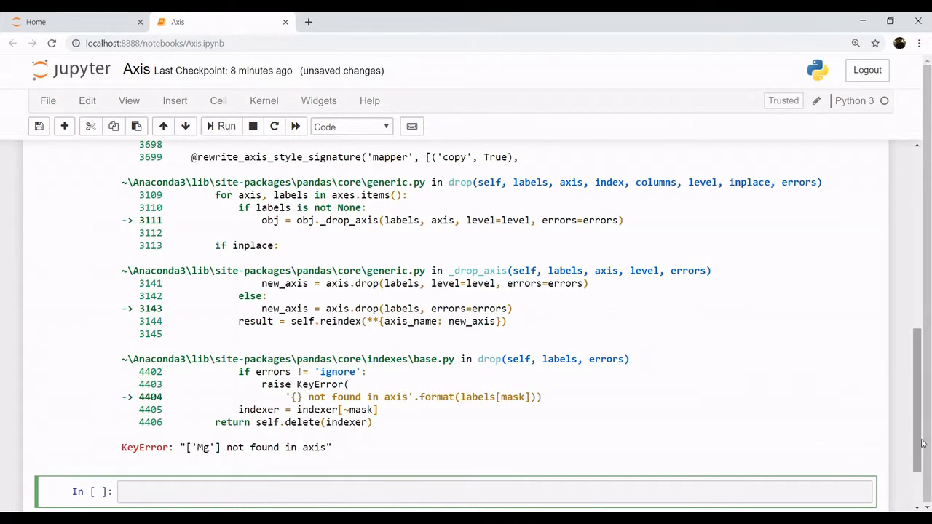
scroll(up, 3)
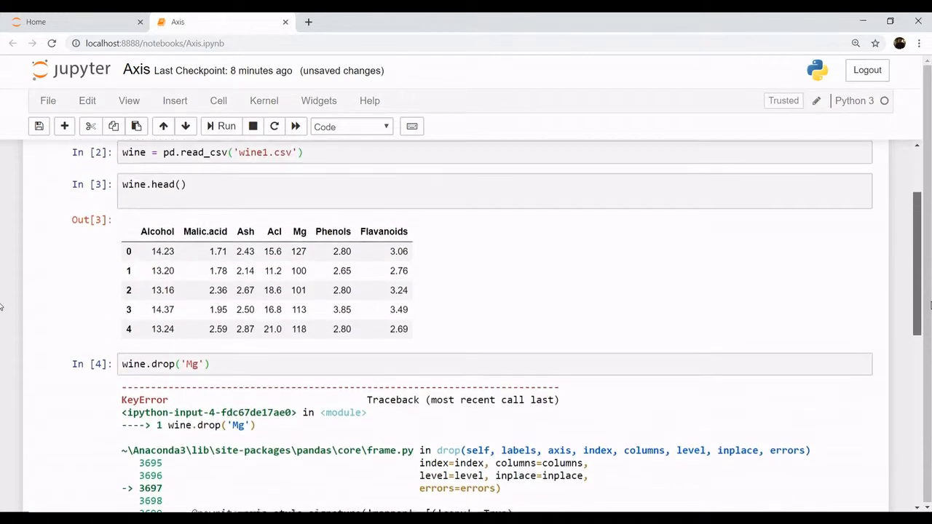
scroll(up, 3)
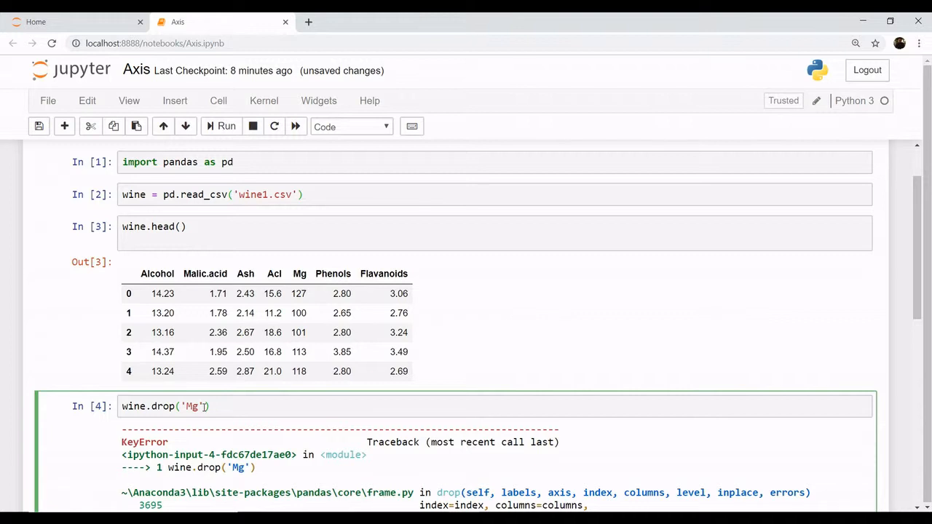
Run wine.drop('Mg',axis=1) so the output table omits the Mg column
text(,)
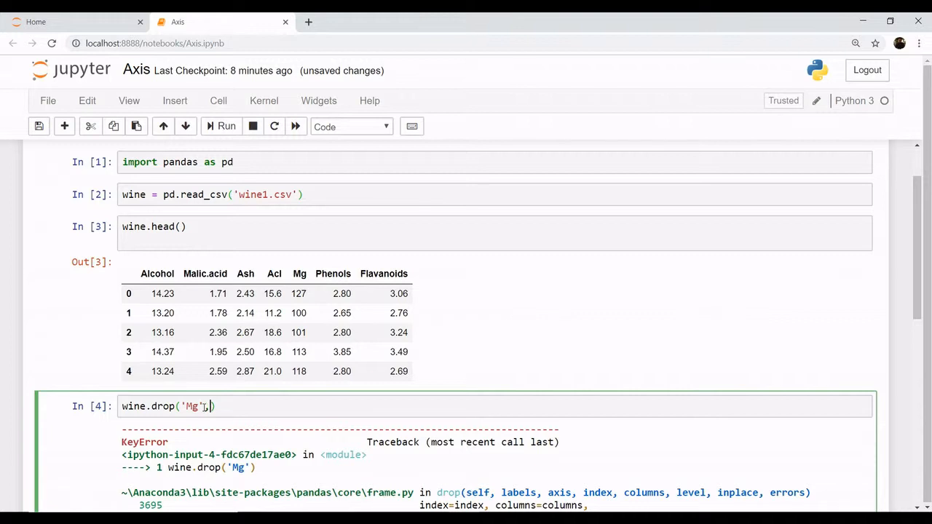
text(,axis)
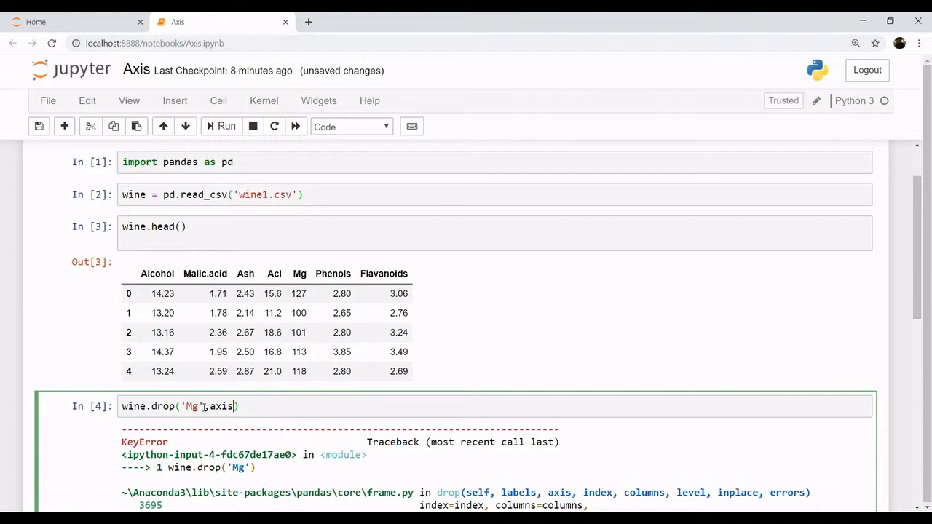
text(=)
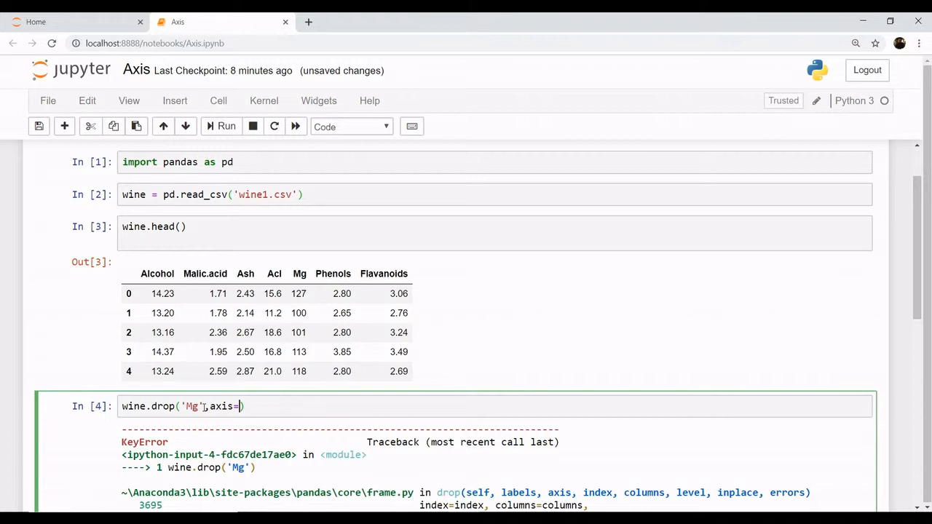
text(1)
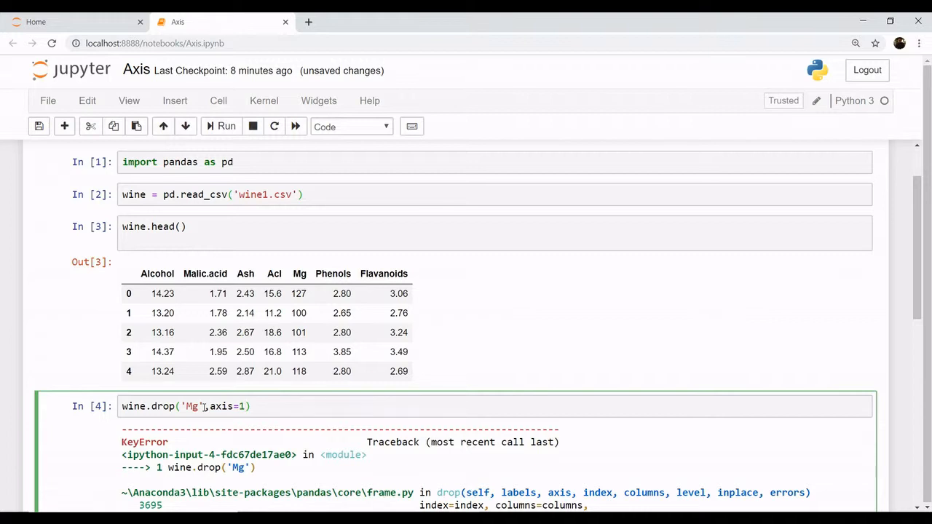
click(251, 406)
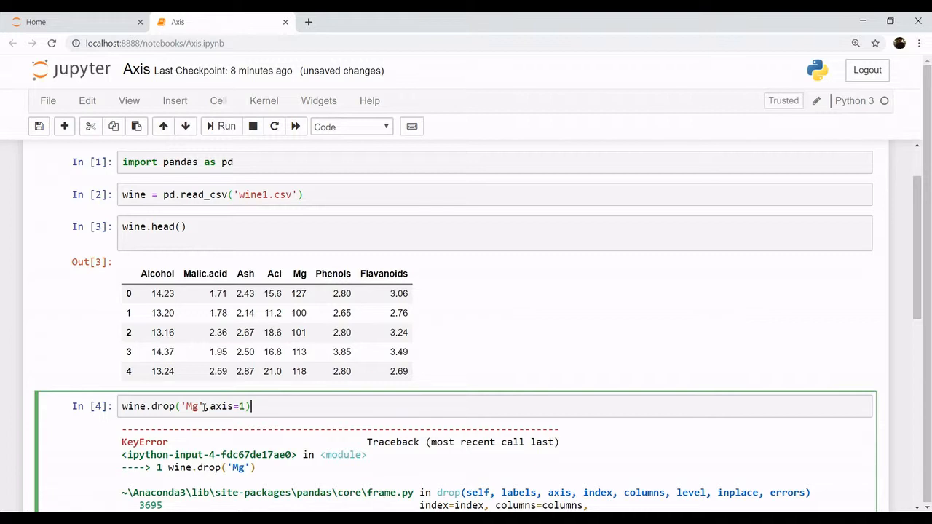
click(227, 126)
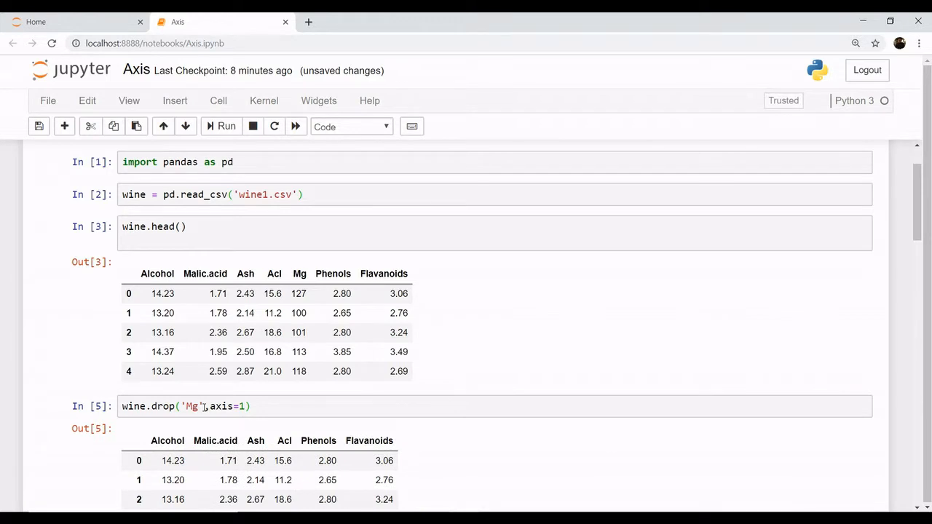
mouse_move(894, 326)
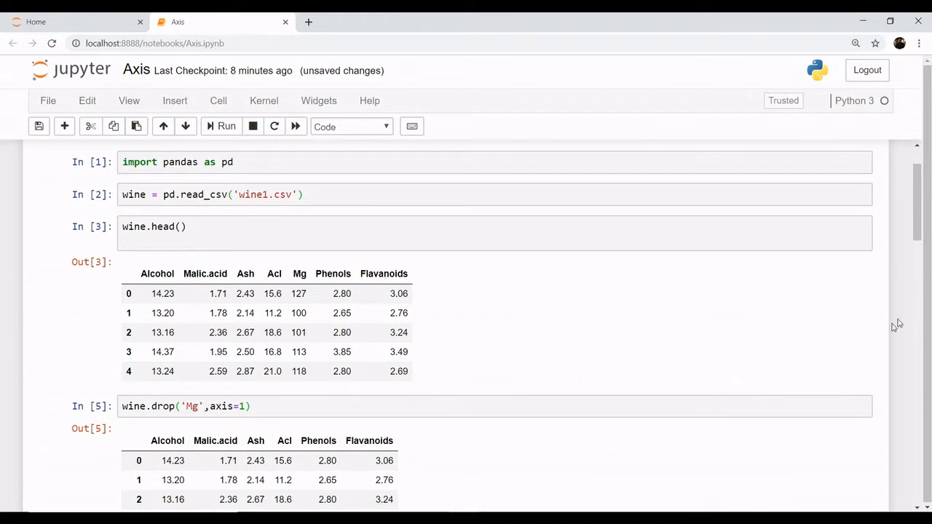
scroll(down, 3)
text(.)
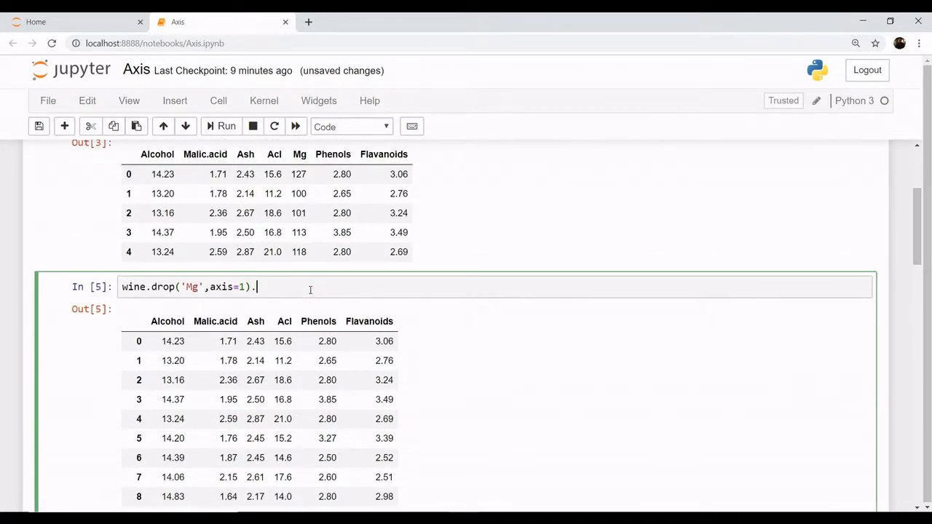
Chain .head() onto the Mg drop to show only five rows, then move to the next cell
text(head()
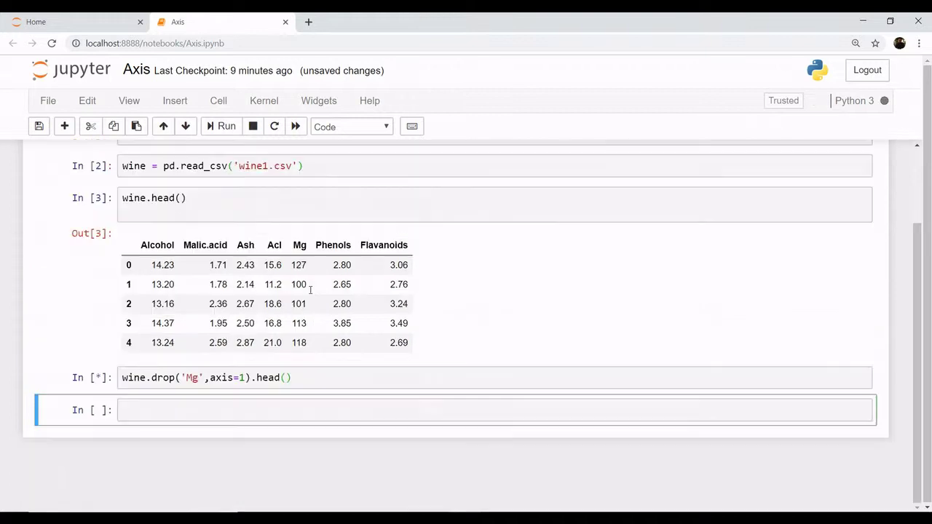
click(227, 125)
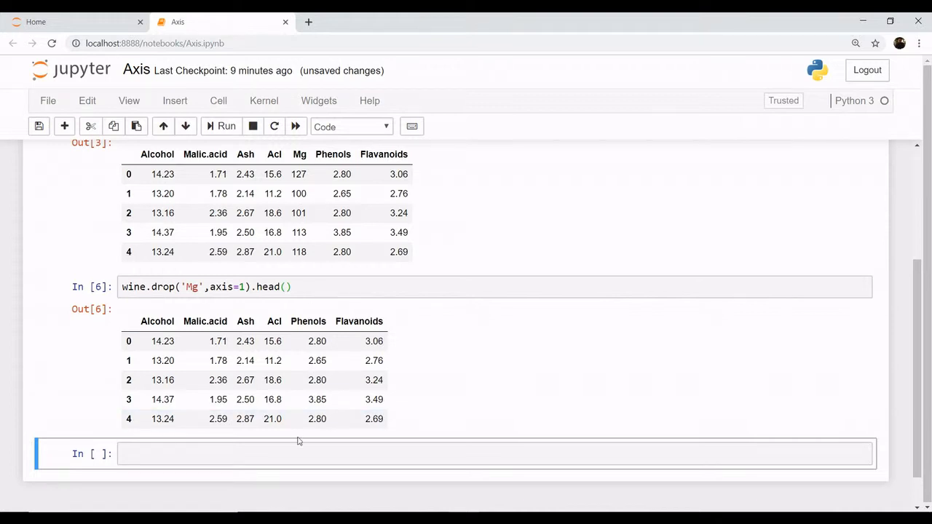
click(291, 454)
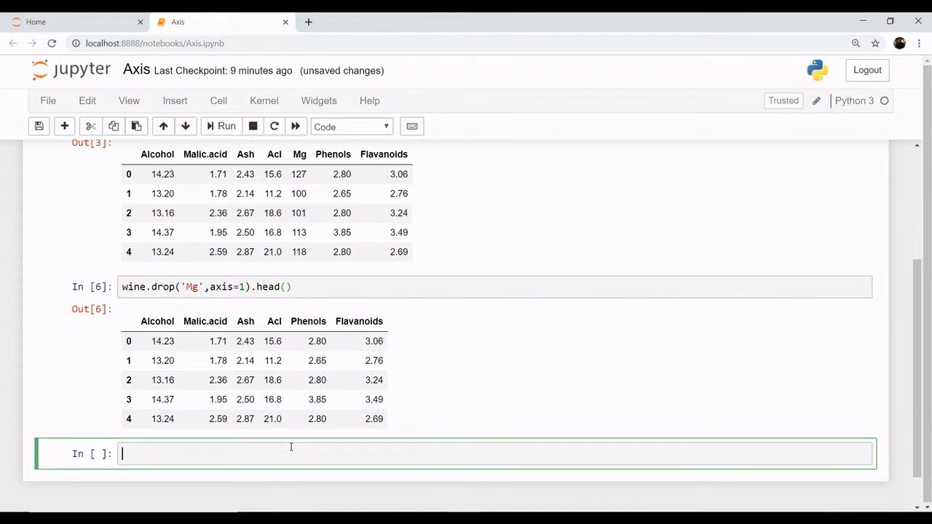
Run wine.head() to show the original first five rows with Mg still present
text(win)
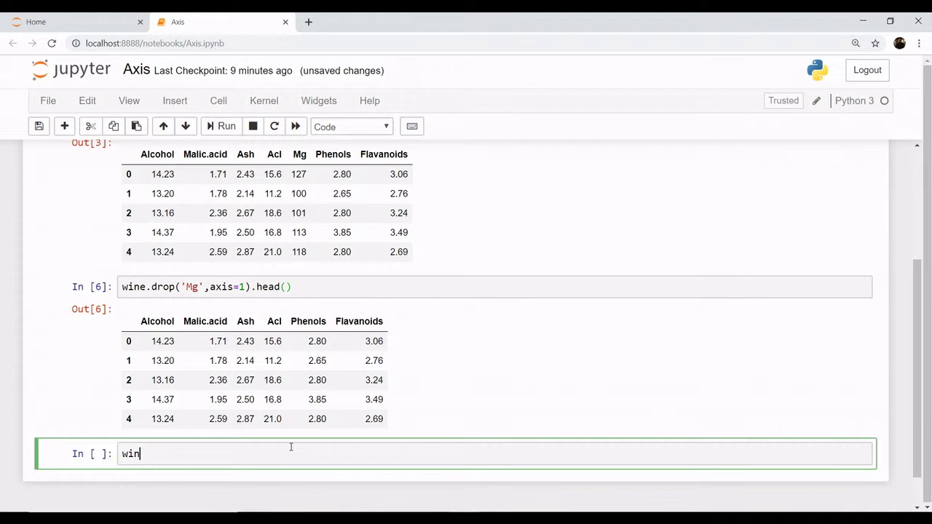
text(e.hea)
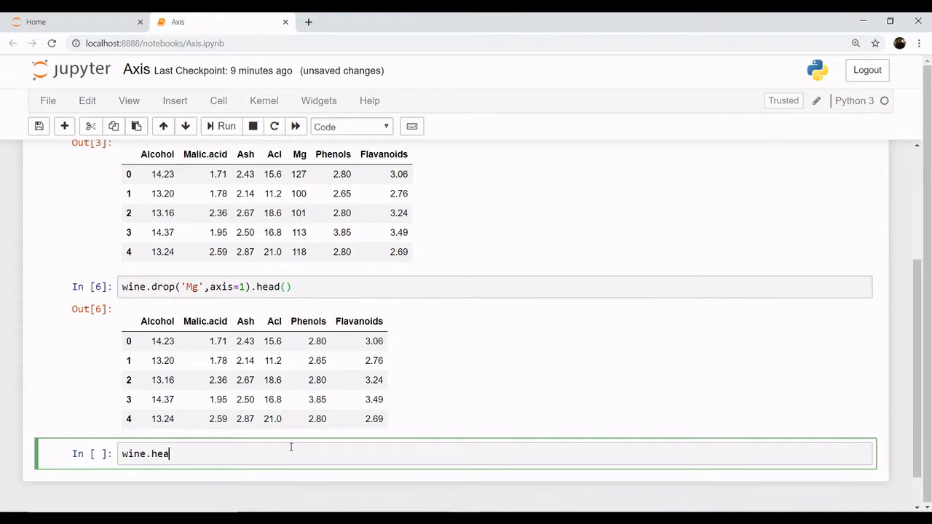
text(d())
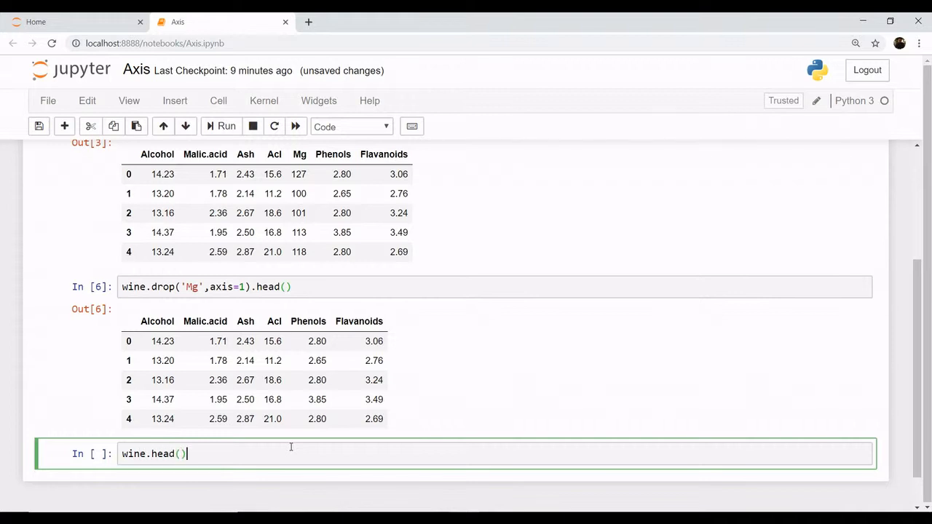
click(225, 125)
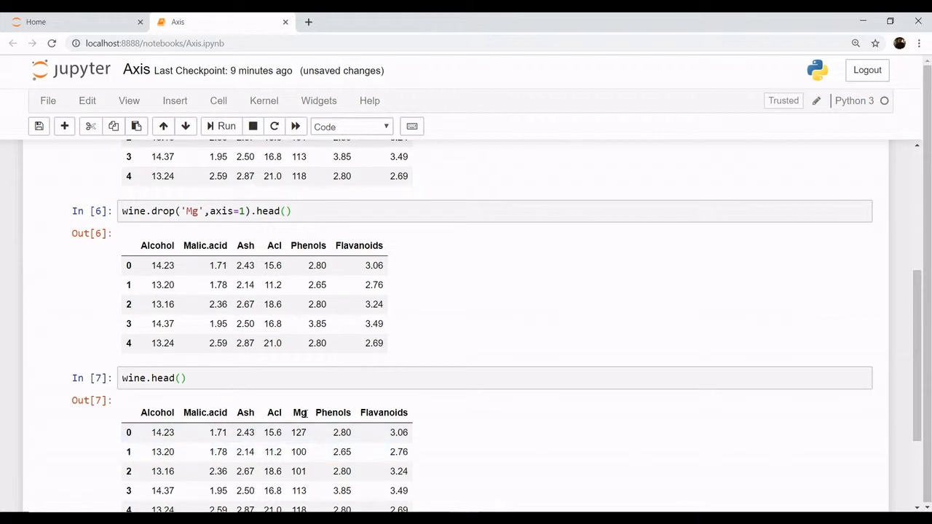
mouse_move(257, 230)
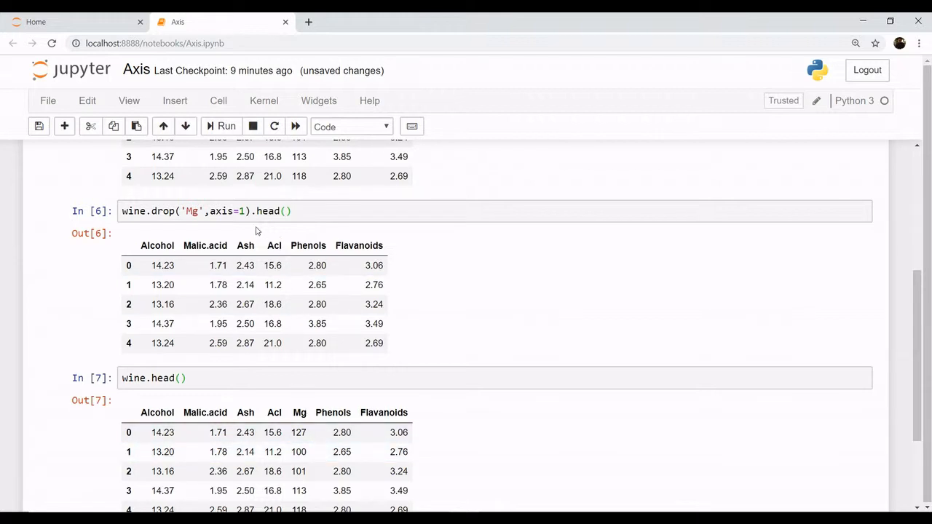
mouse_move(257, 265)
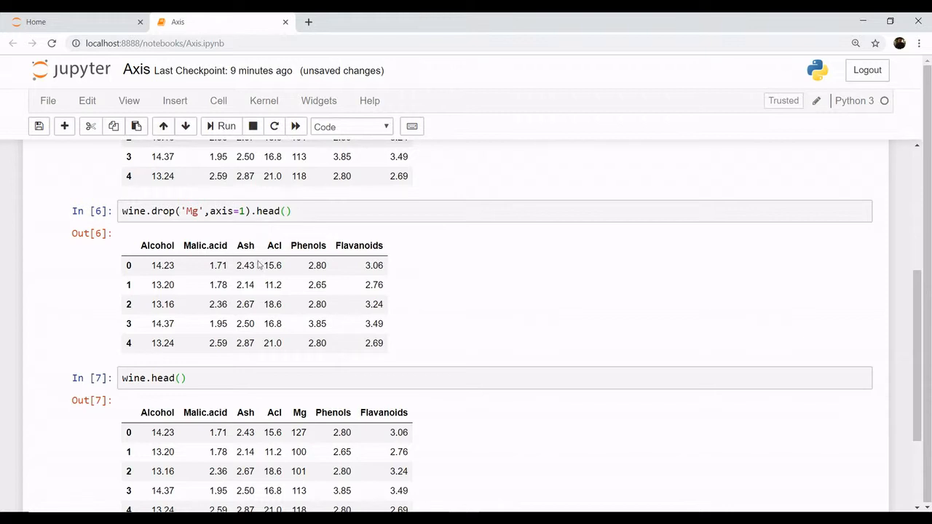
mouse_move(271, 343)
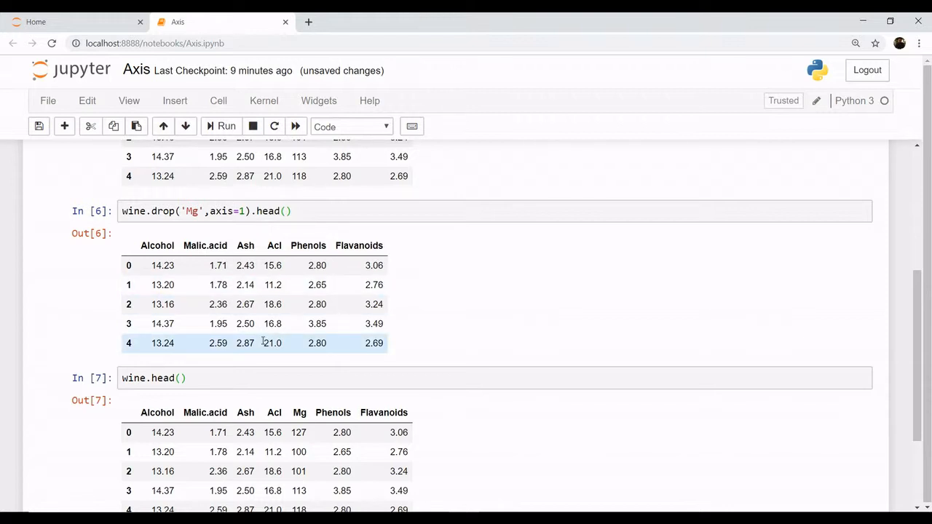
mouse_move(317, 265)
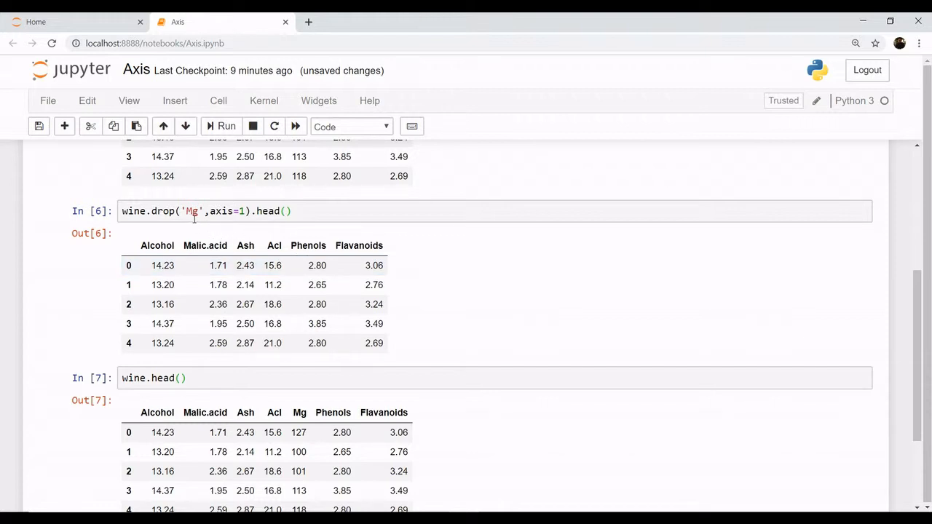
mouse_move(262, 230)
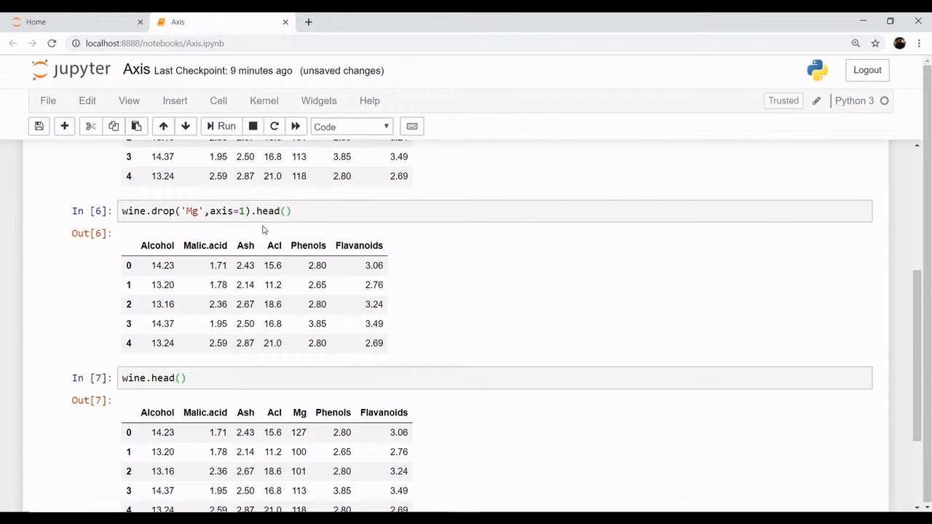
mouse_move(923, 356)
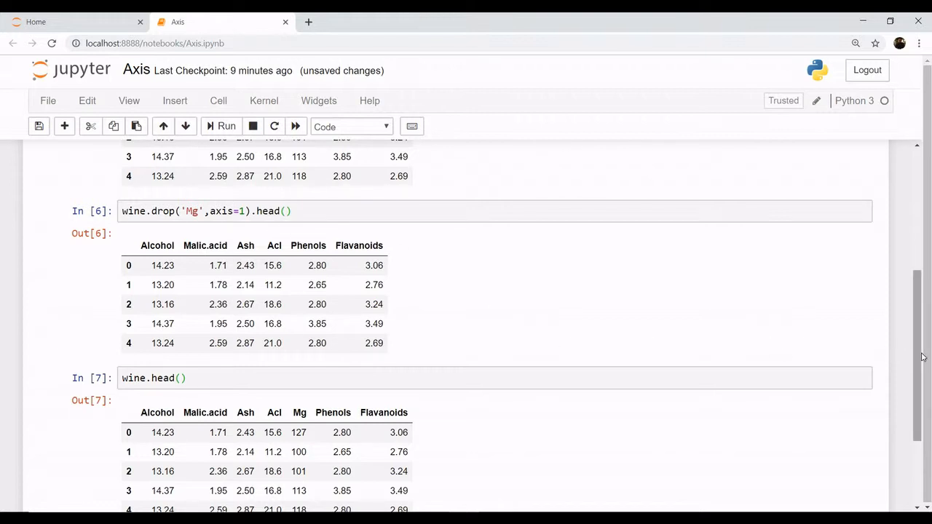
mouse_move(463, 407)
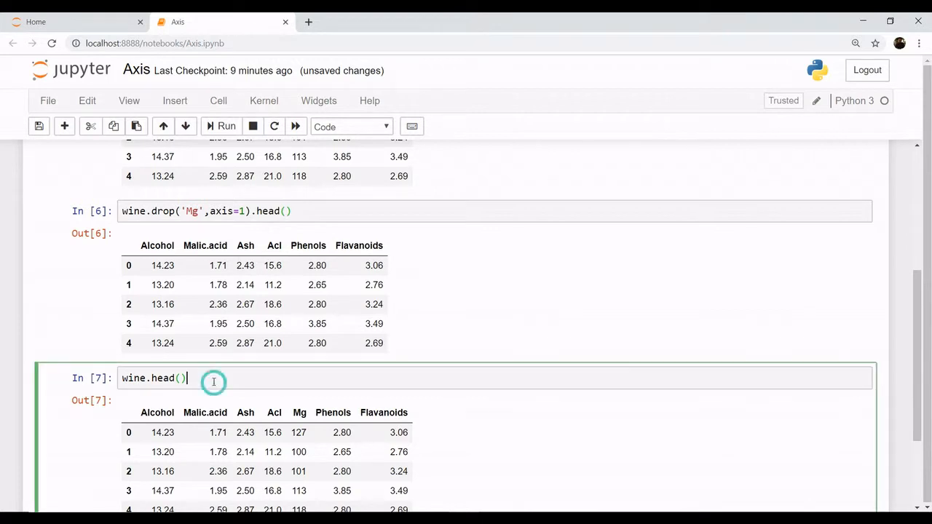
Rewrite the cell as wine.drop(['Mg','Ash'],axis=1).head() and run it
key(BackSpace)
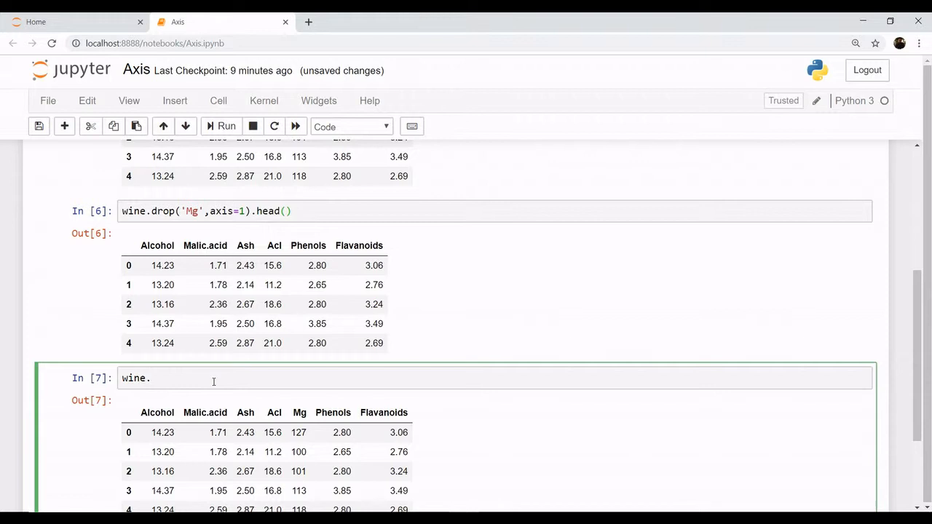
click(146, 378)
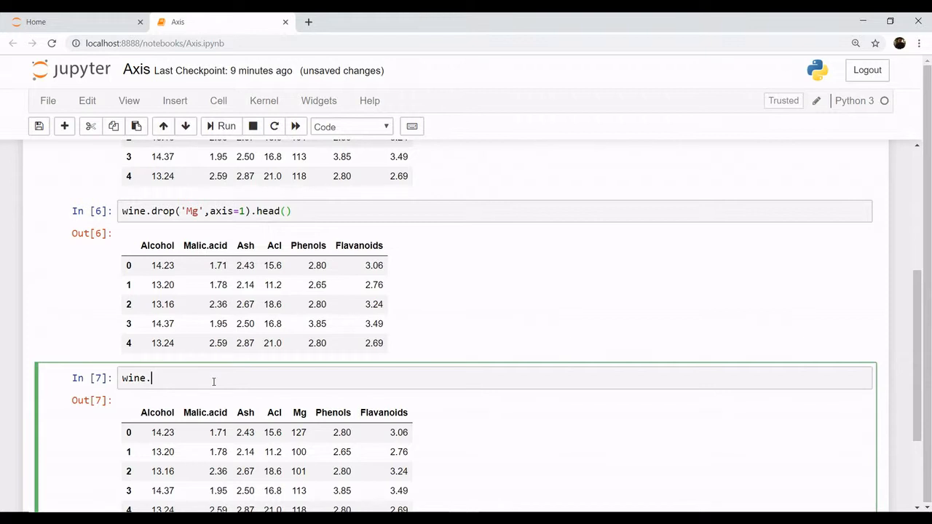
text(drop)
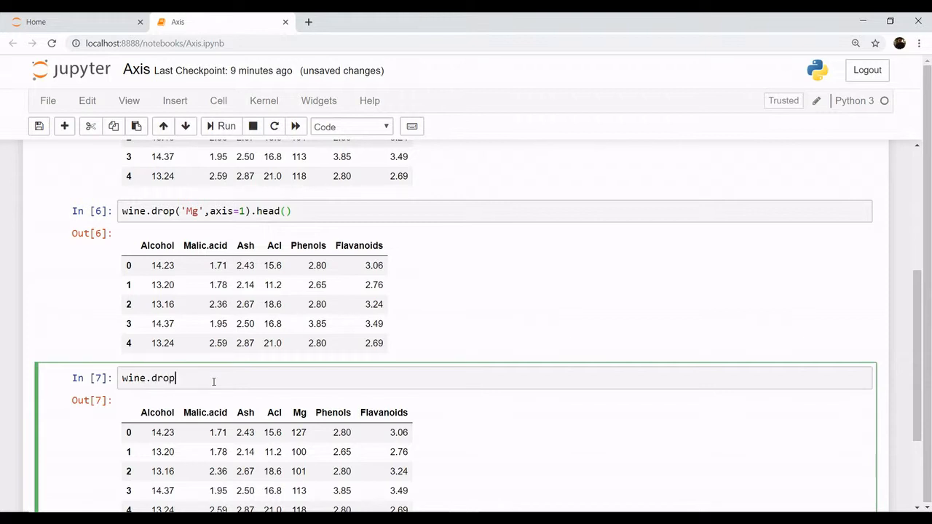
text(())
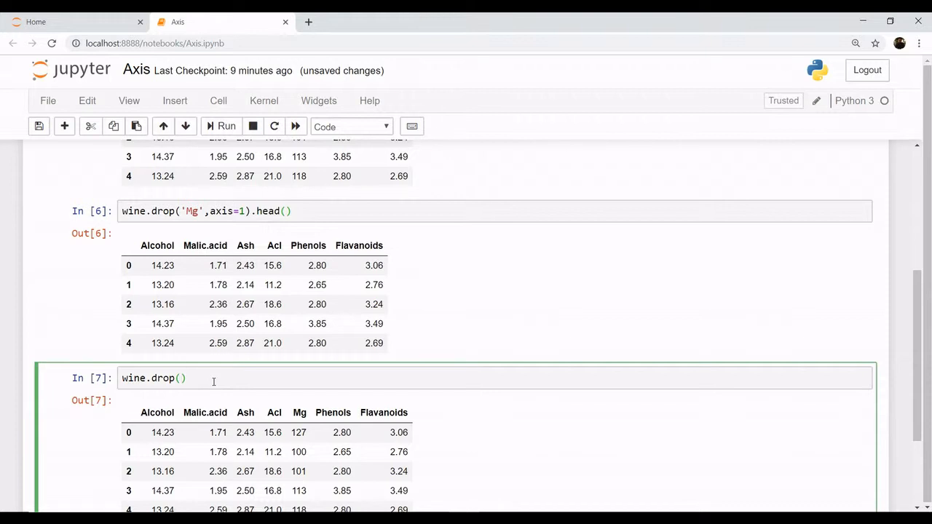
text([''])
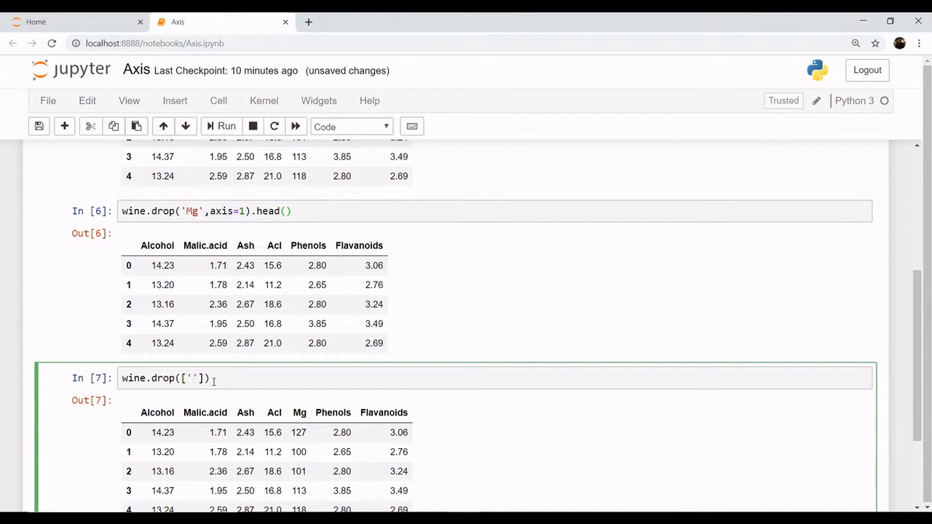
text(Mg)
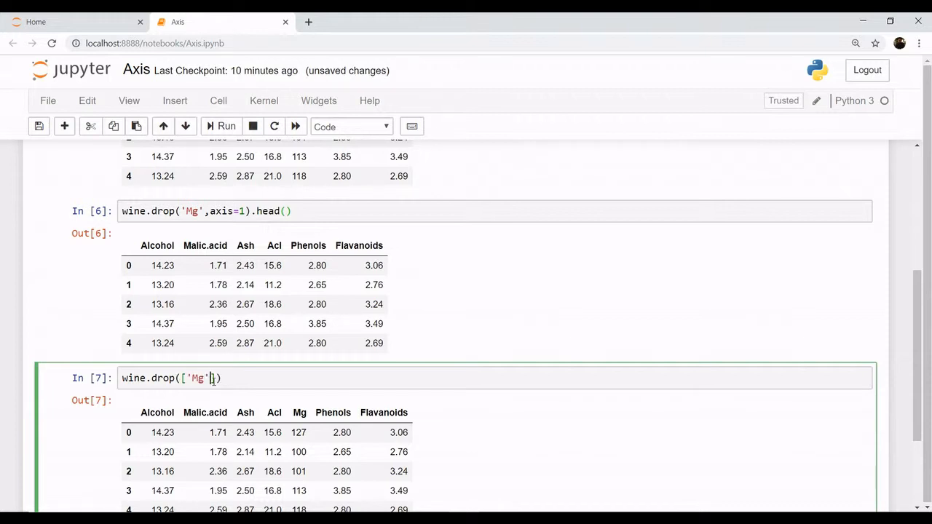
text(,'')
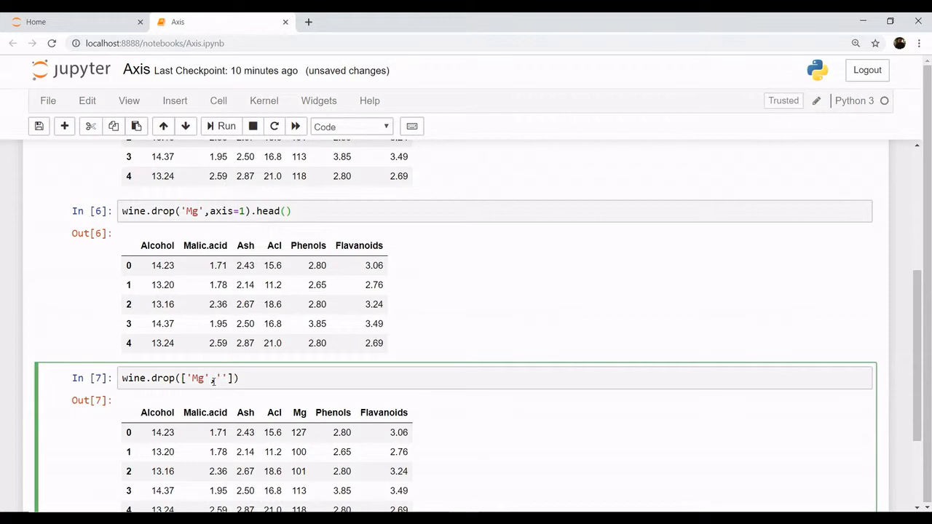
text(As)
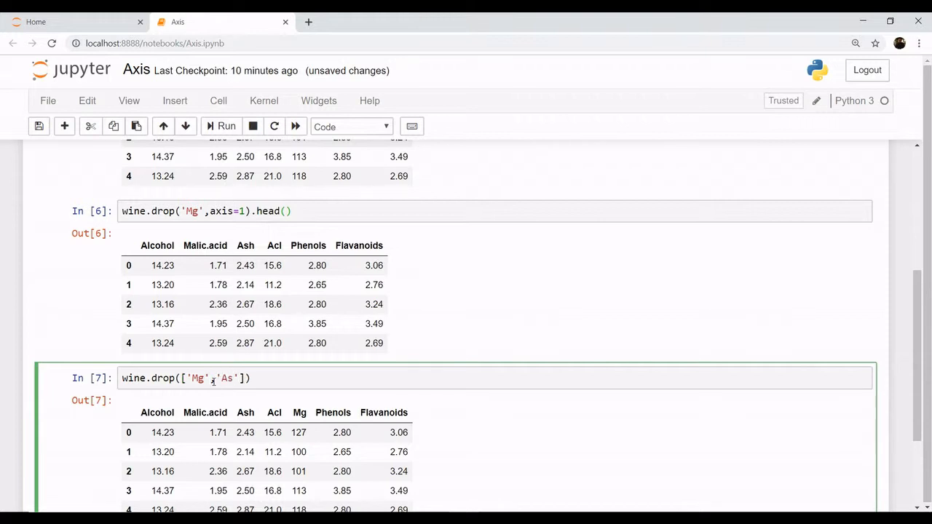
text(h)
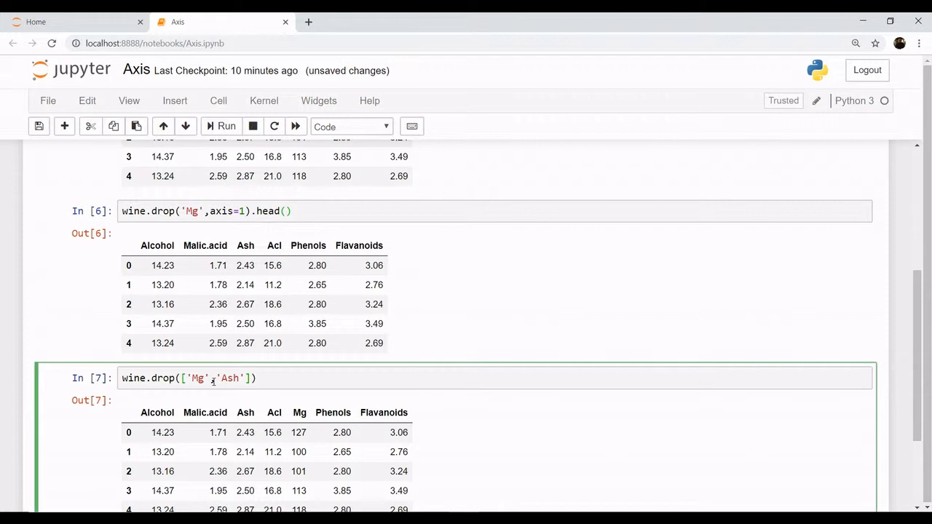
text(,axis)
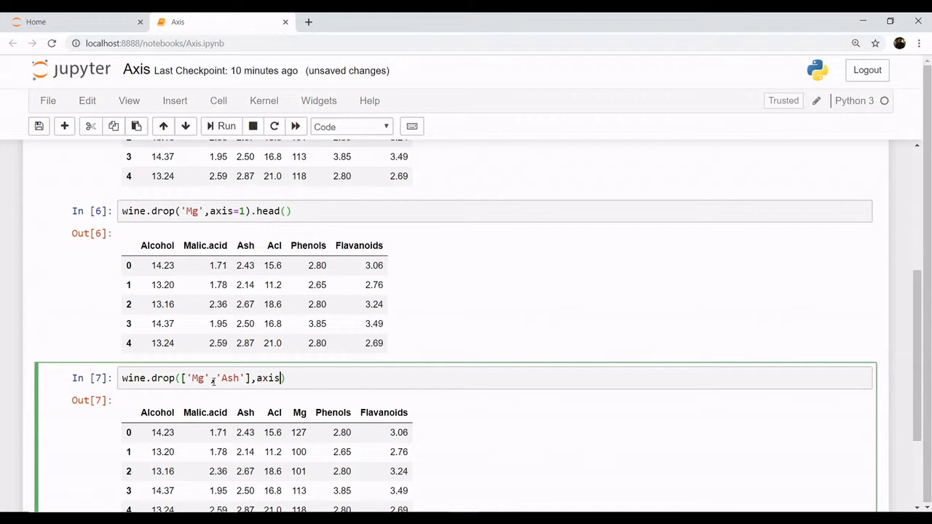
text(=1))
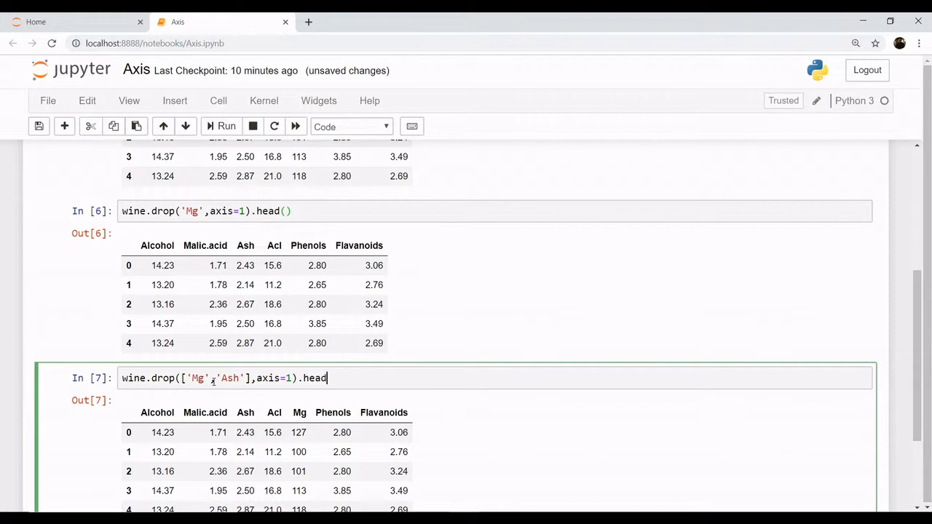
text(())
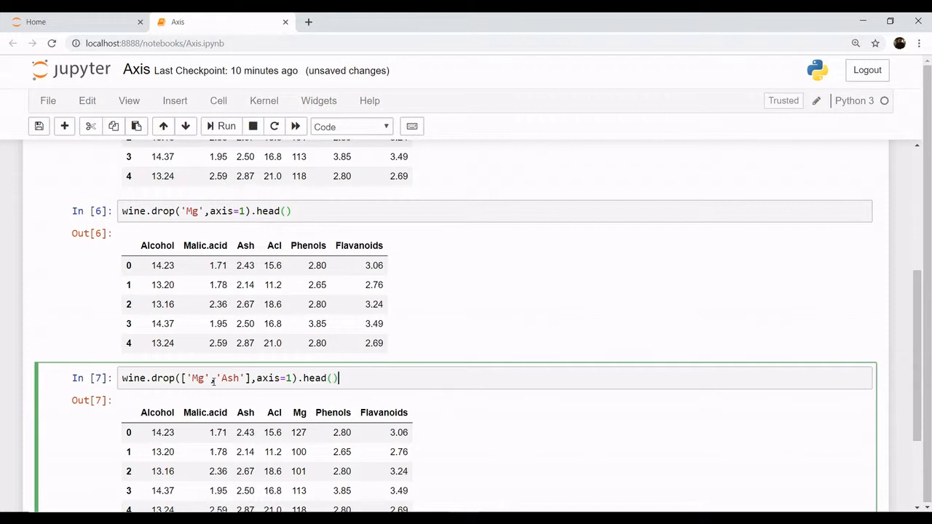
click(226, 125)
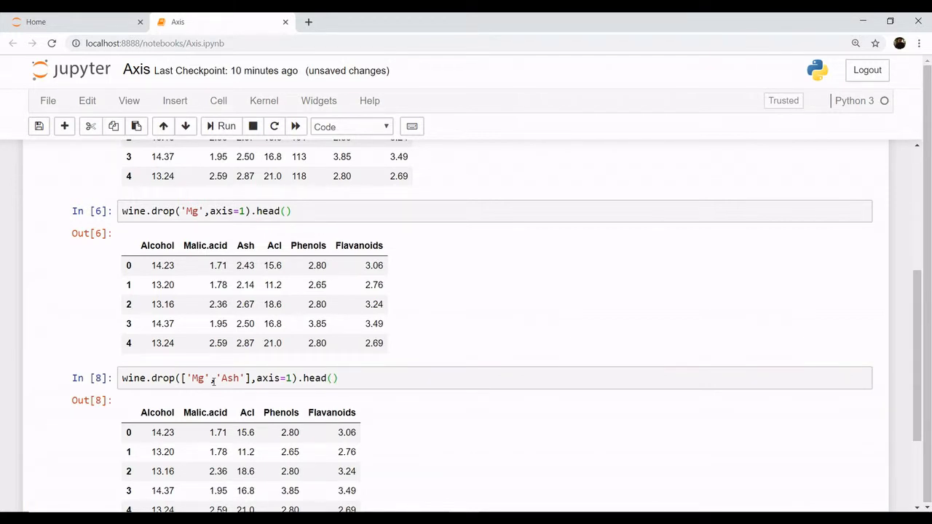
mouse_move(254, 343)
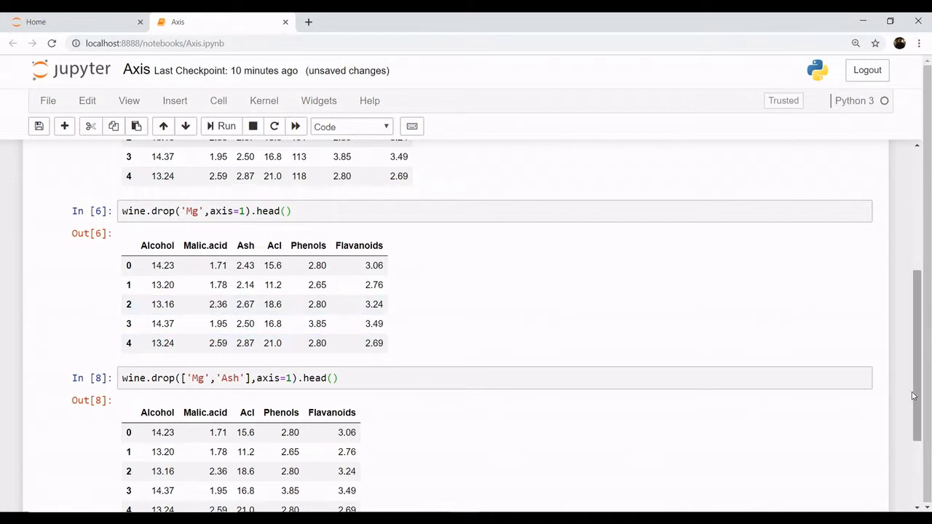
scroll(down, 3)
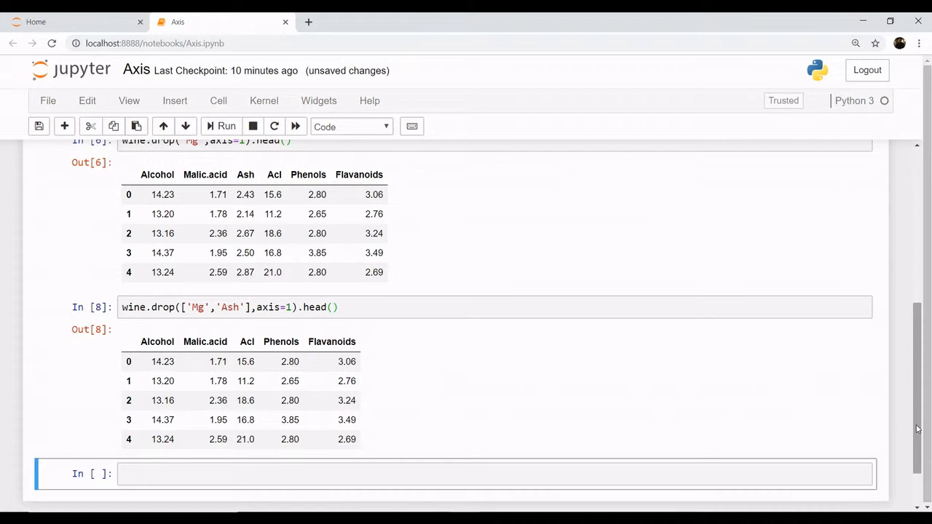
Run wine.drop(2,axis=0).head() in a new cell so the output skips row 2
click(495, 473)
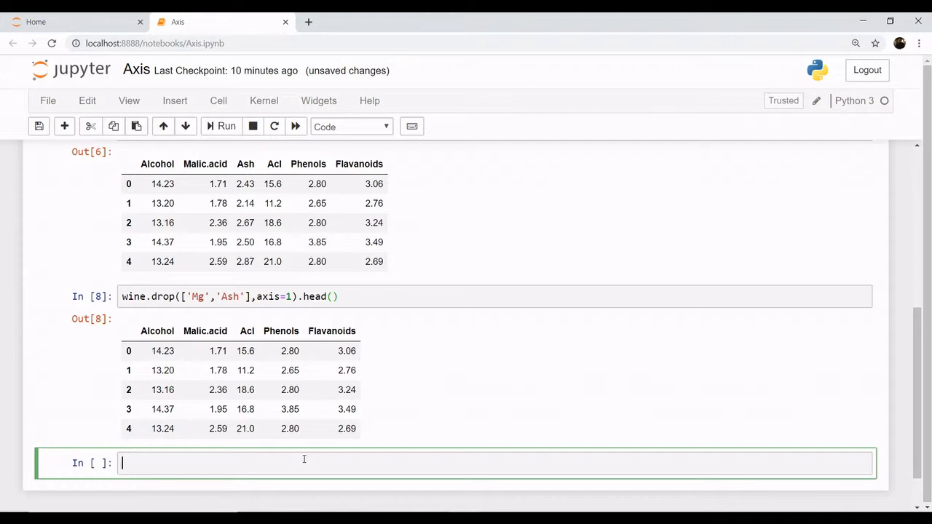
text(wine)
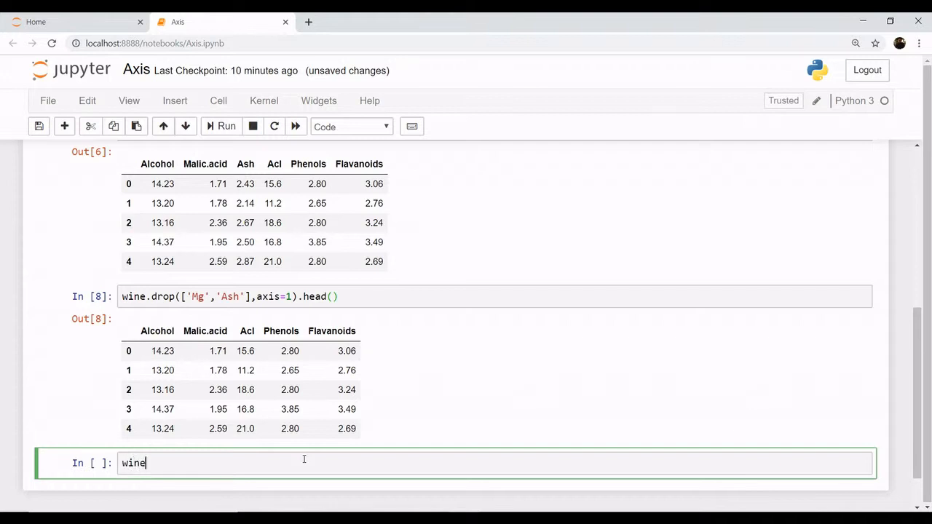
text(.dr)
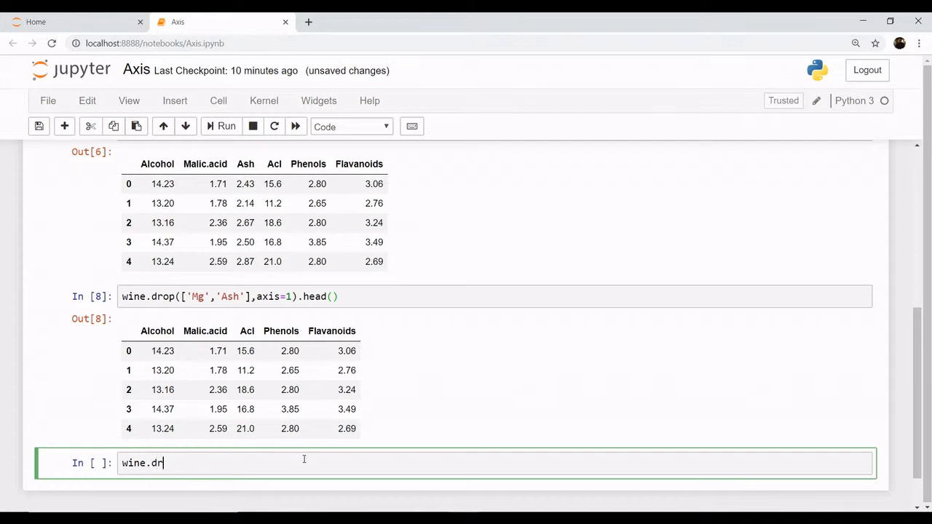
text(op())
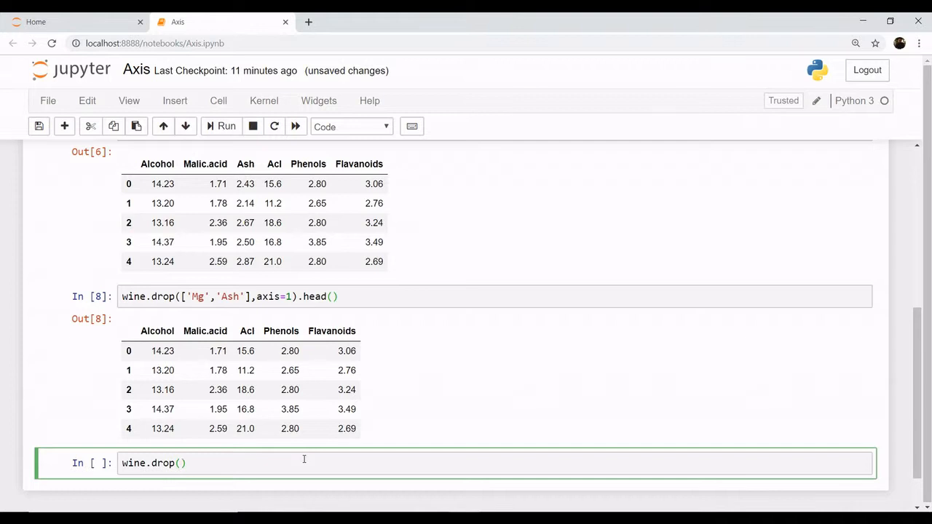
text(2)
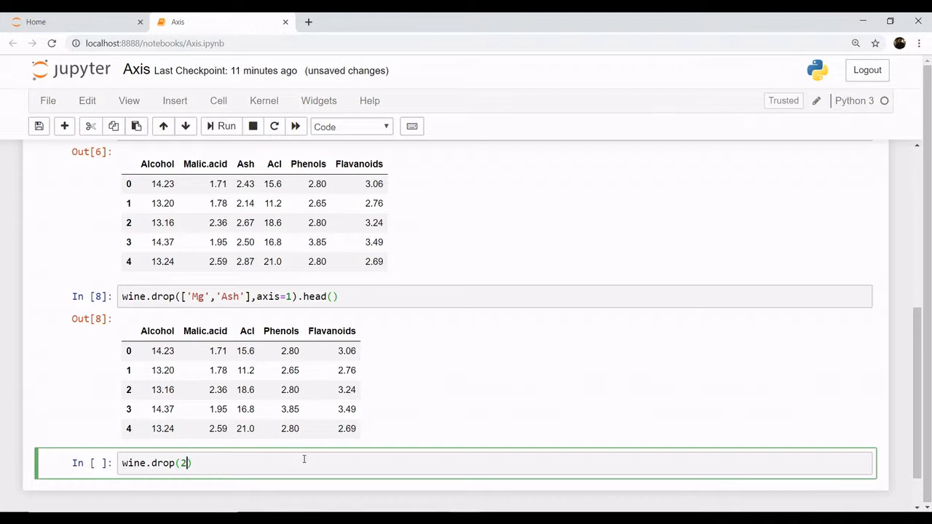
text(,)
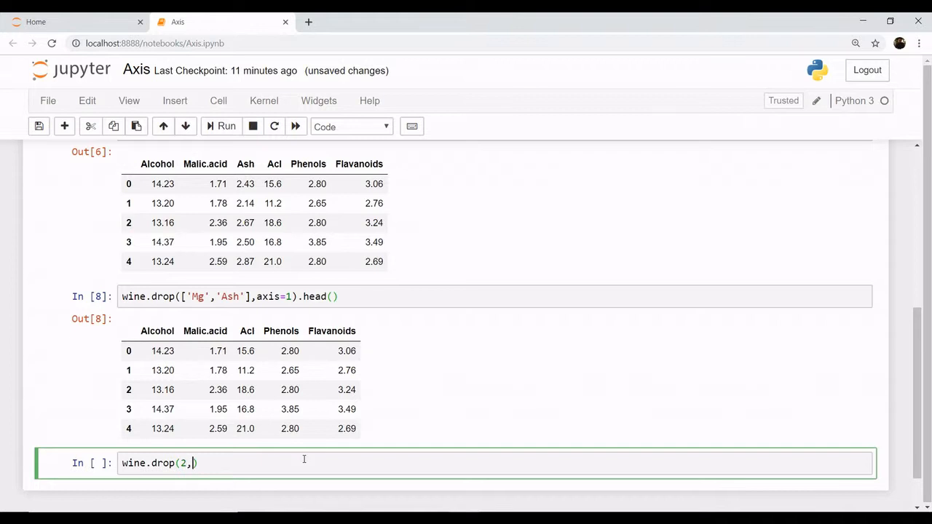
text(axis)
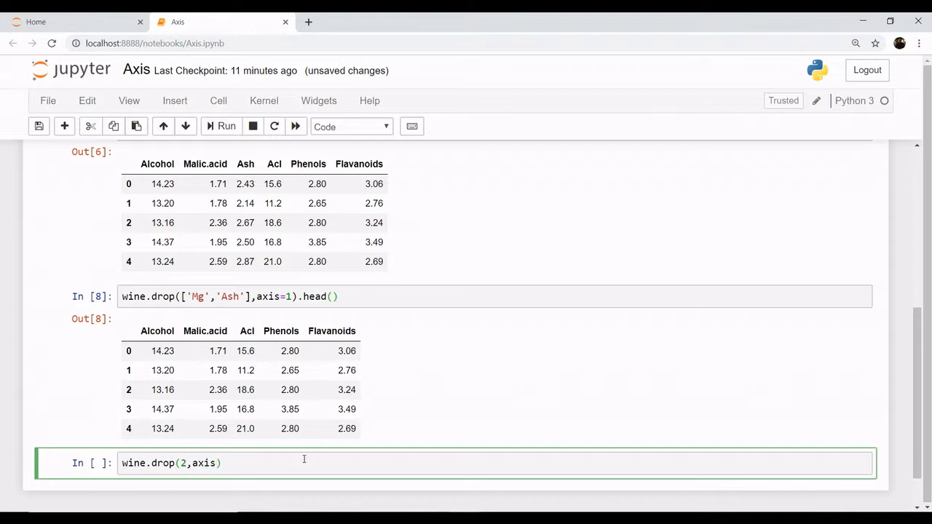
text(=0)
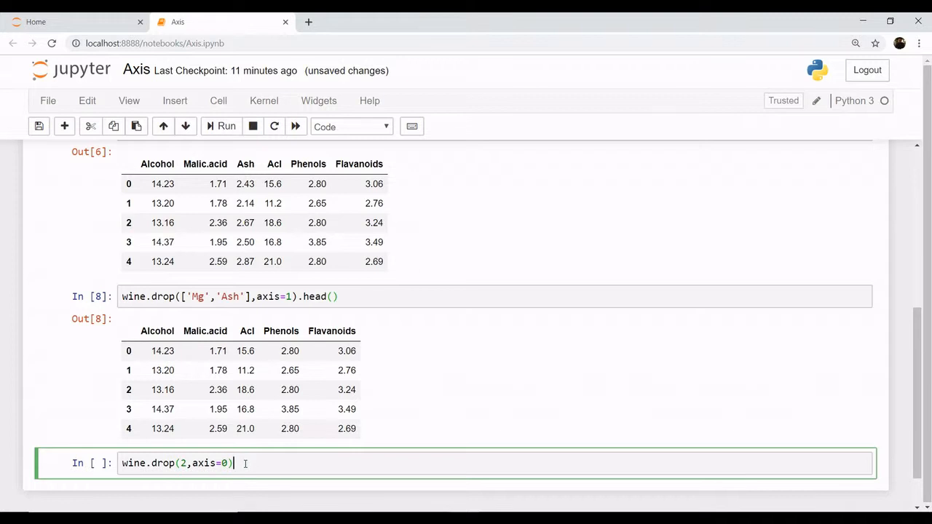
text(.head)
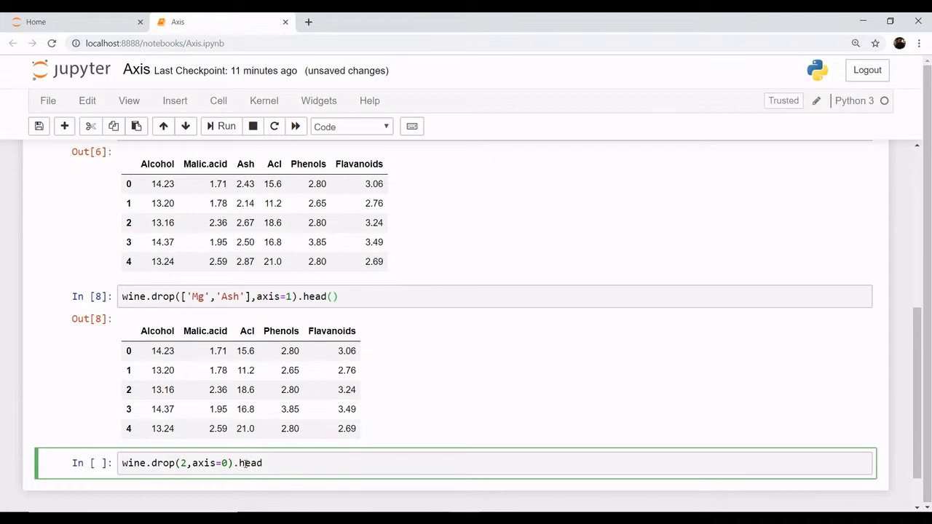
text(())
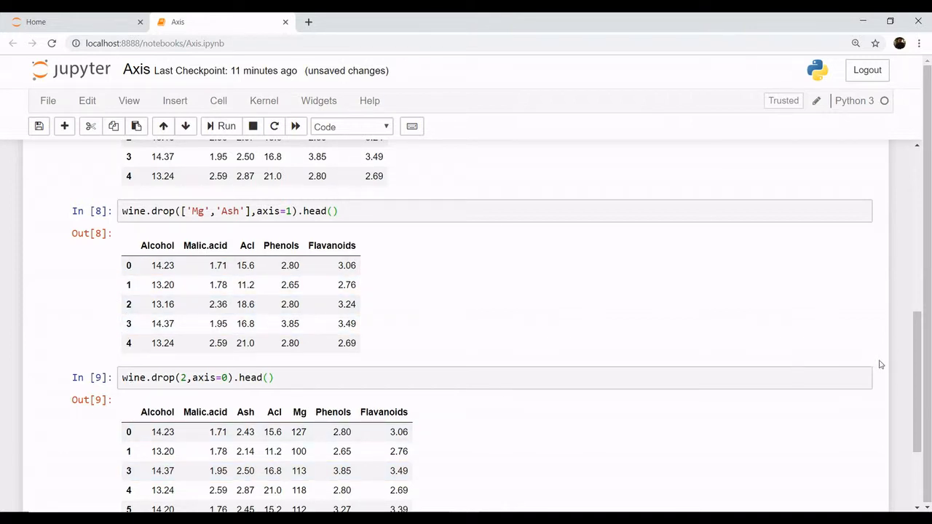
scroll(down, 3)
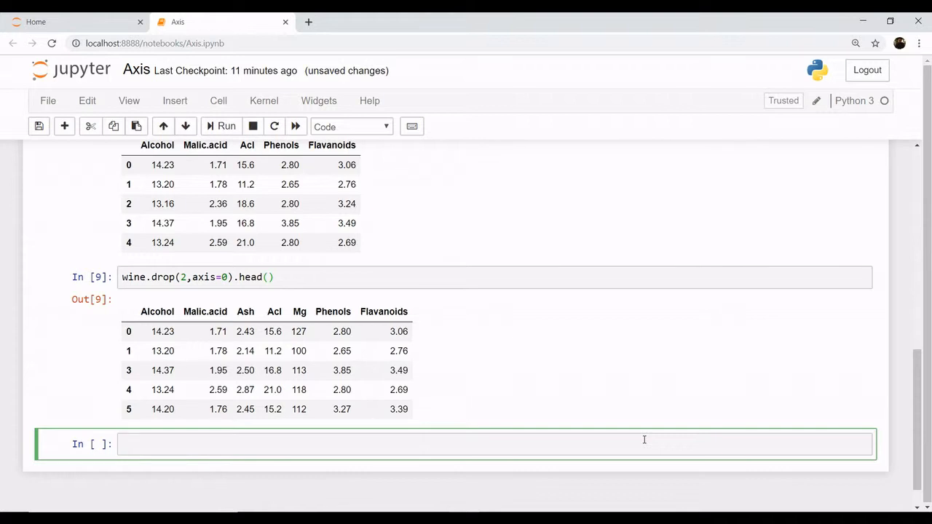
Run wine.mean() to list the mean of each column, Alcohol about 13.0
text(w)
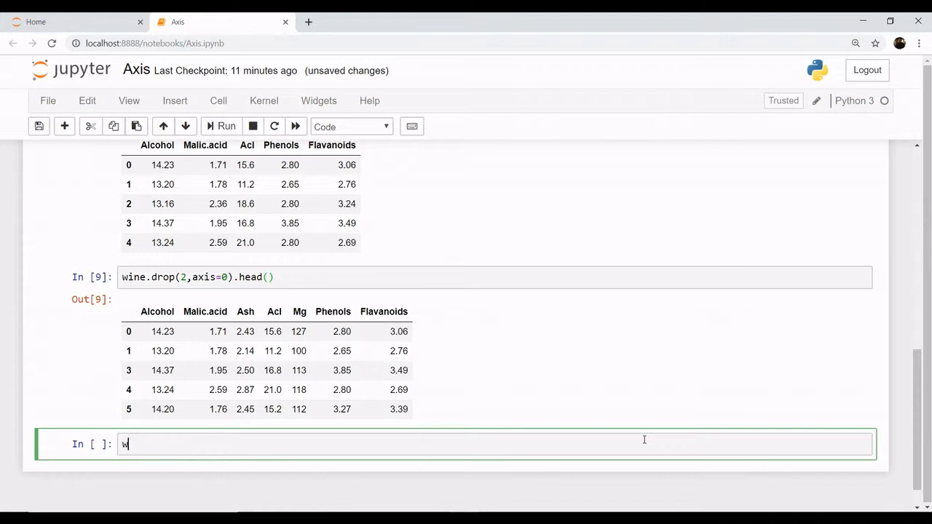
text(ine.)
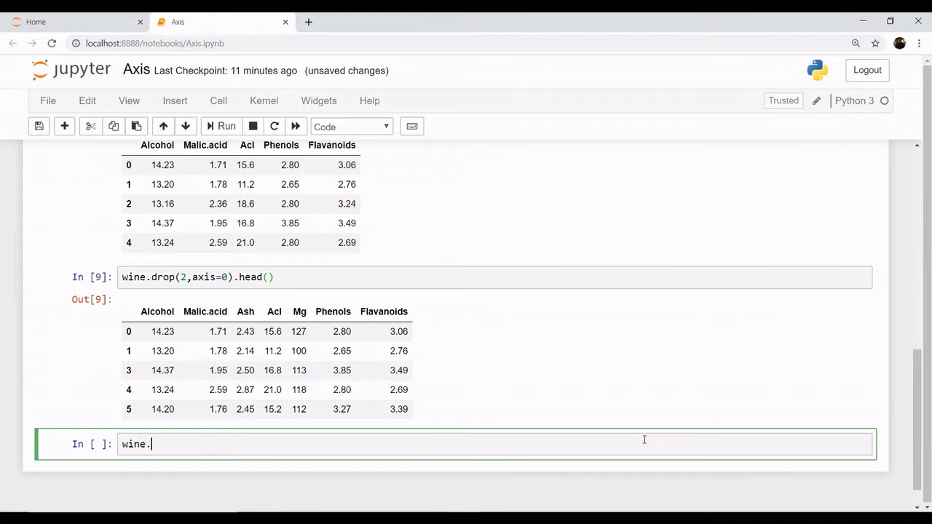
text(mean)
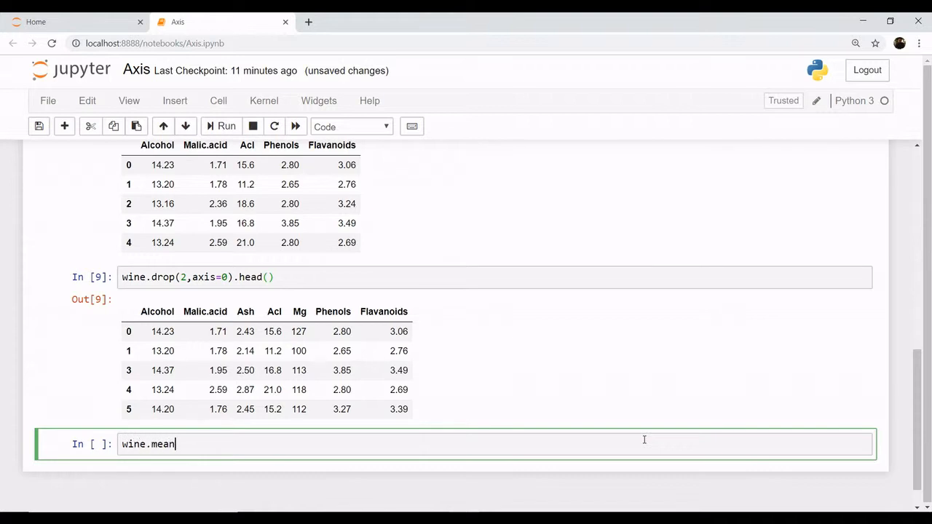
text(())
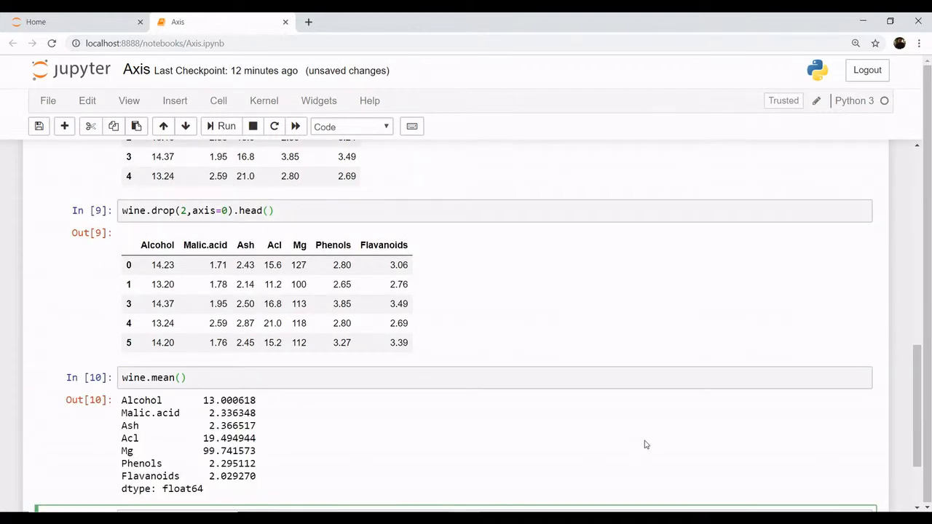
mouse_move(720, 362)
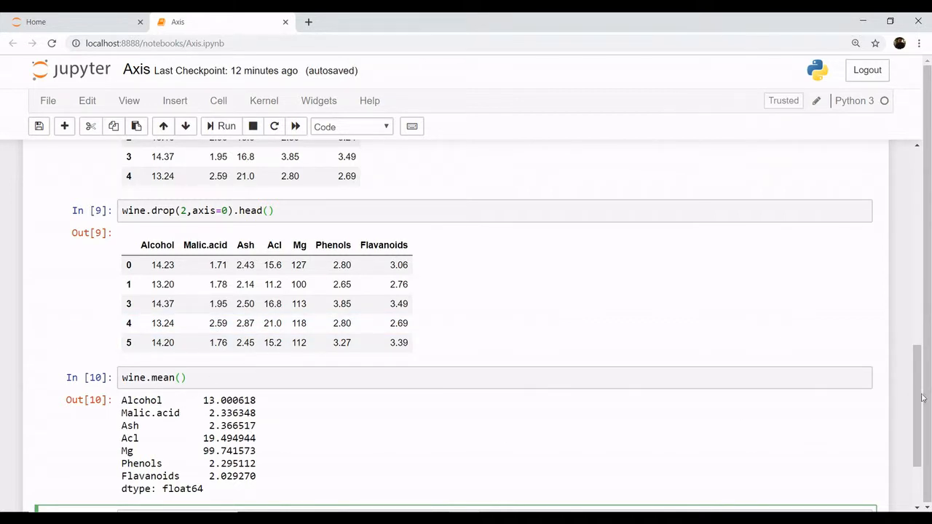
scroll(down, 3)
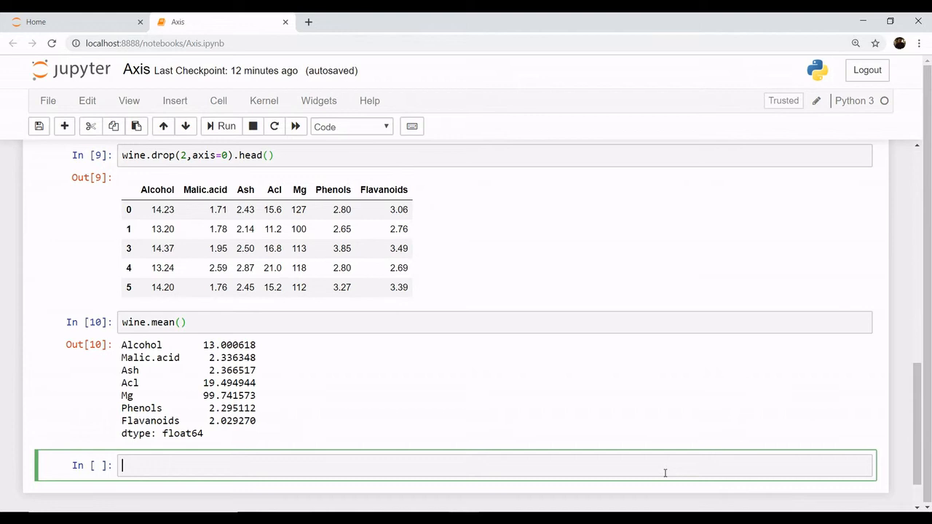
Run wine.mean(axis=0) to get the same per-column means as wine.mean()
text(wine)
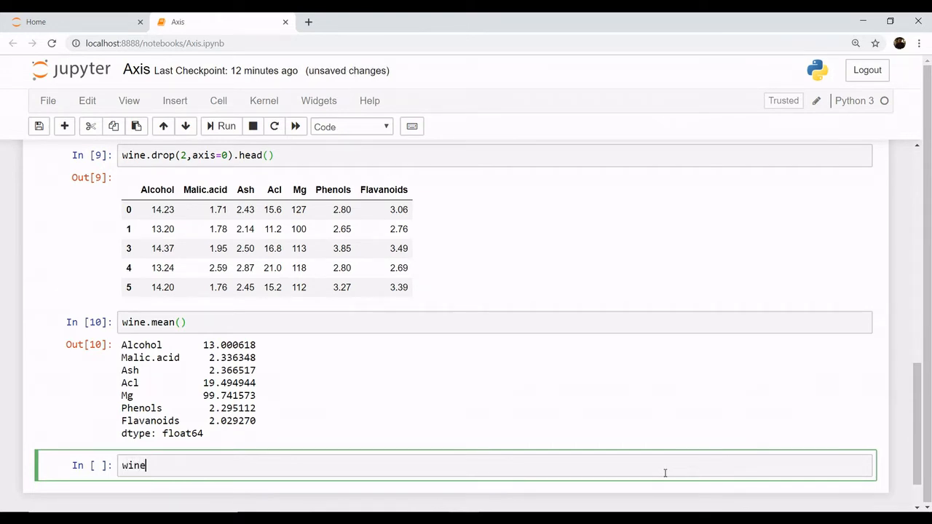
text(.me)
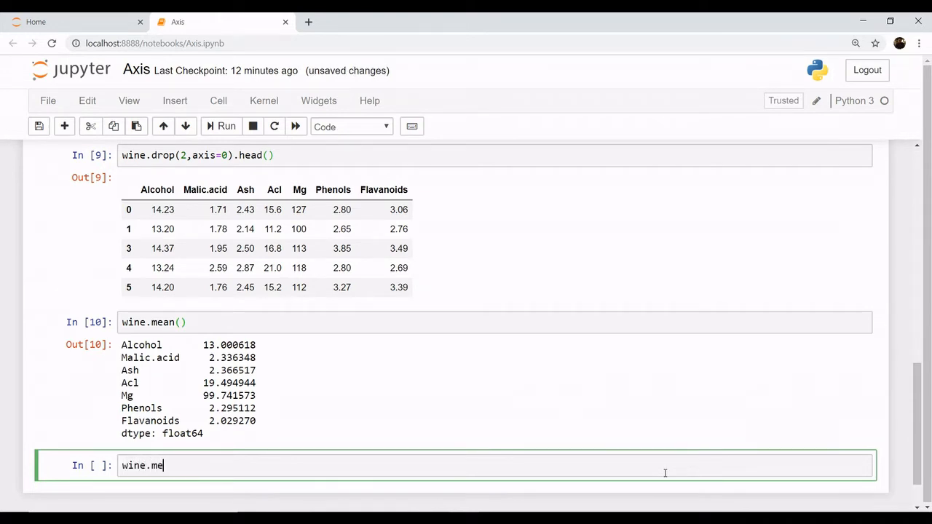
text(an())
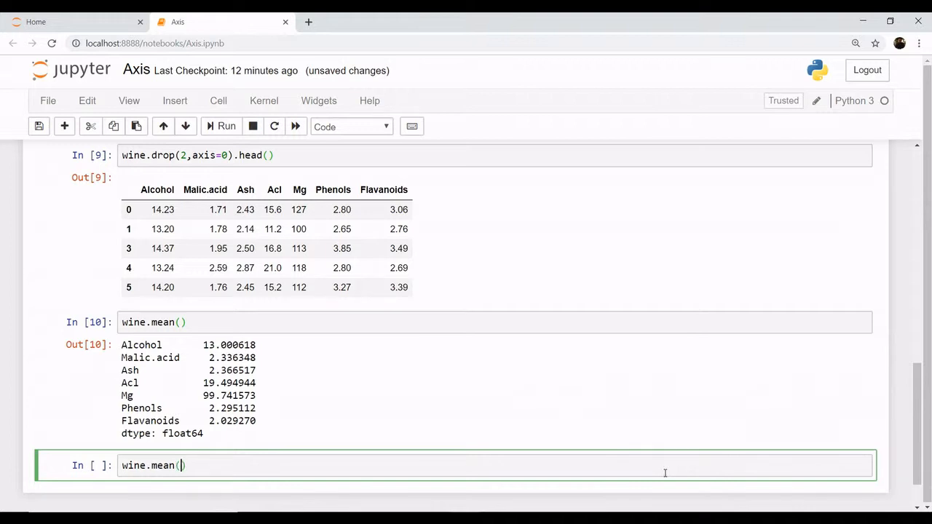
text(axis)
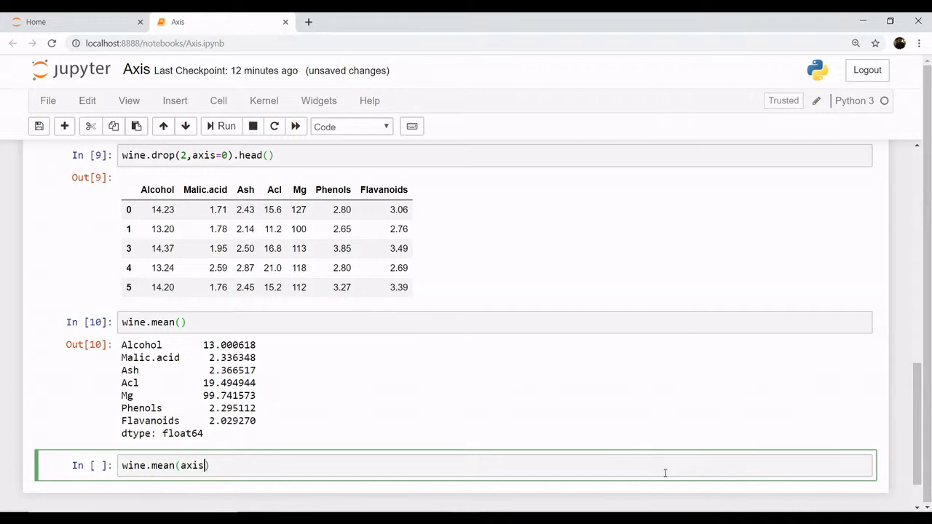
text(=0)
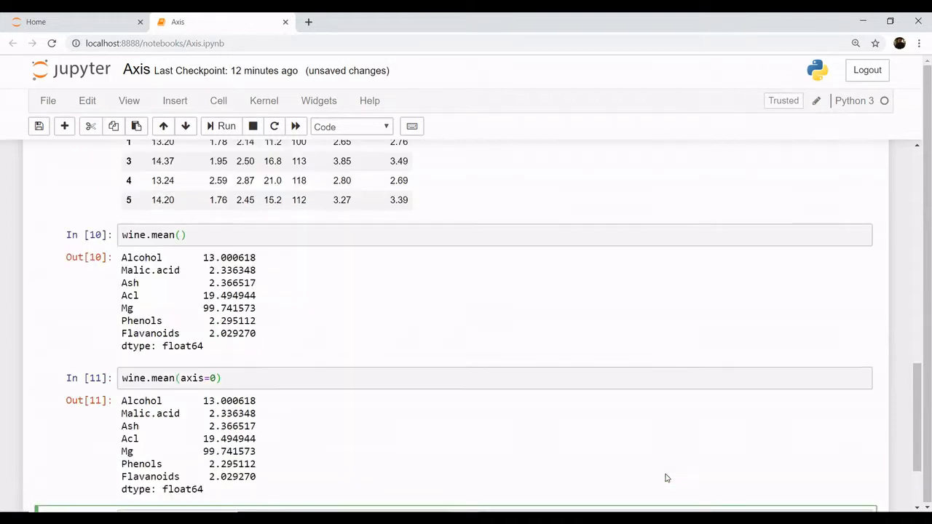
mouse_move(549, 446)
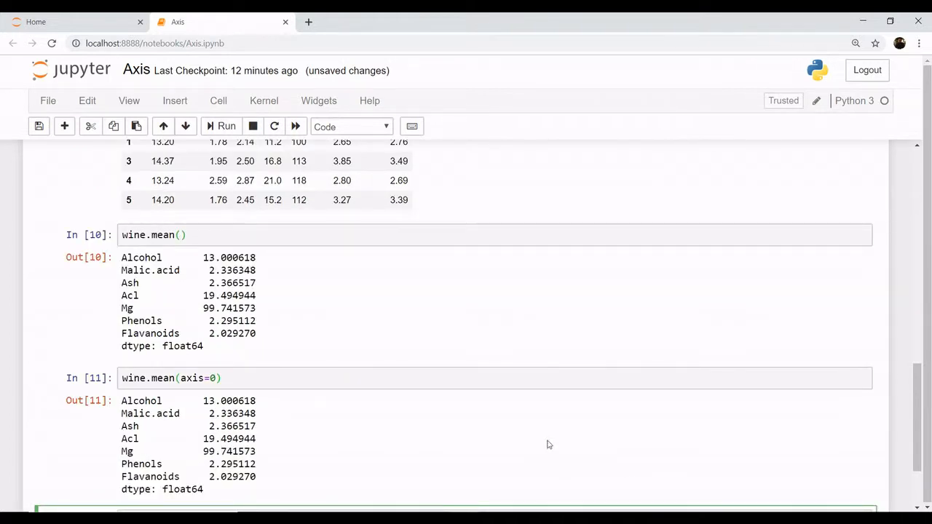
mouse_move(283, 423)
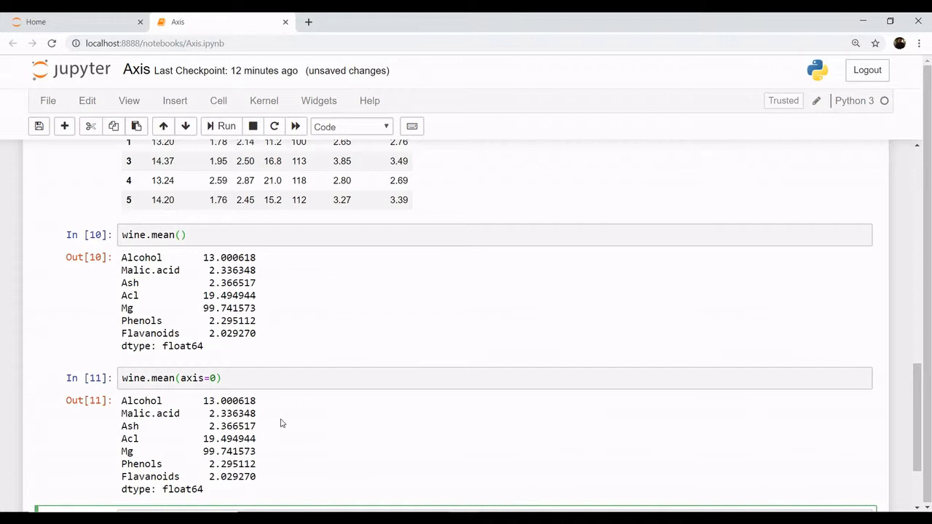
mouse_move(176, 313)
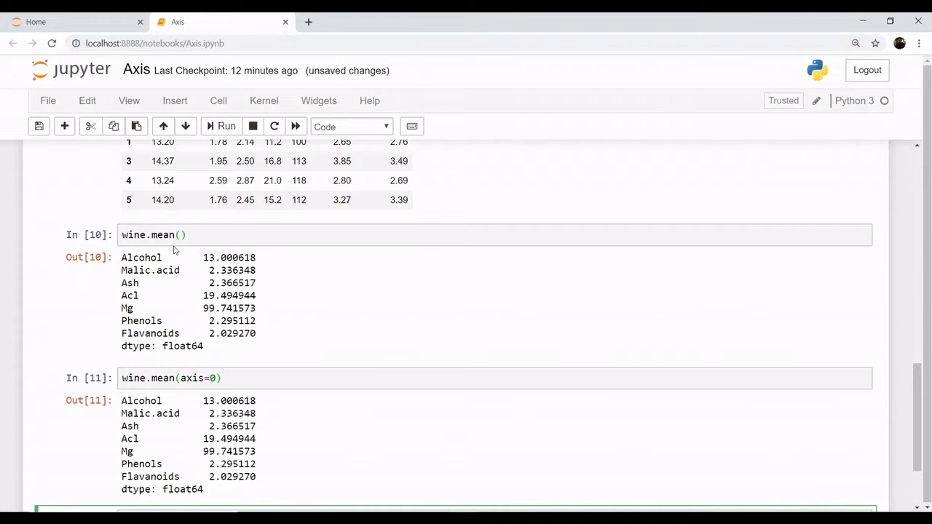
mouse_move(865, 367)
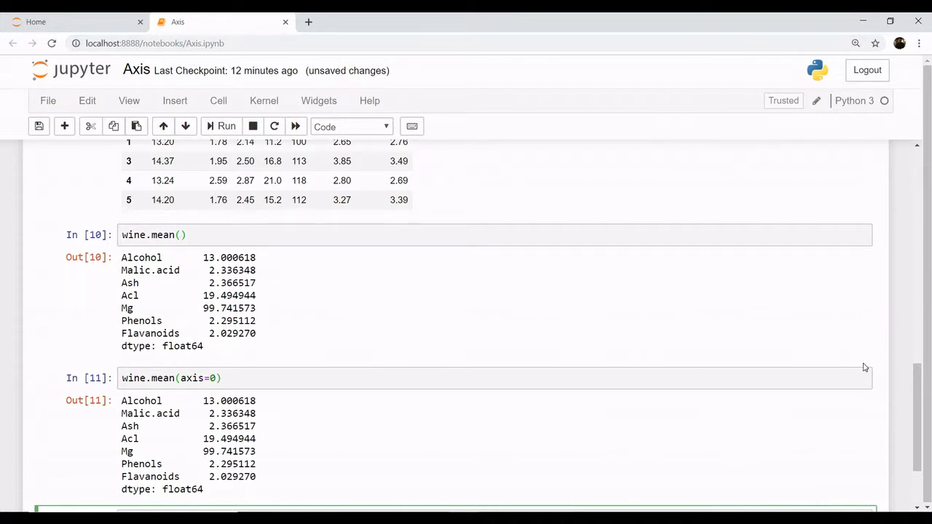
scroll(down, 3)
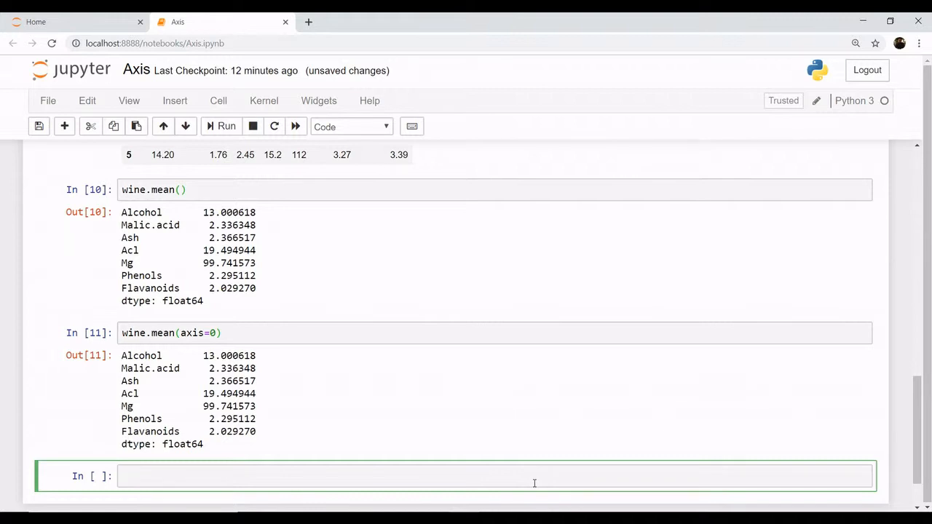
Run wine.mean(axis=1) to list the 178 per-row averages of the wine data
text(wine)
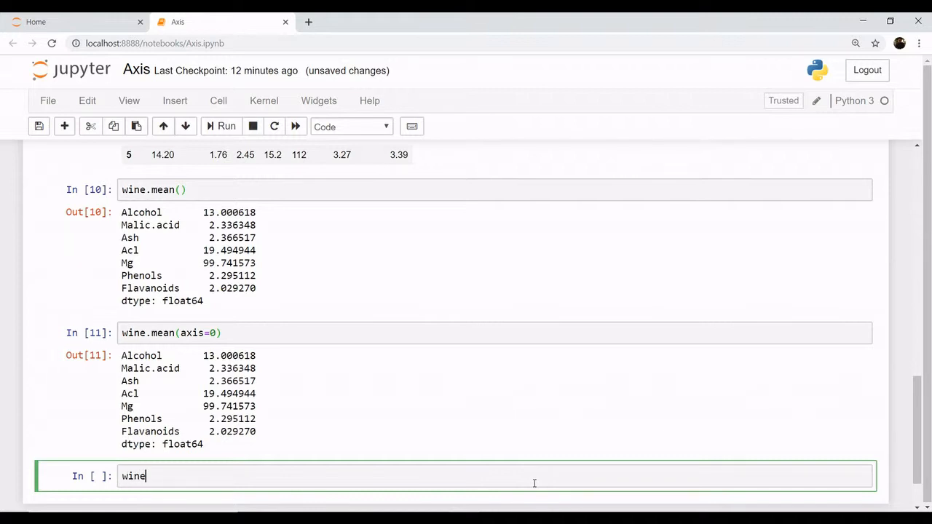
text(.mean)
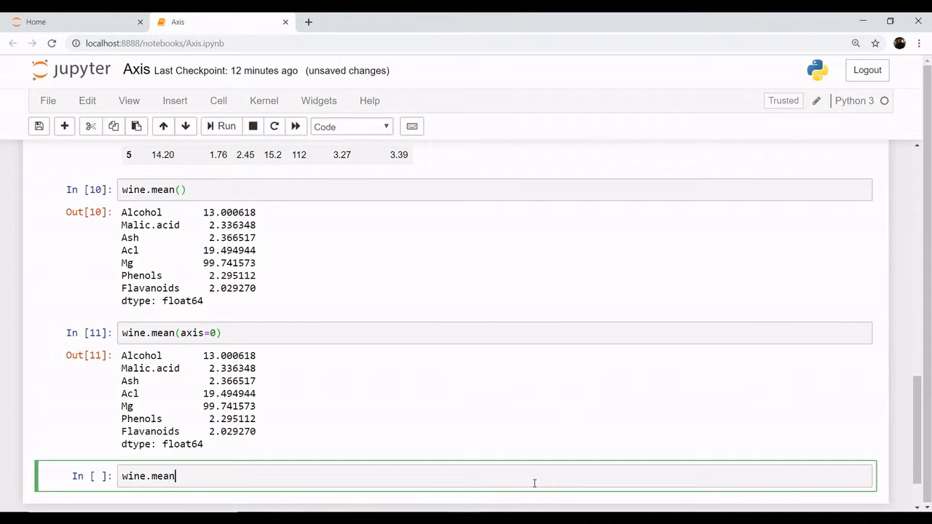
text((a)
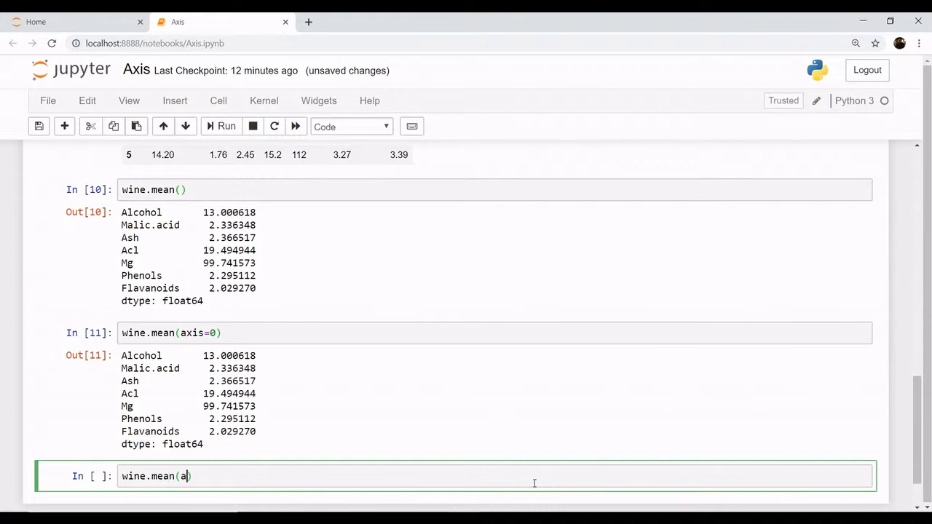
text(xis=)
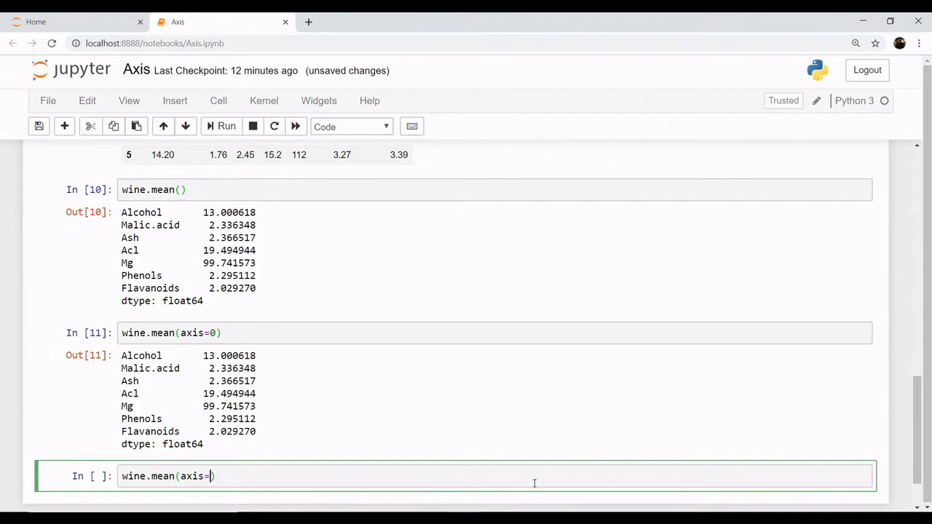
text(1)
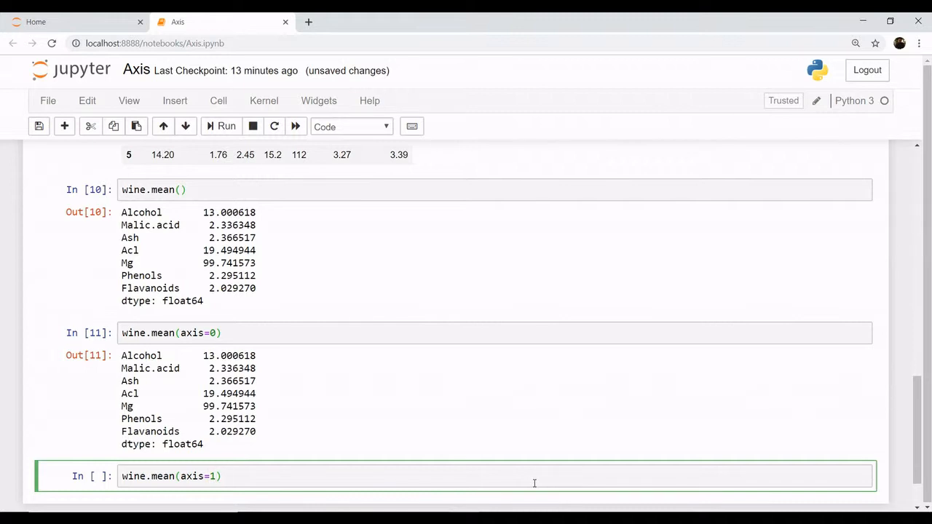
click(225, 125)
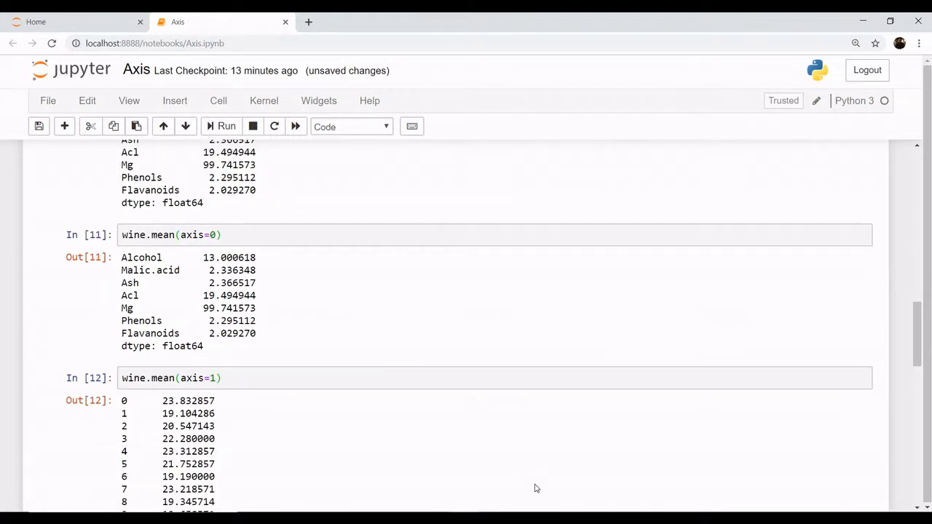
mouse_move(917, 328)
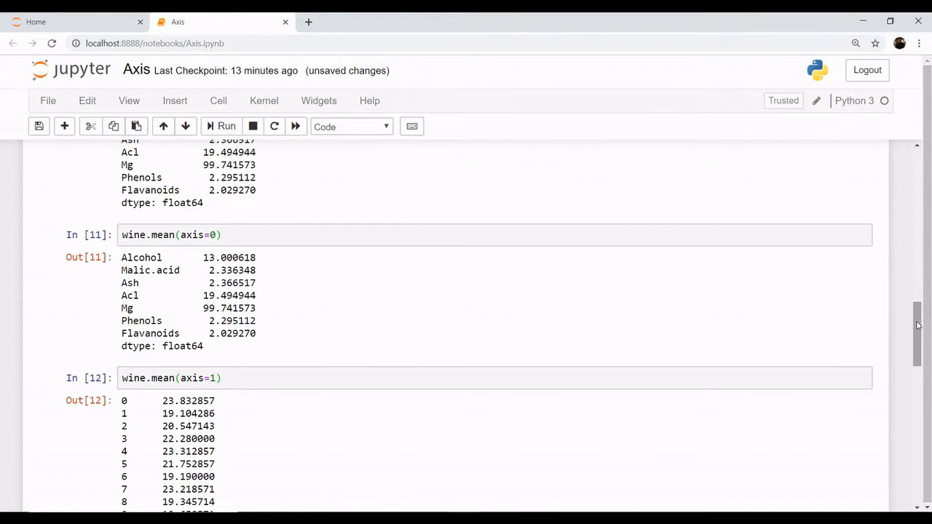
scroll(down, 3)
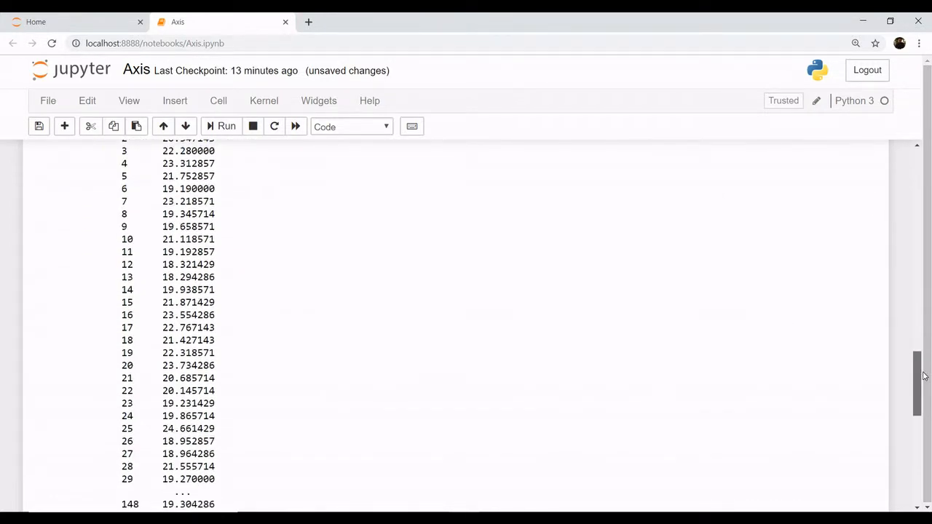
scroll(down, 3)
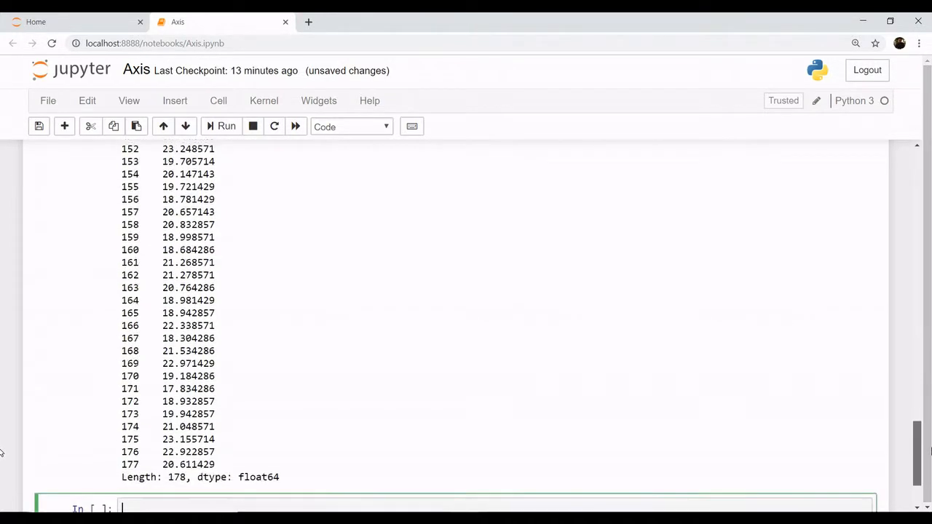
scroll(down, 3)
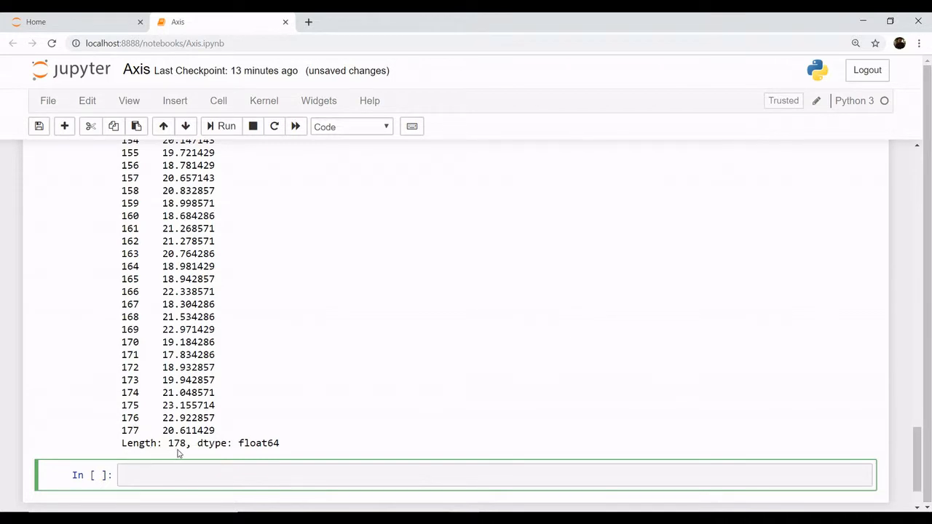
mouse_move(772, 406)
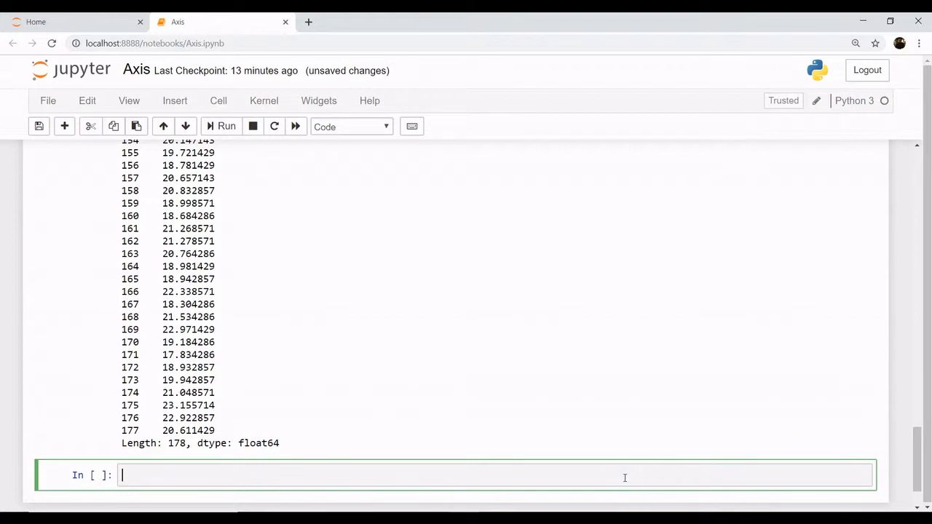
Run wine.shape to report the DataFrame dimensions (178, 7)
text(w)
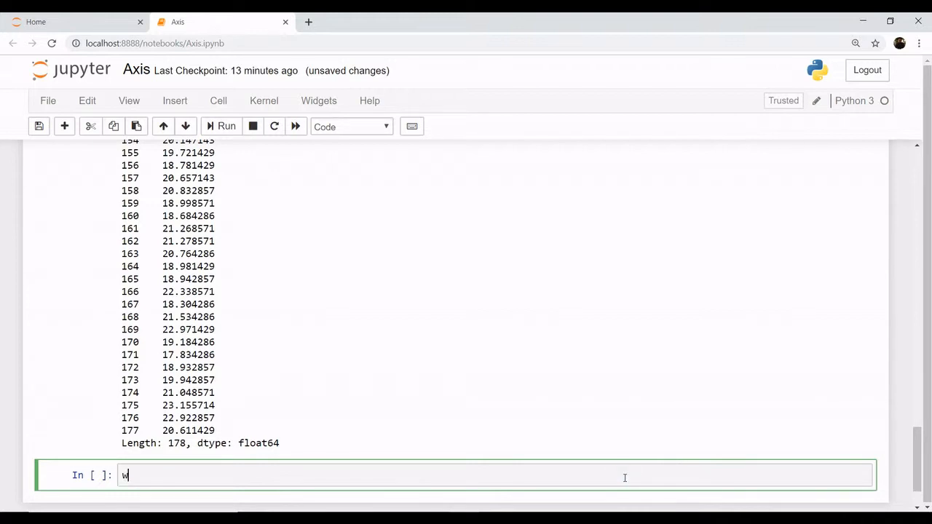
text(ine.sh)
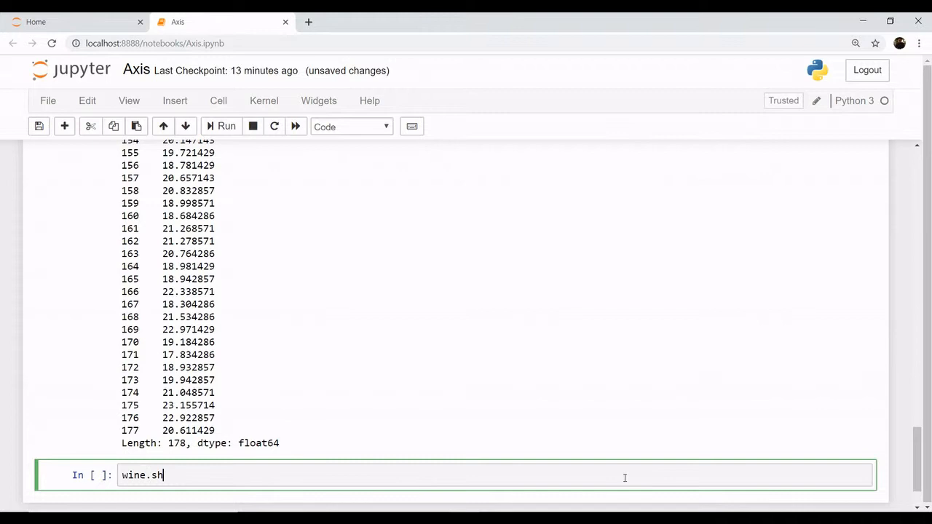
click(226, 125)
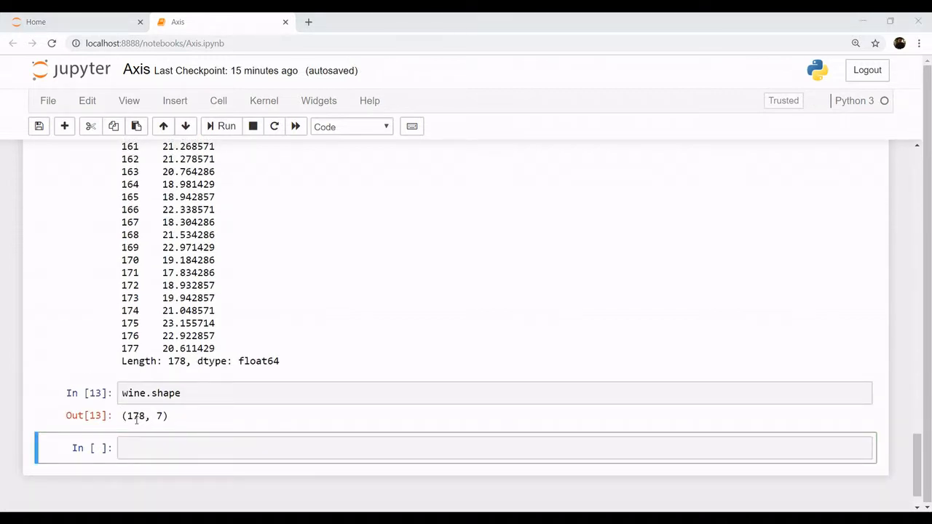
mouse_move(172, 371)
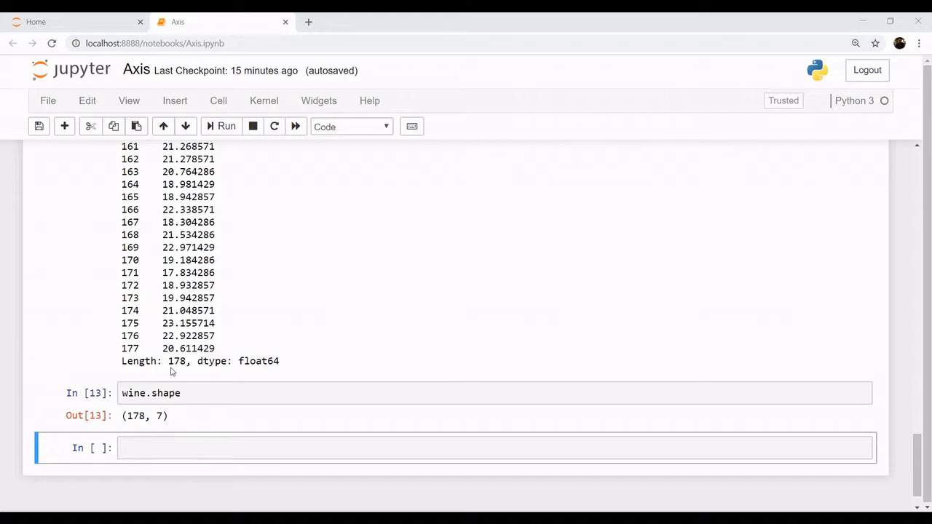
scroll(up, 3)
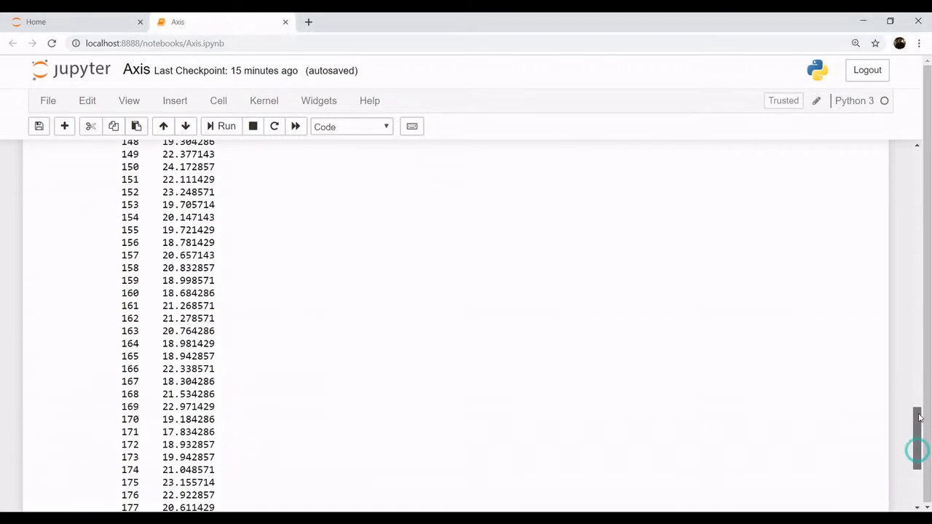
scroll(up, 3)
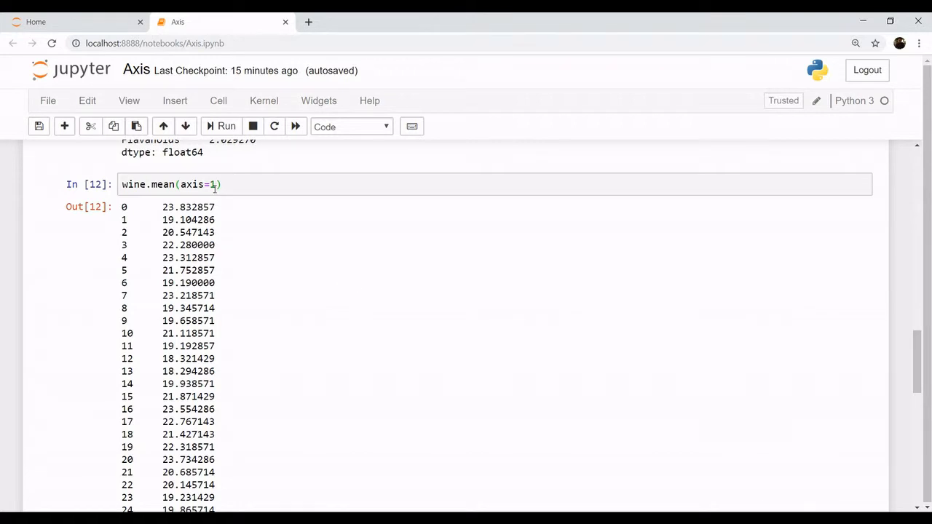
mouse_move(888, 350)
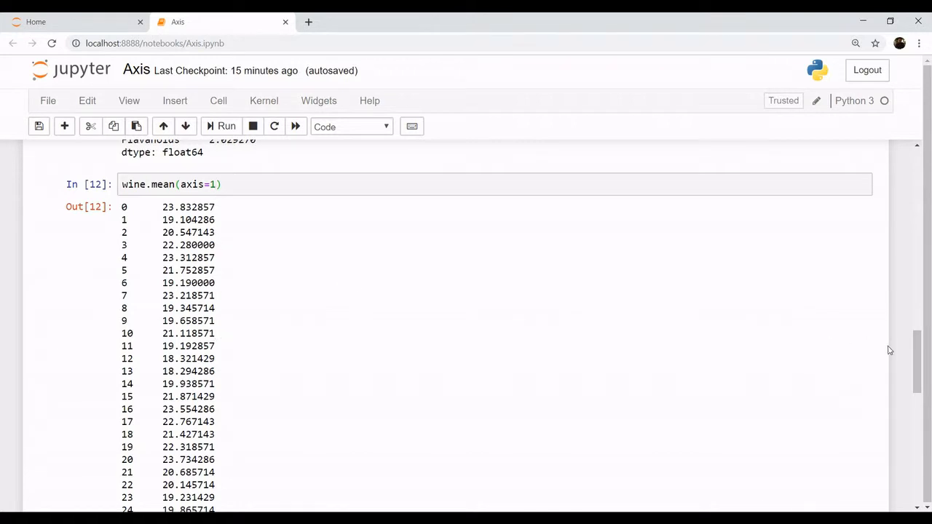
scroll(down, 3)
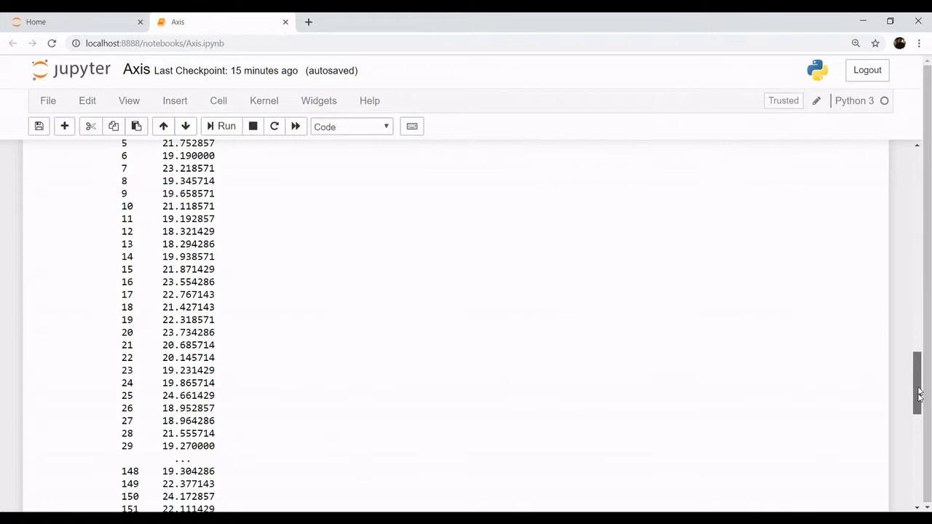
scroll(down, 3)
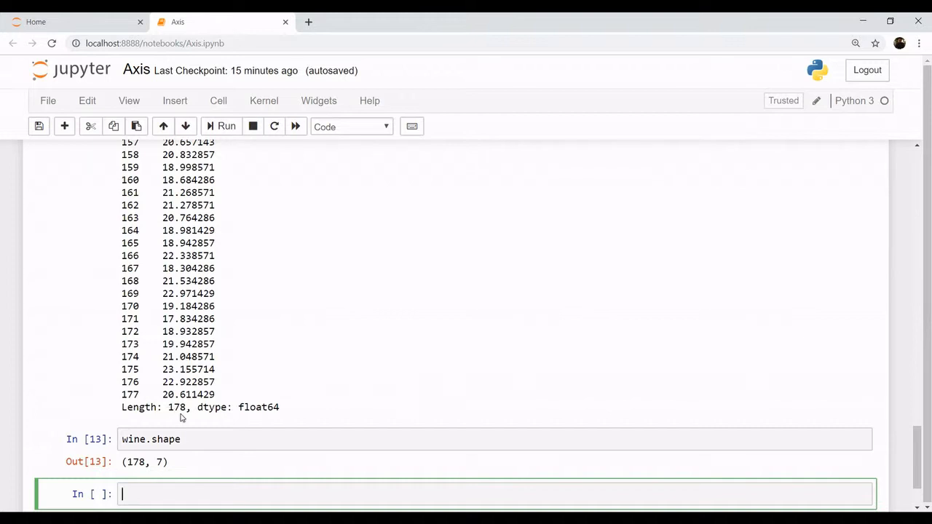
mouse_move(891, 447)
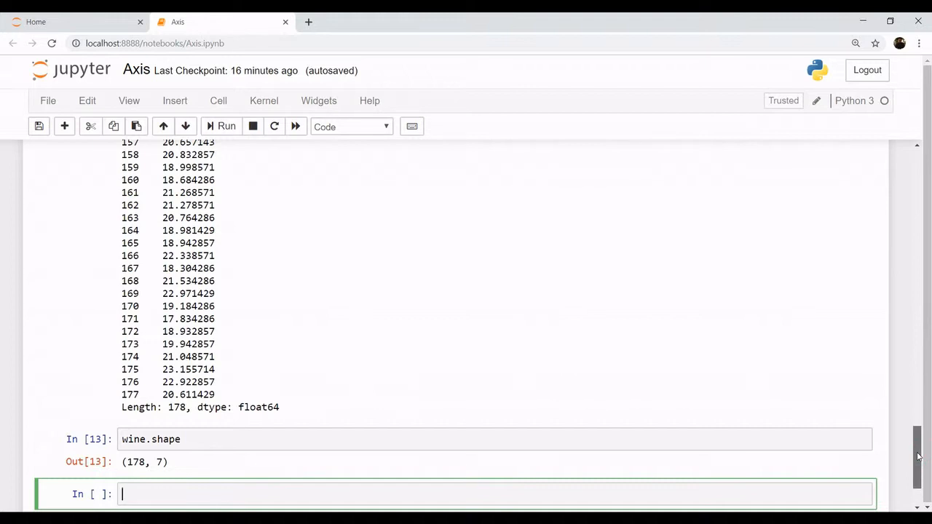
scroll(up, 3)
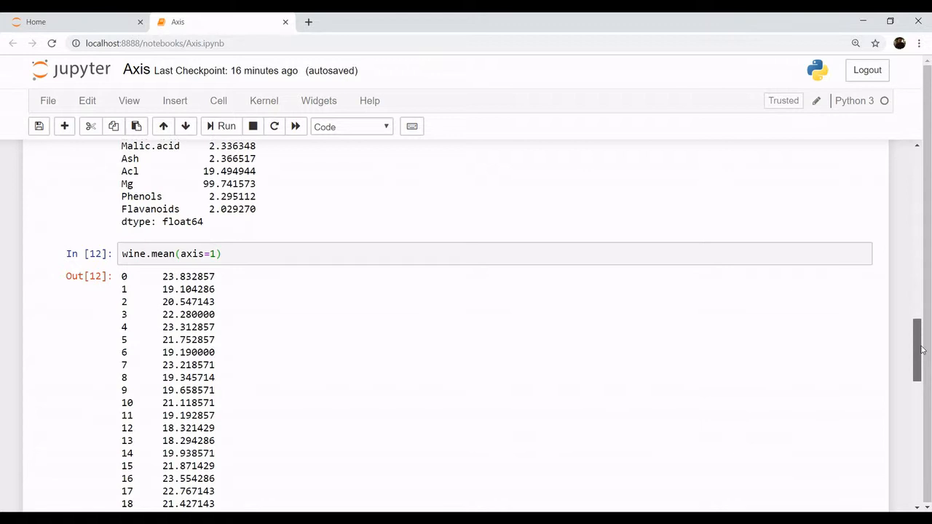
mouse_move(623, 309)
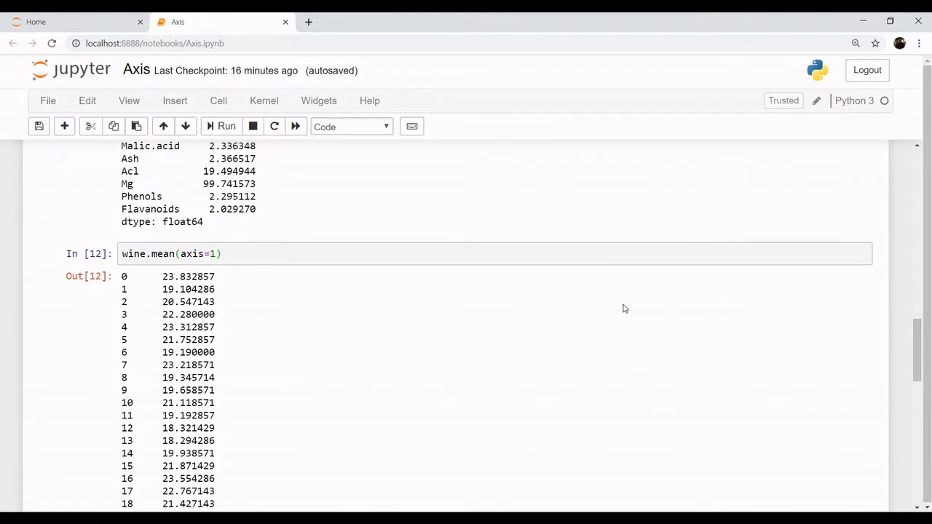
mouse_move(251, 269)
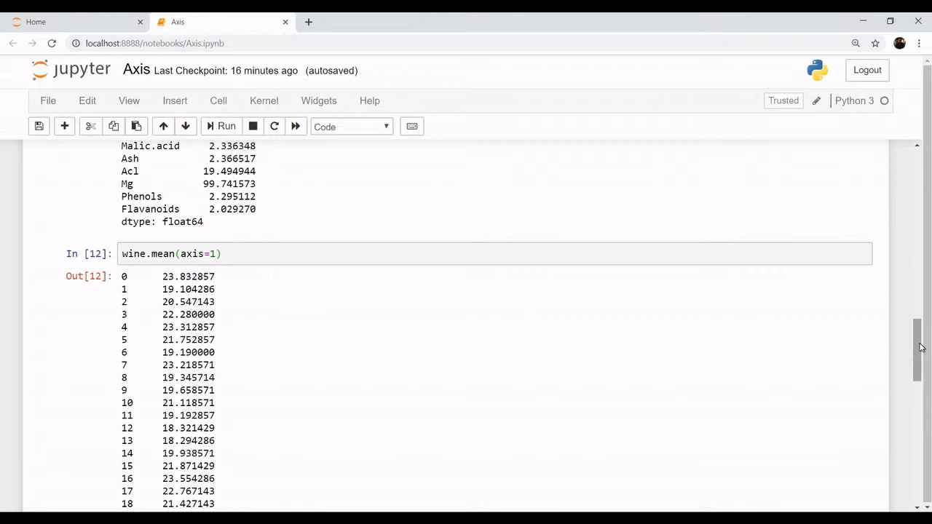
scroll(up, 3)
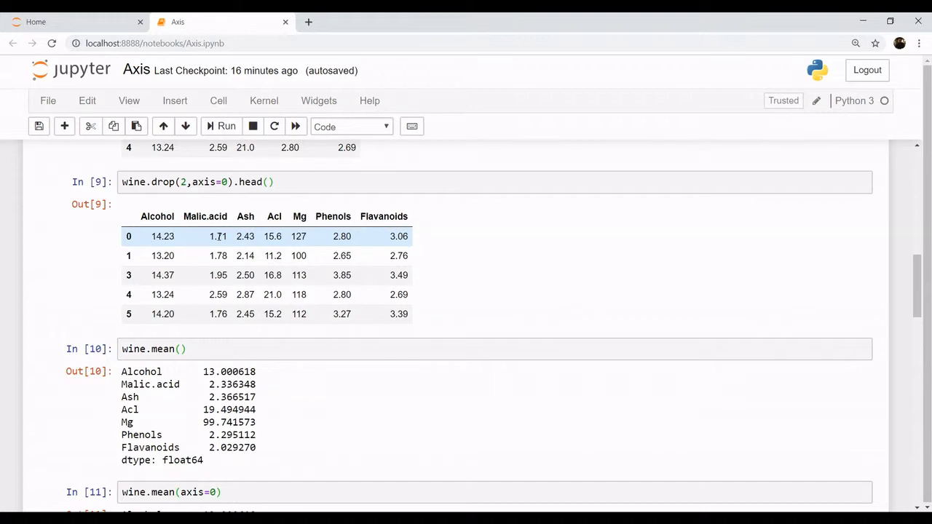
mouse_move(260, 241)
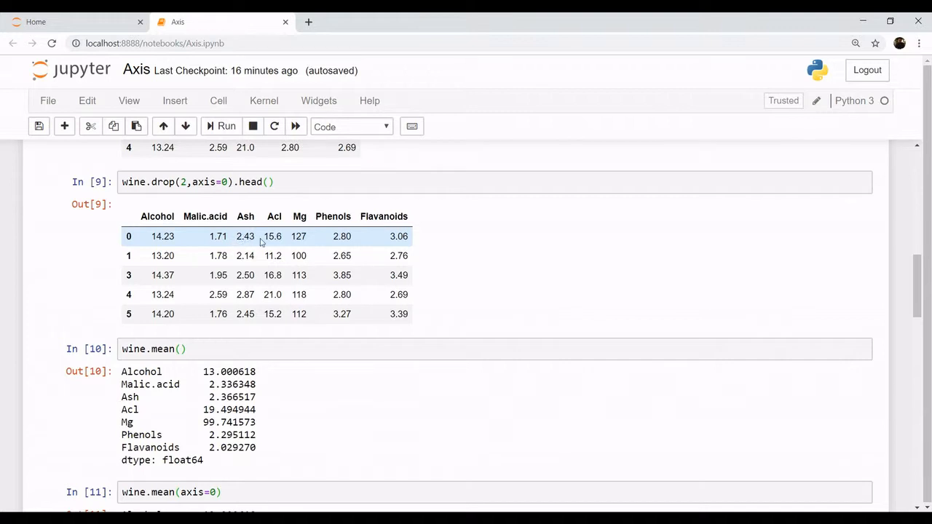
mouse_move(326, 245)
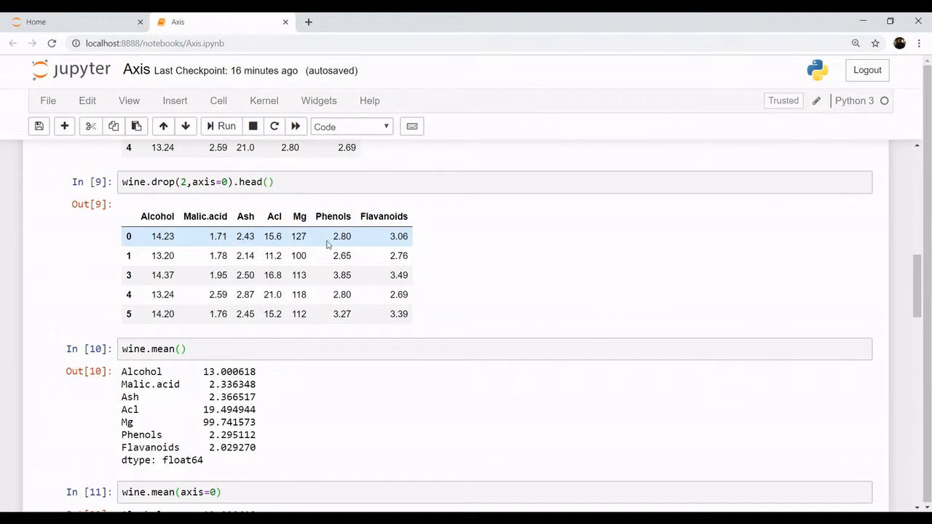
mouse_move(410, 244)
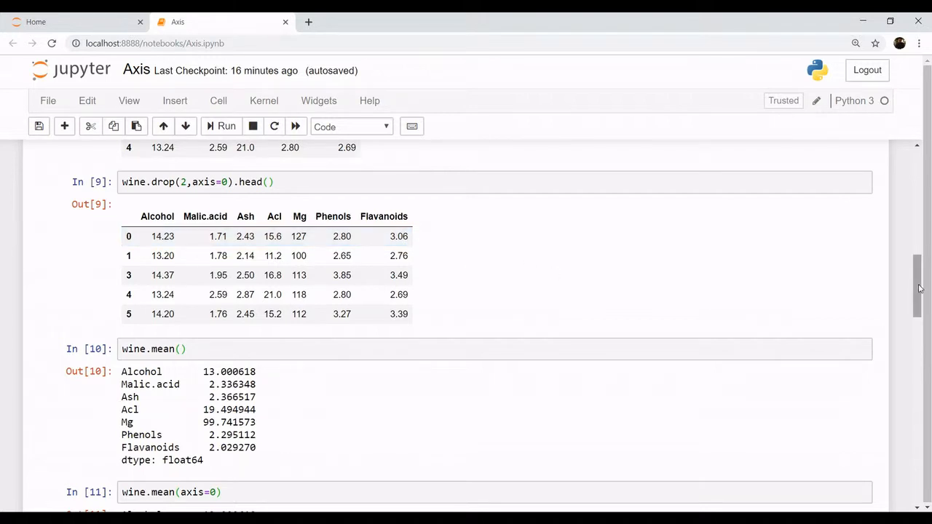
scroll(down, 3)
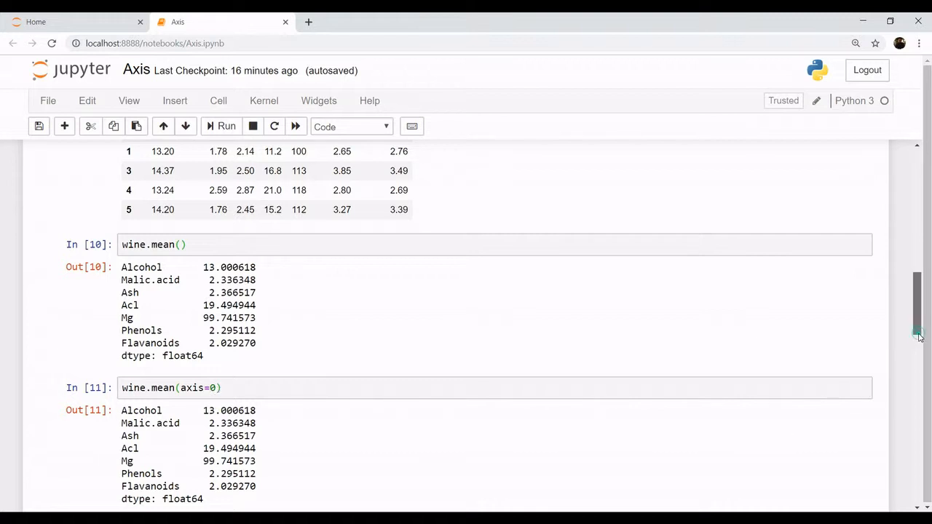
scroll(up, 3)
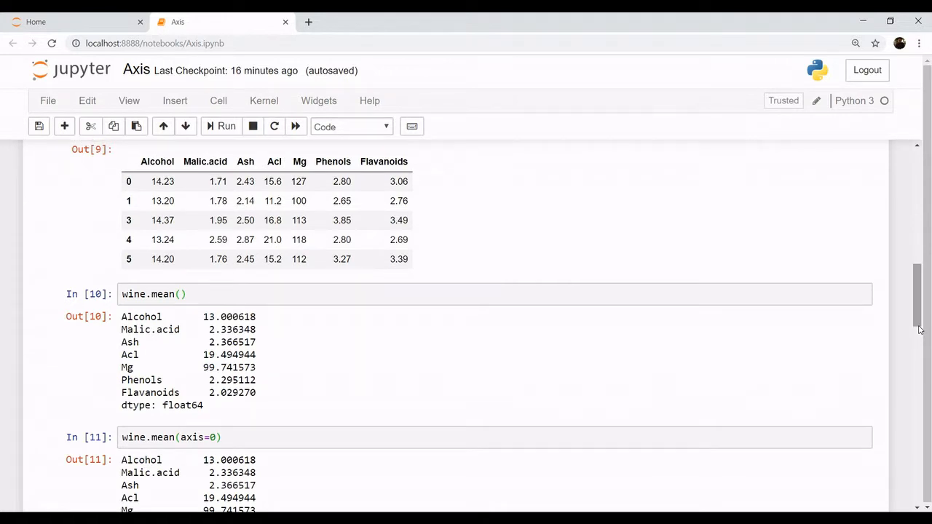
mouse_move(644, 343)
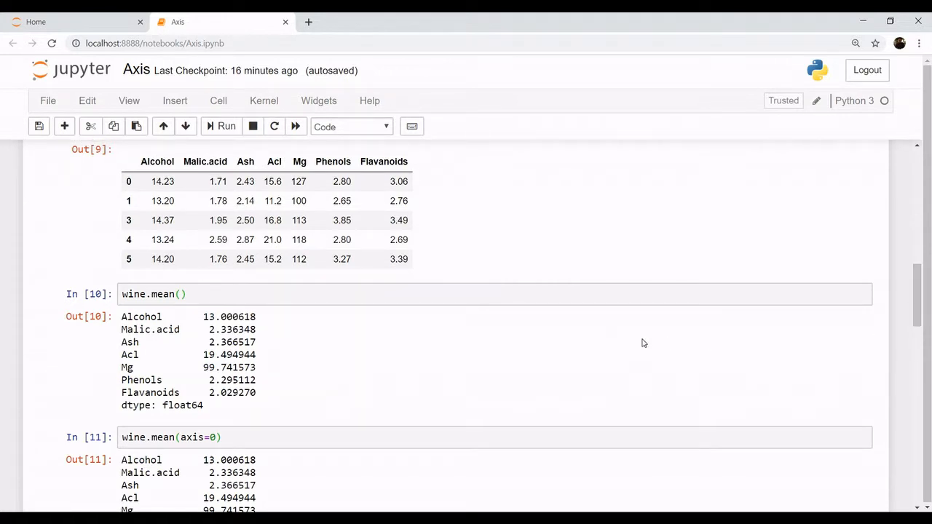
mouse_move(408, 335)
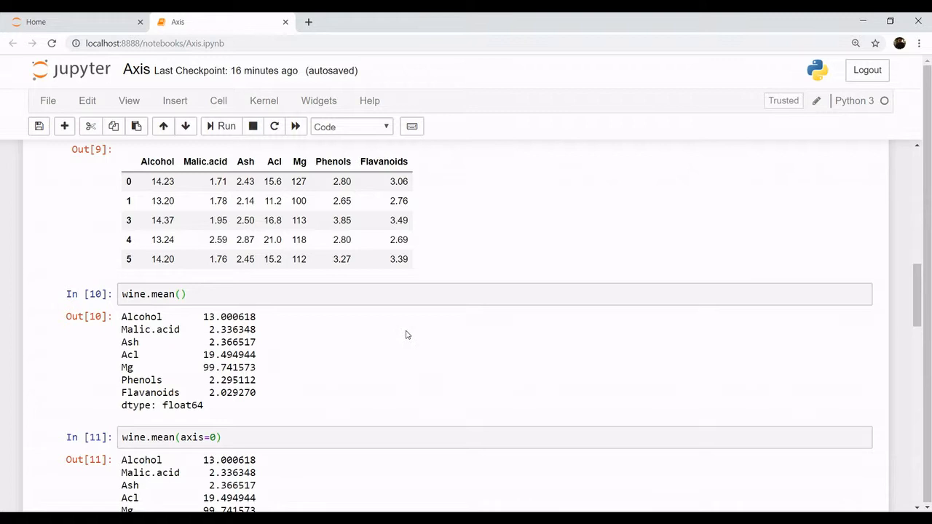
click(163, 220)
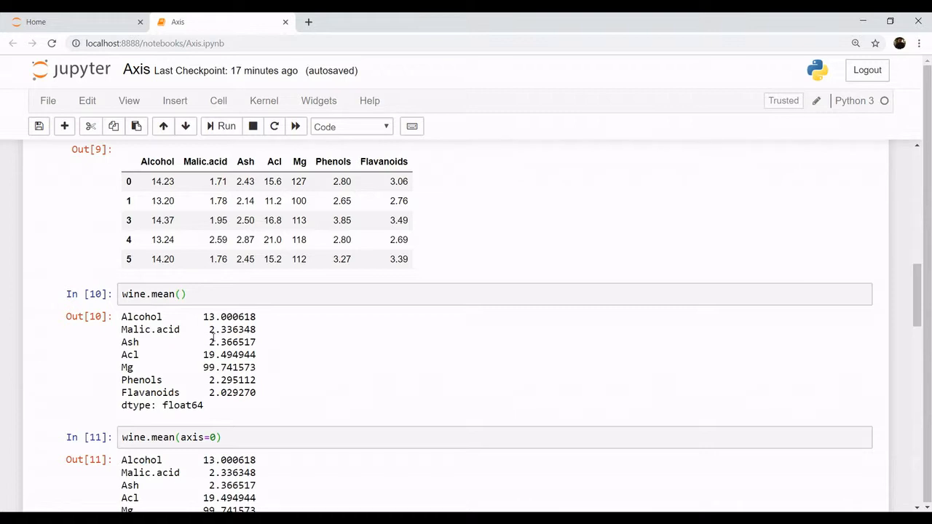
mouse_move(218, 178)
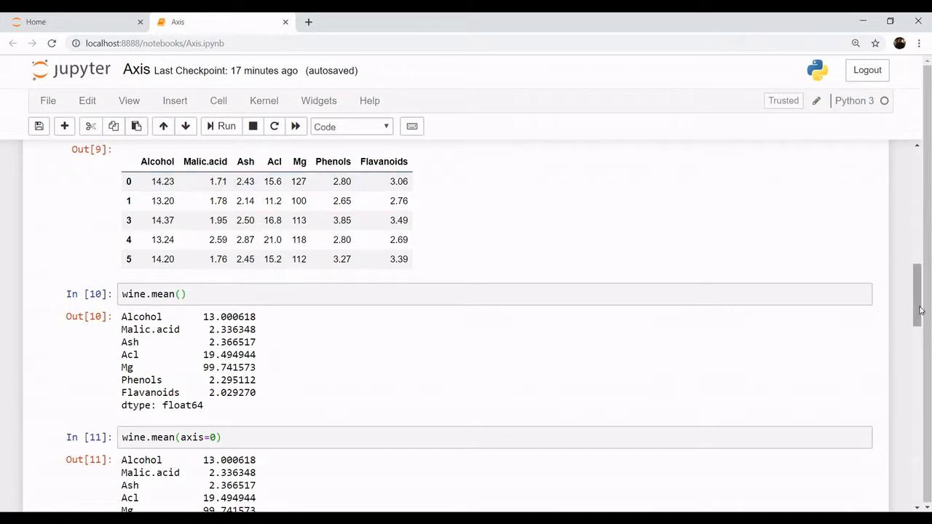
scroll(down, 3)
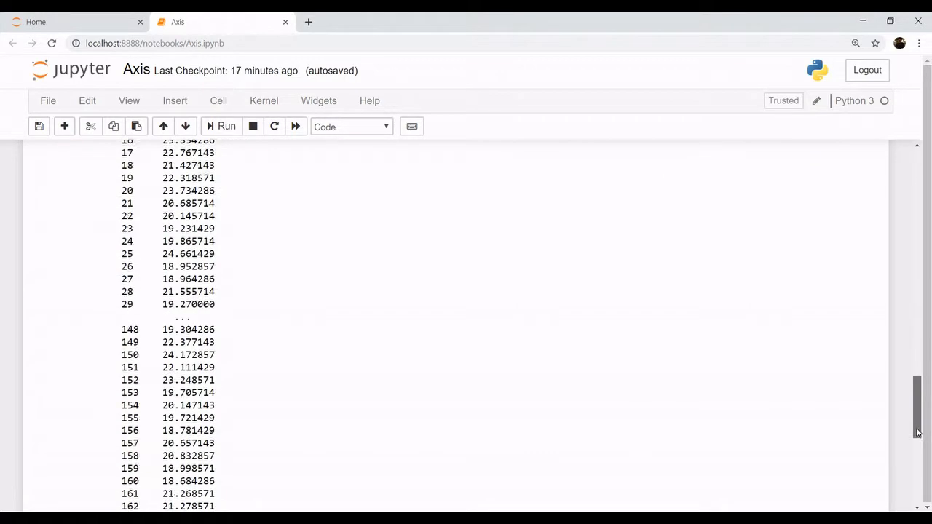
scroll(down, 3)
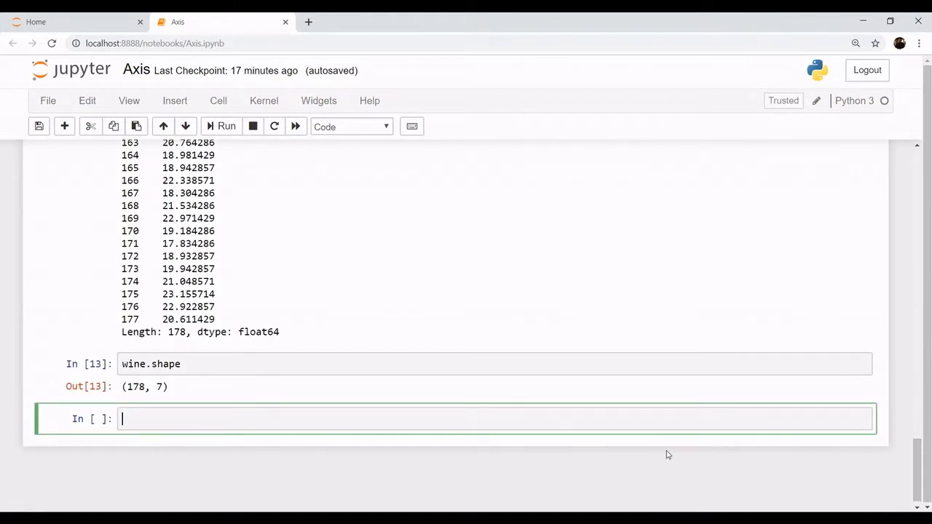
mouse_move(589, 425)
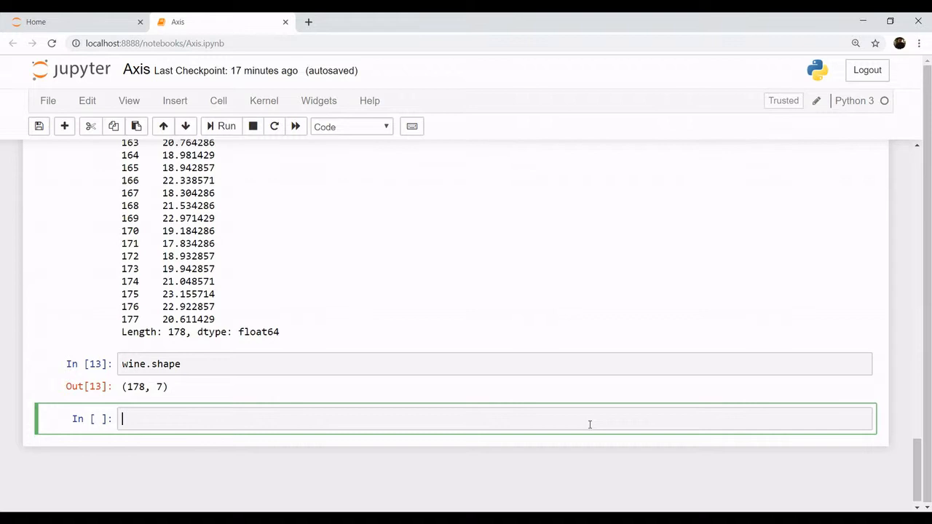
Run wine.head() to show the first five rows with all seven columns
text(w)
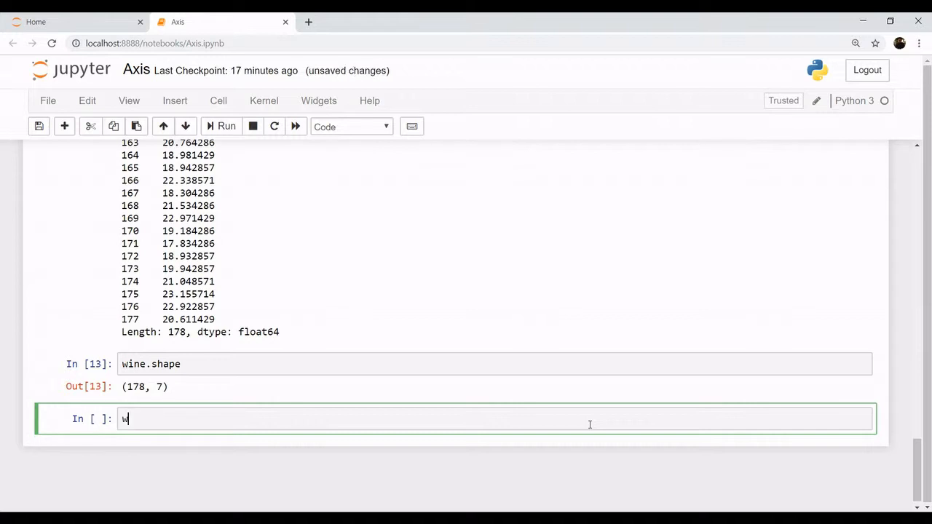
text(ine.h)
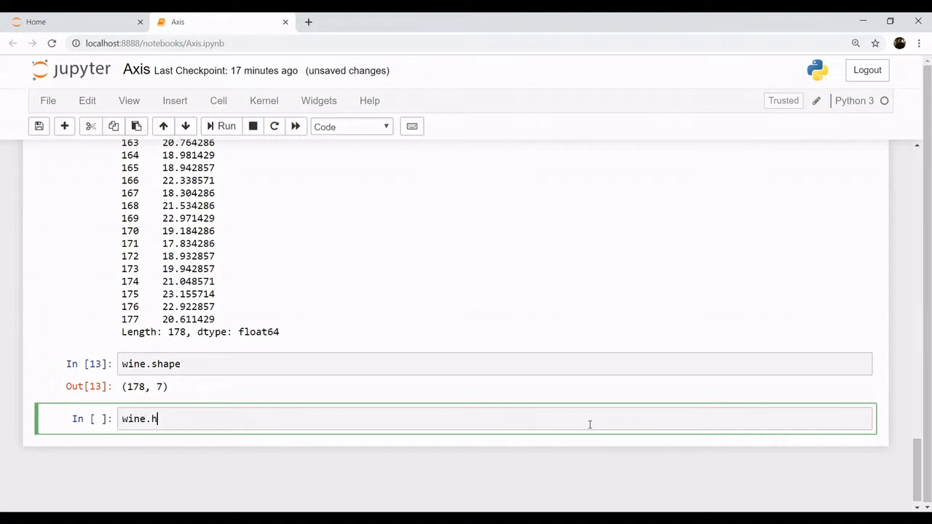
text(ead())
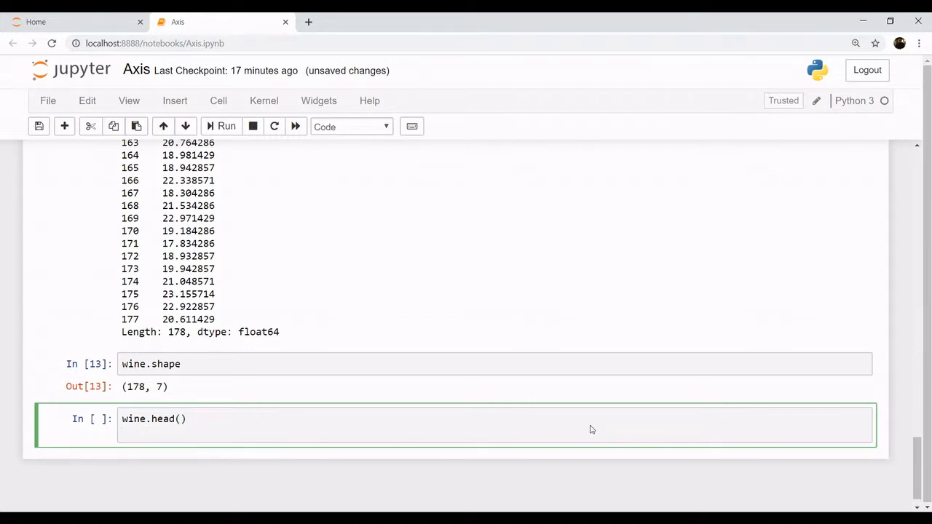
click(227, 125)
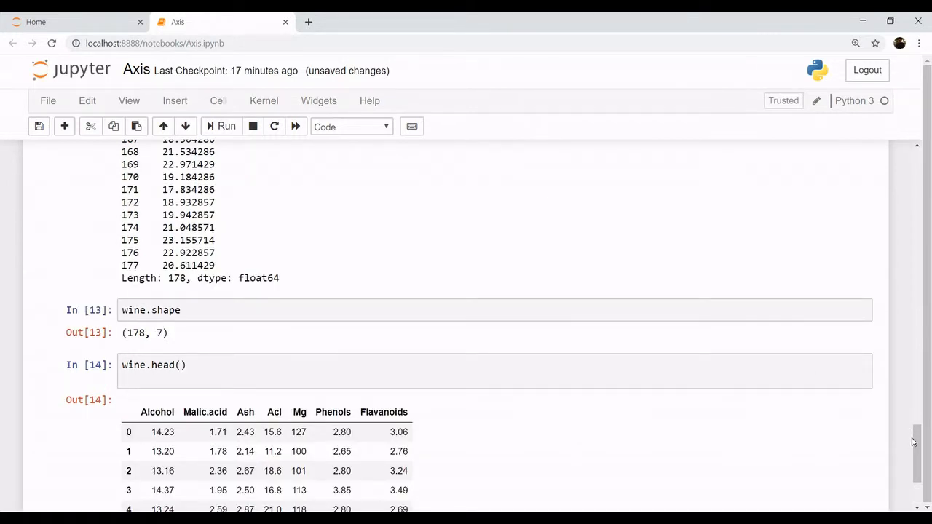
scroll(down, 3)
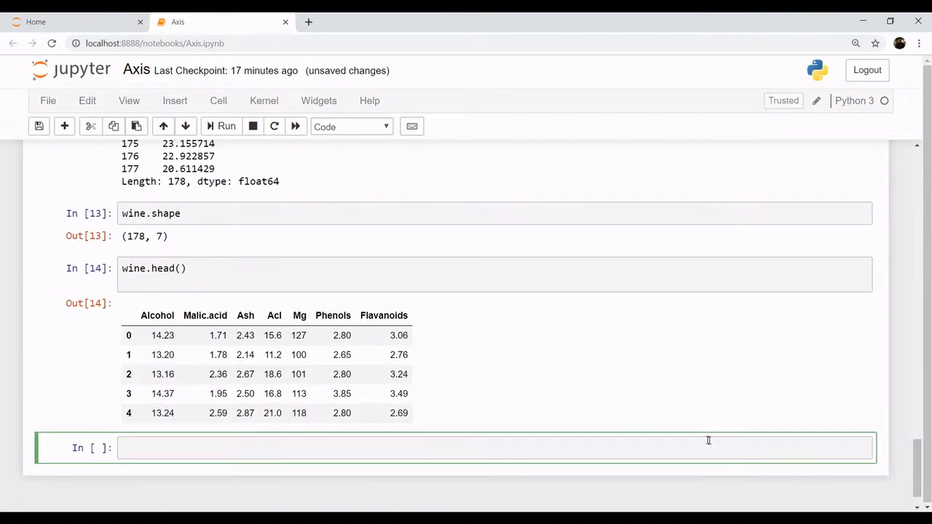
Run wine.drop(['Mg','Ash'],axis='columns').head() to show five rows without Mg and Ash
text(w)
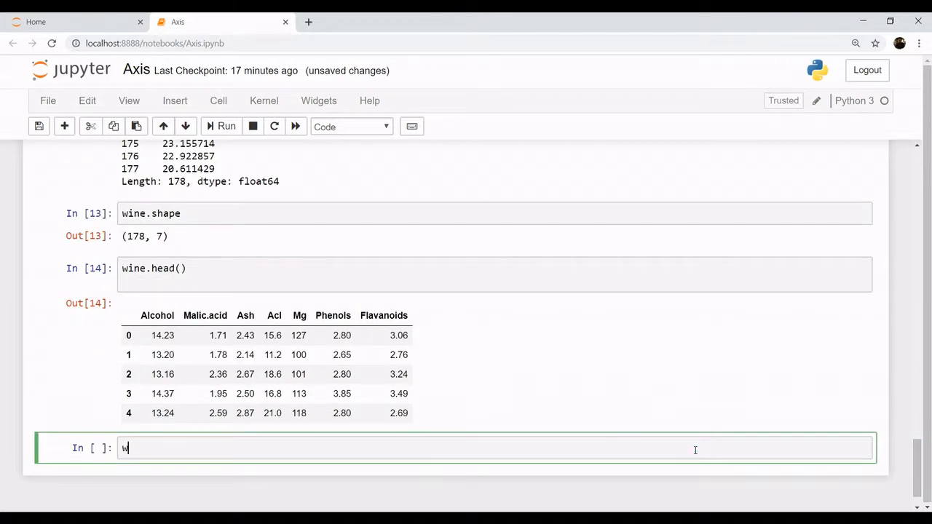
text(ine.d)
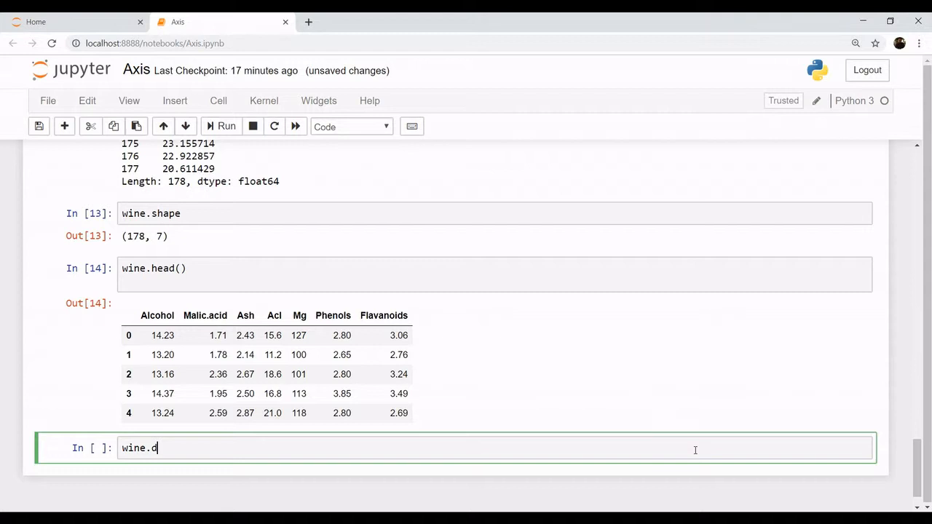
text(rop)
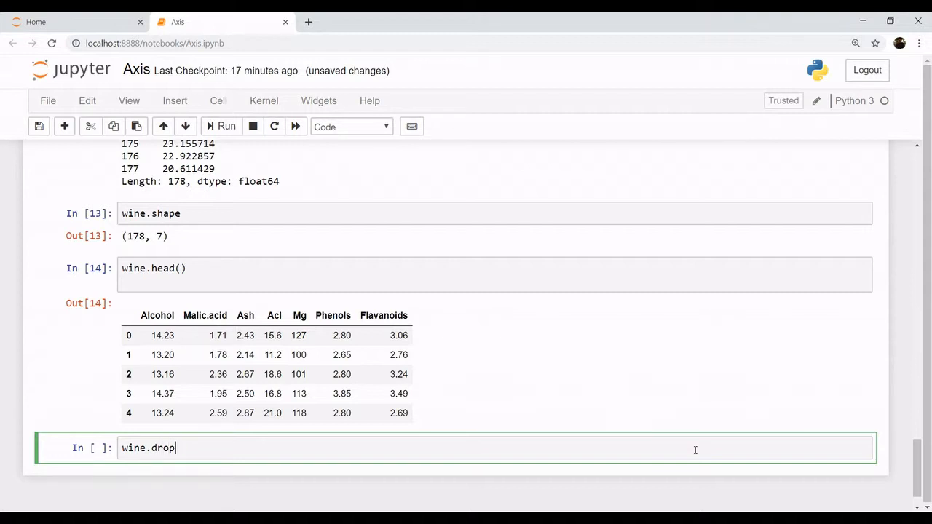
text(([''])
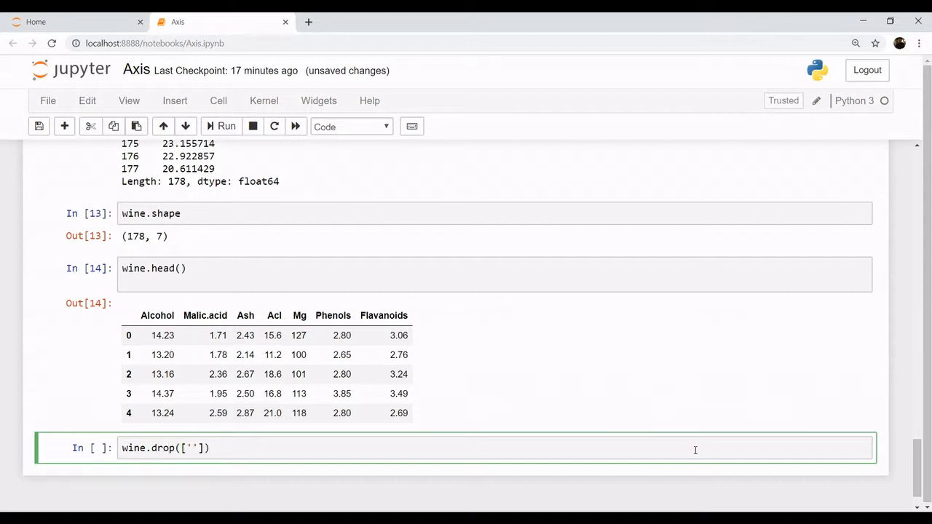
text(Mg',)
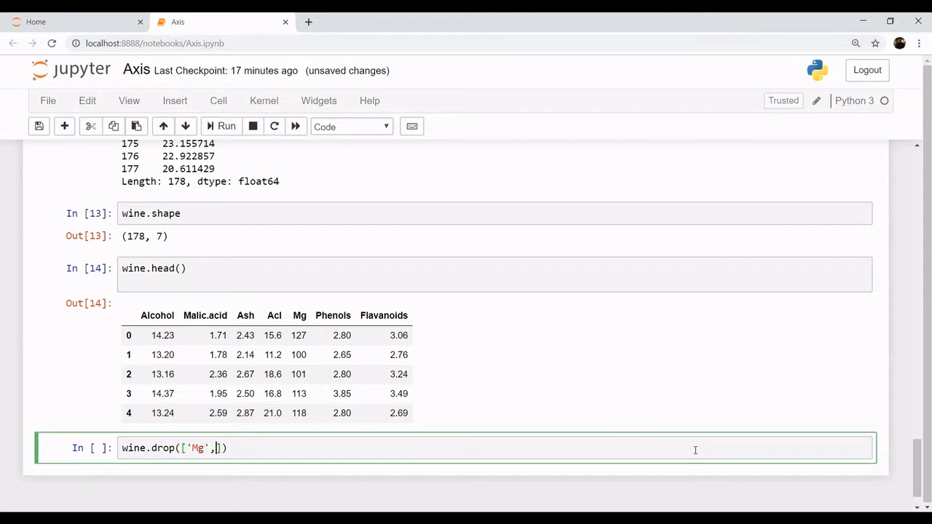
text('A')
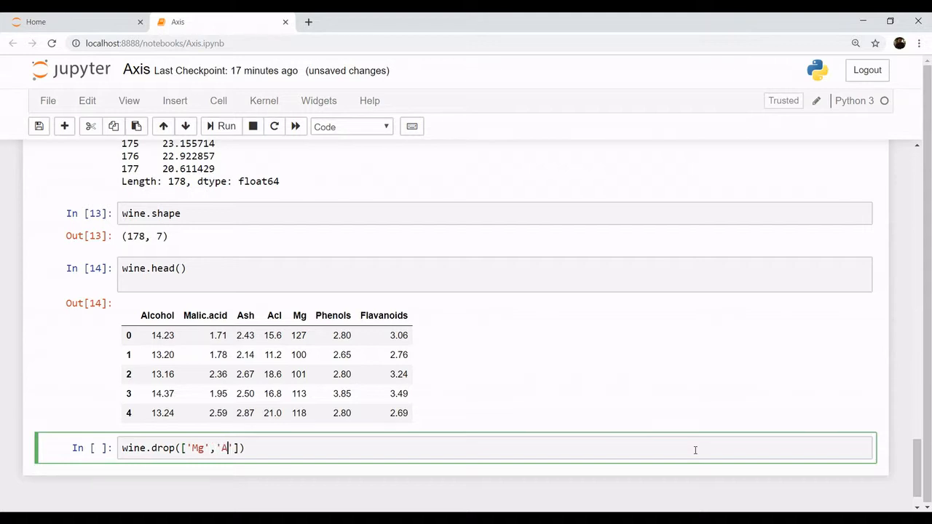
text(s)
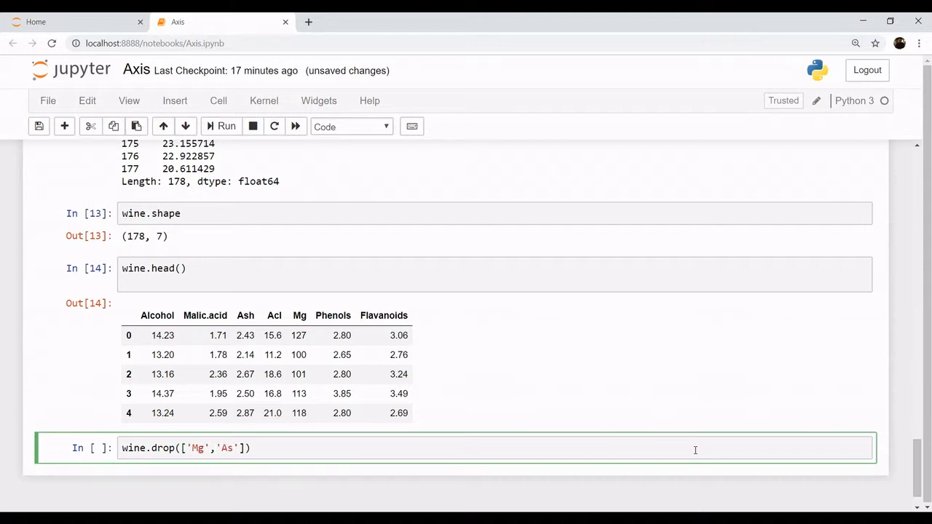
text(h)
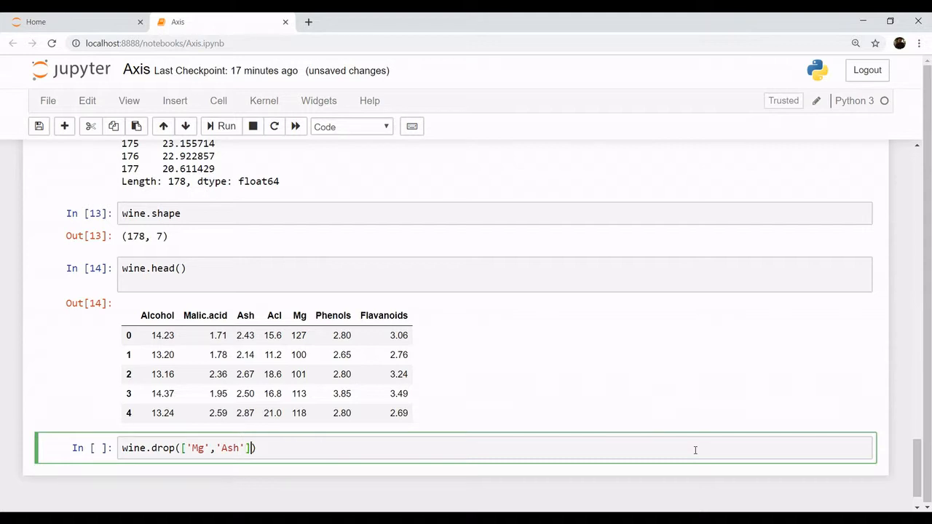
text(,)
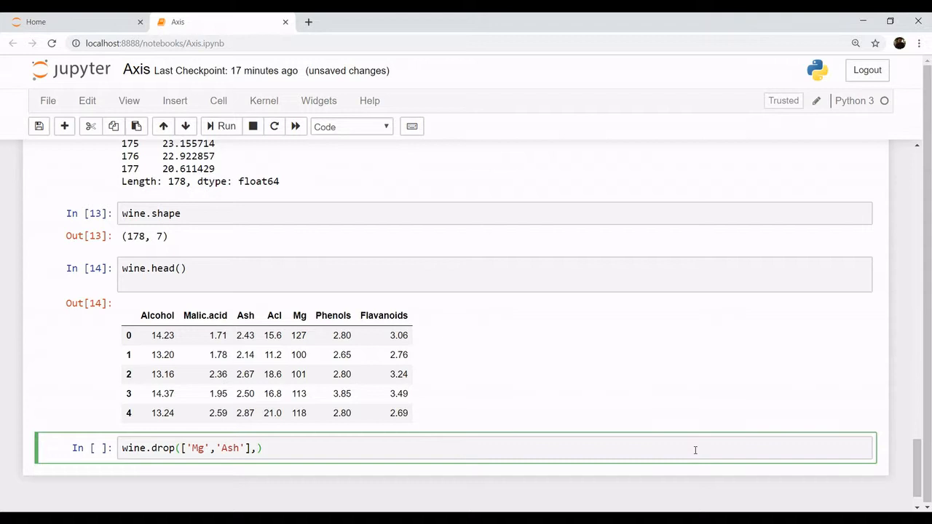
text(axis)
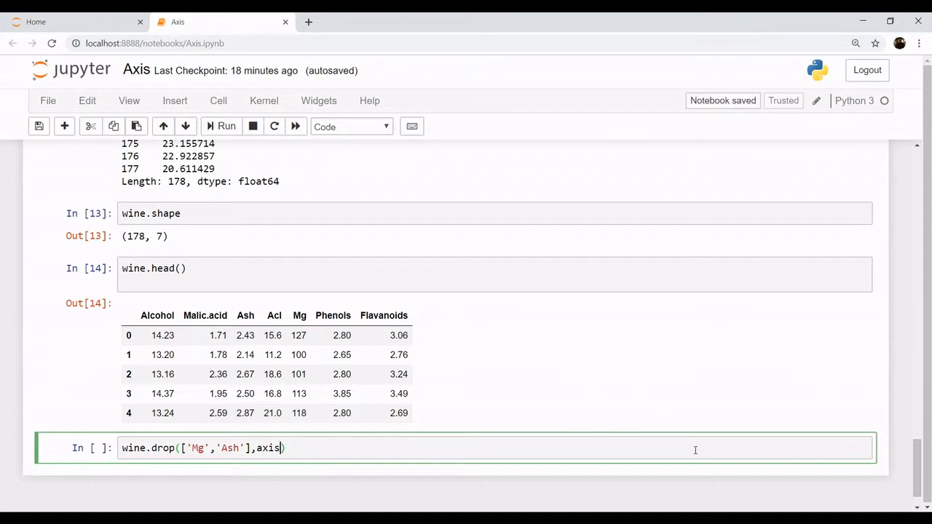
text(=)
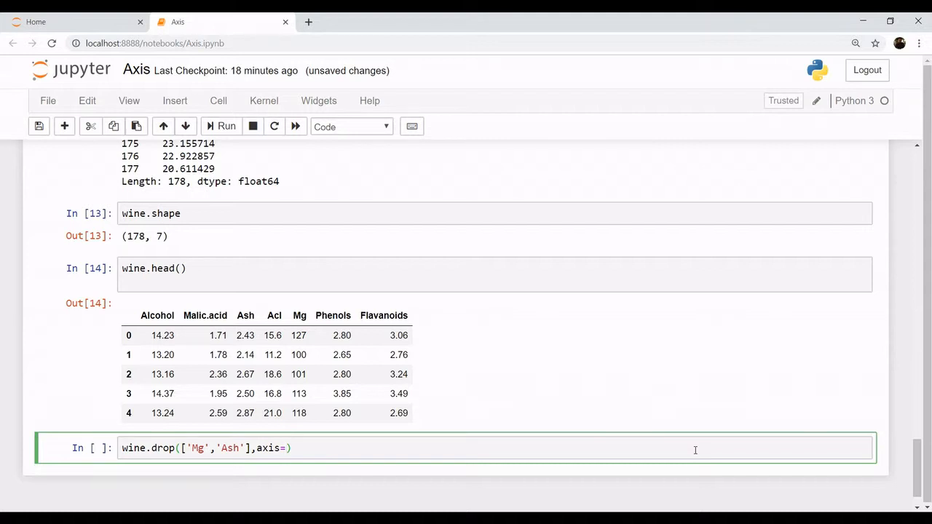
text('c')
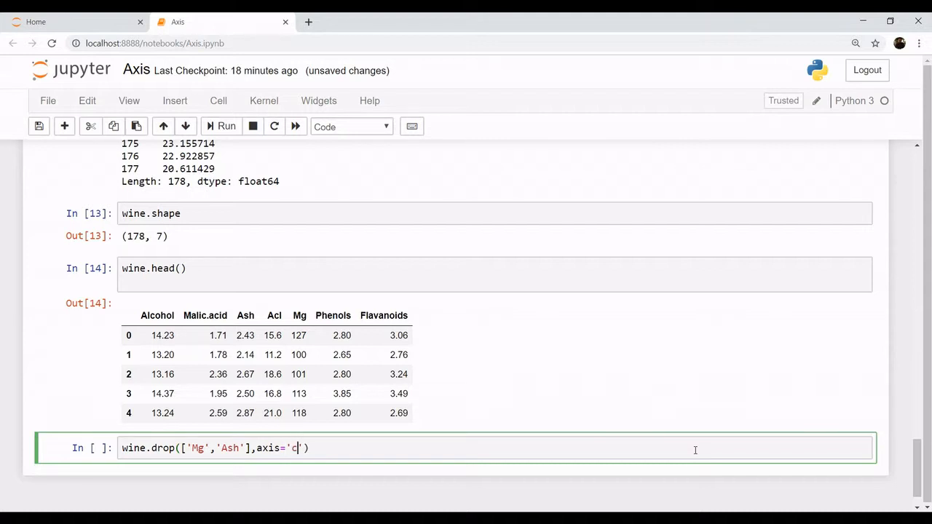
text(olumns)
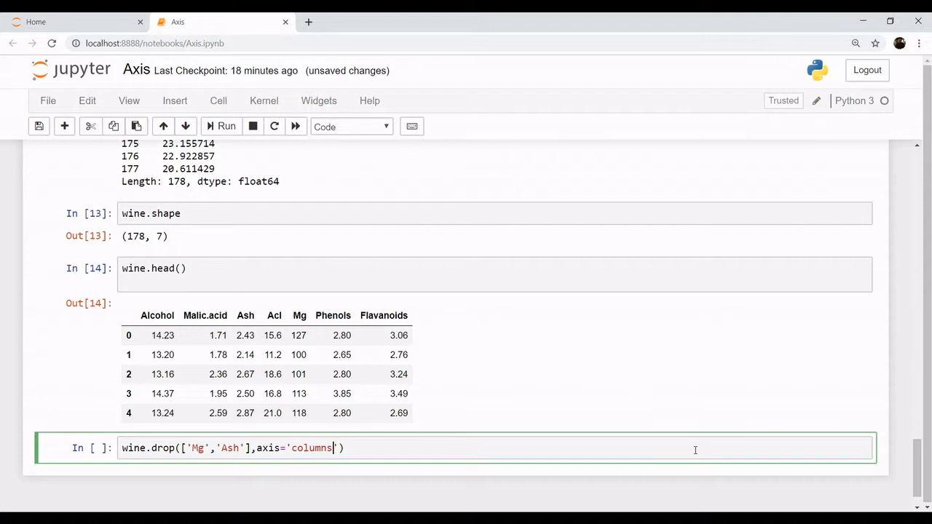
text(.)
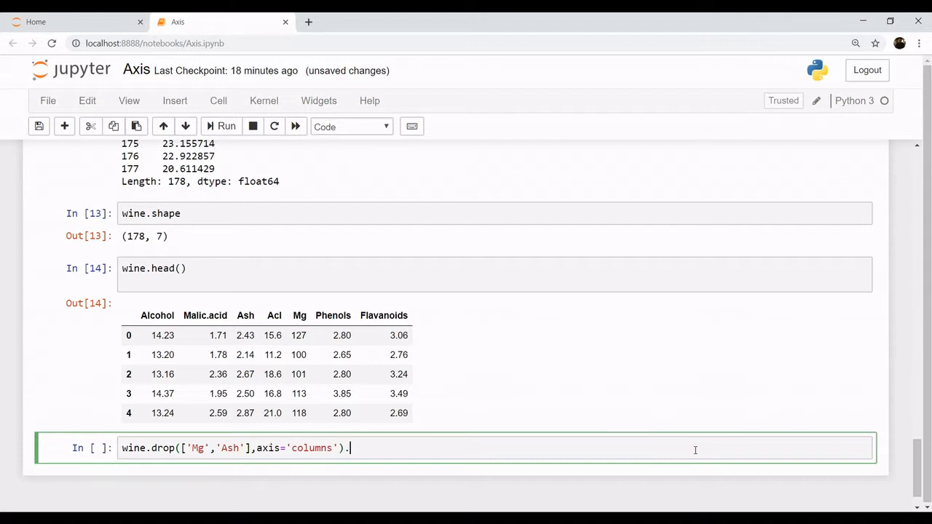
text(head)
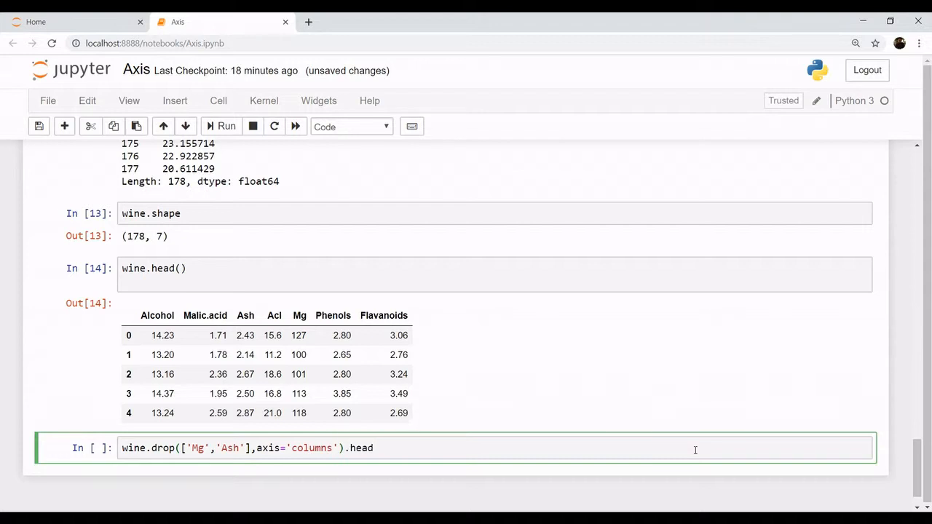
text(())
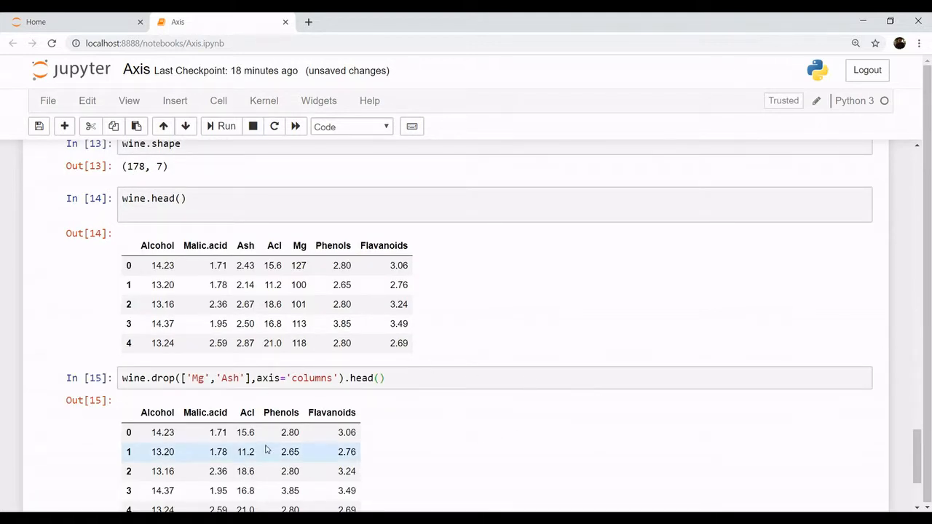
scroll(down, 3)
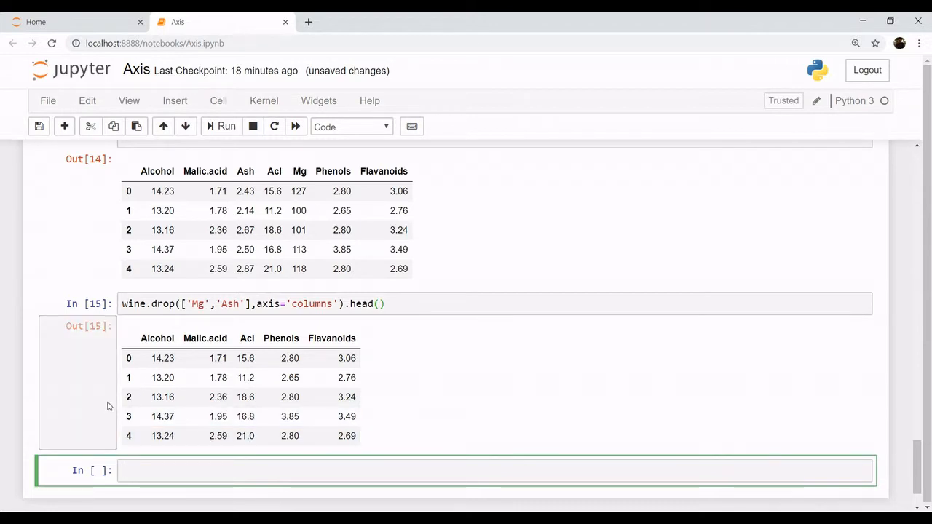
Run wine.drop(2,axis='rows').head() to show rows 0, 1, 3, 4, 5 without index 2
text(w)
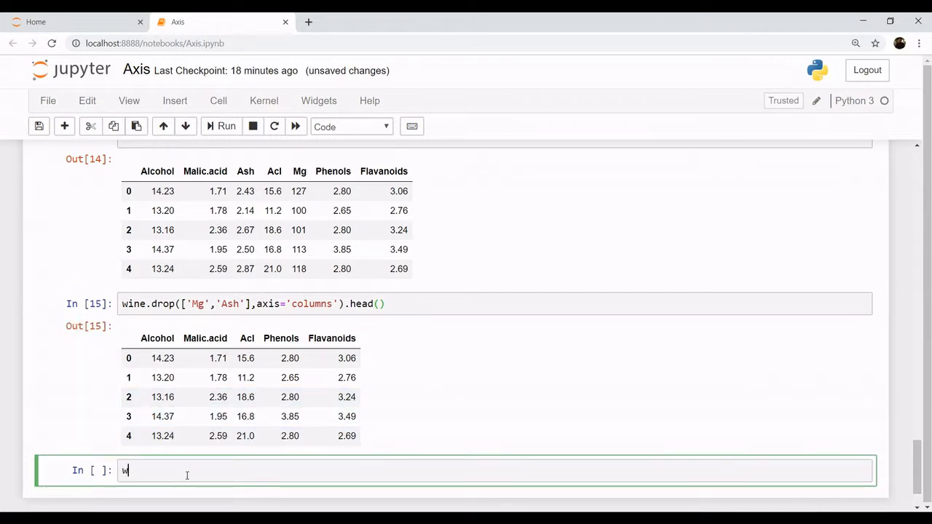
text(ine.d)
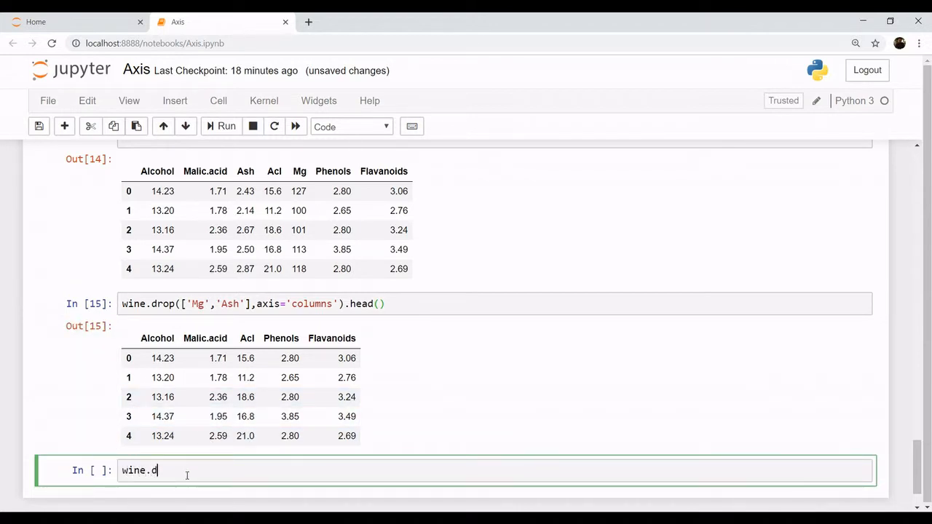
text(rop)
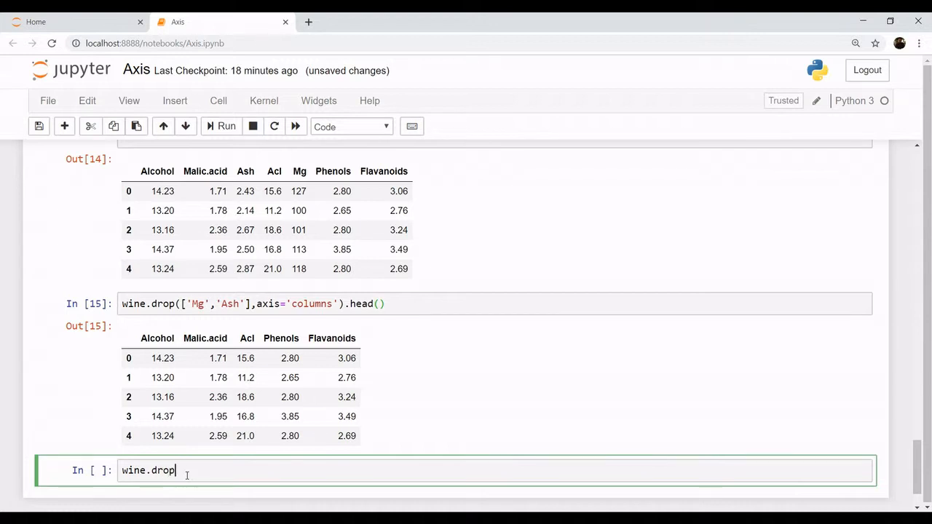
text((2))
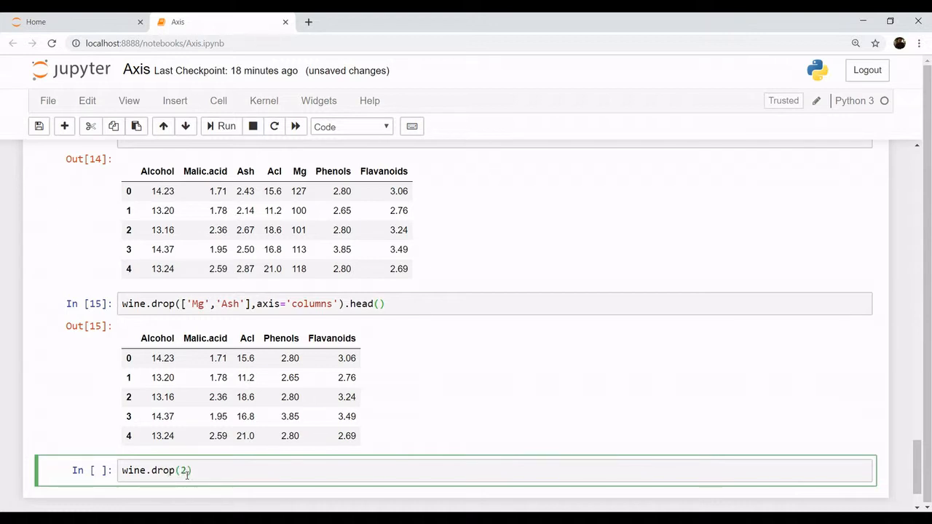
text(,)
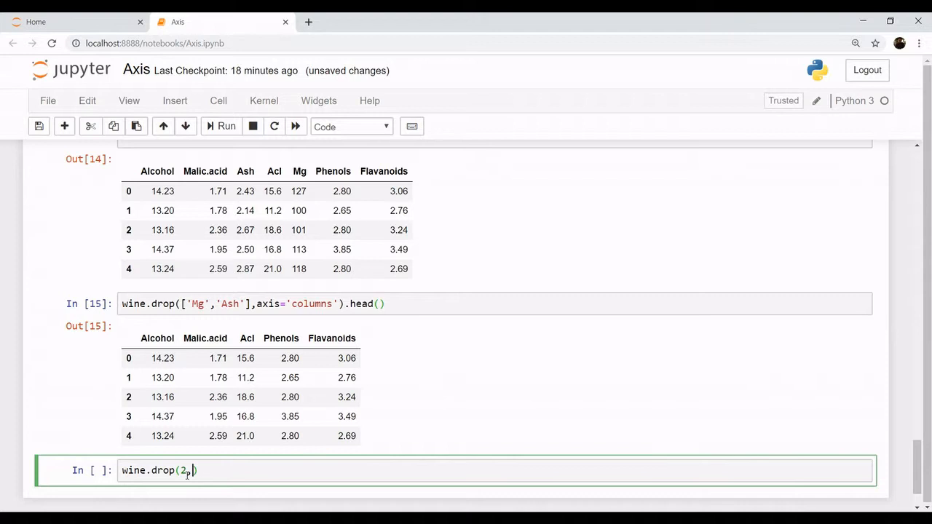
text(,axis)
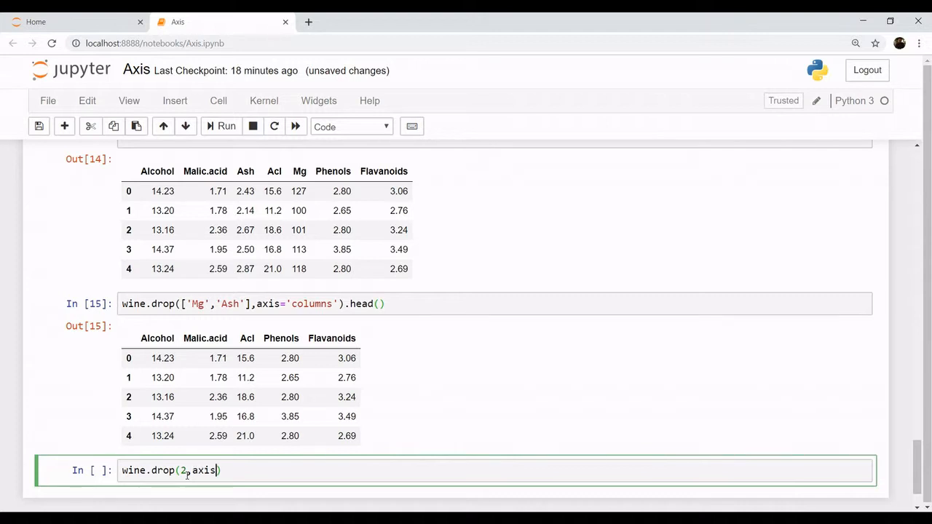
text(=)
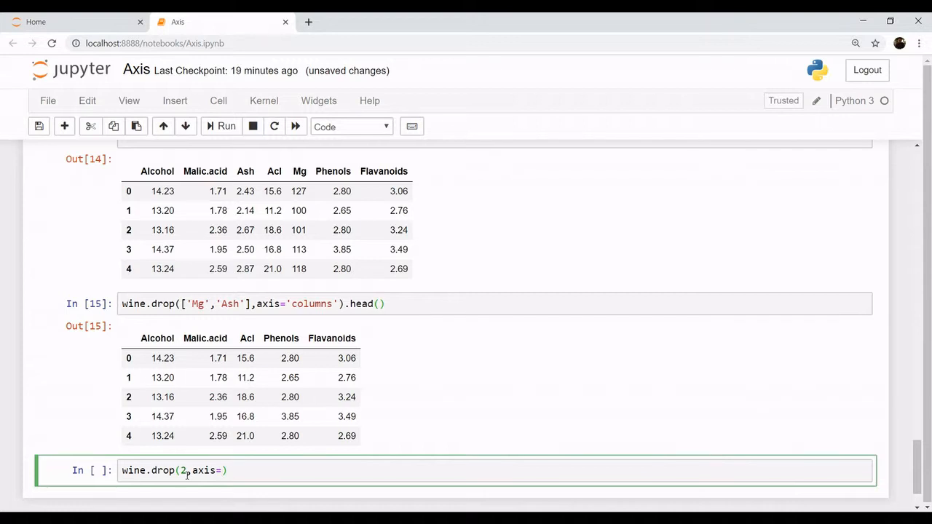
text(')
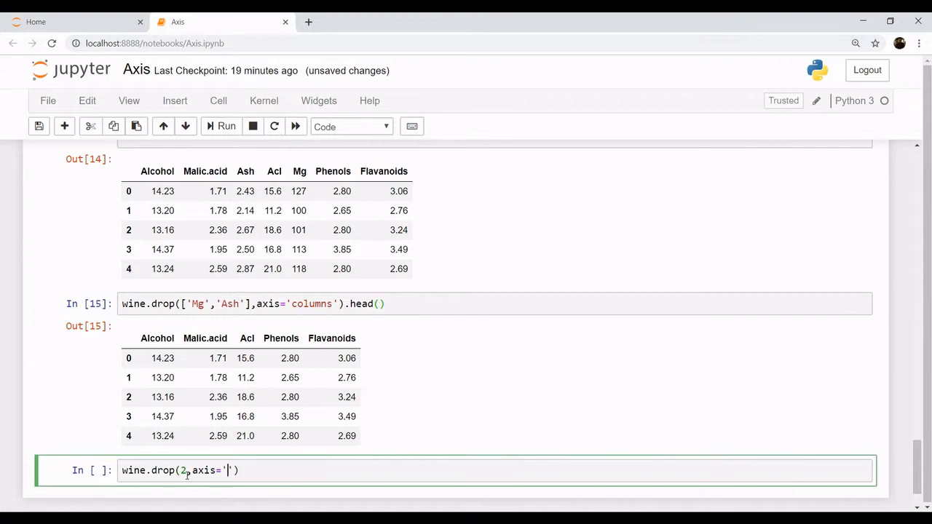
text(rows').)
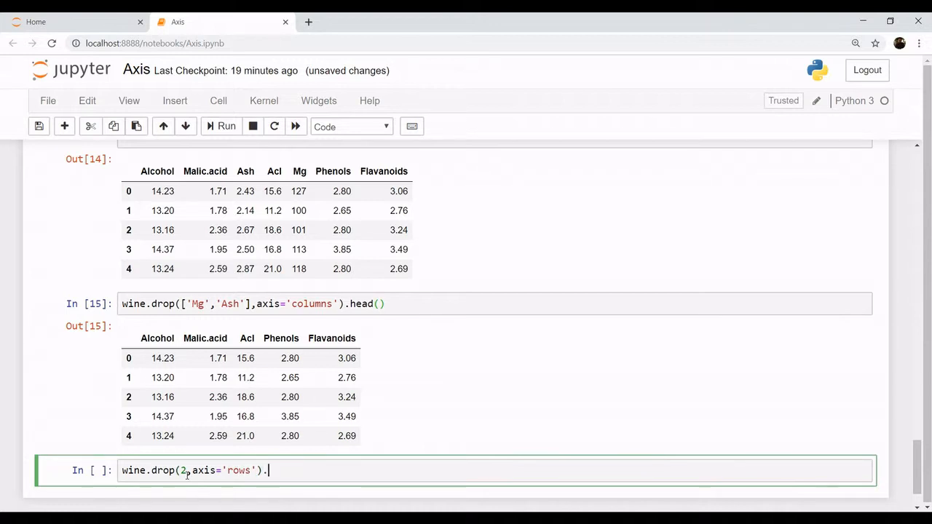
text(head())
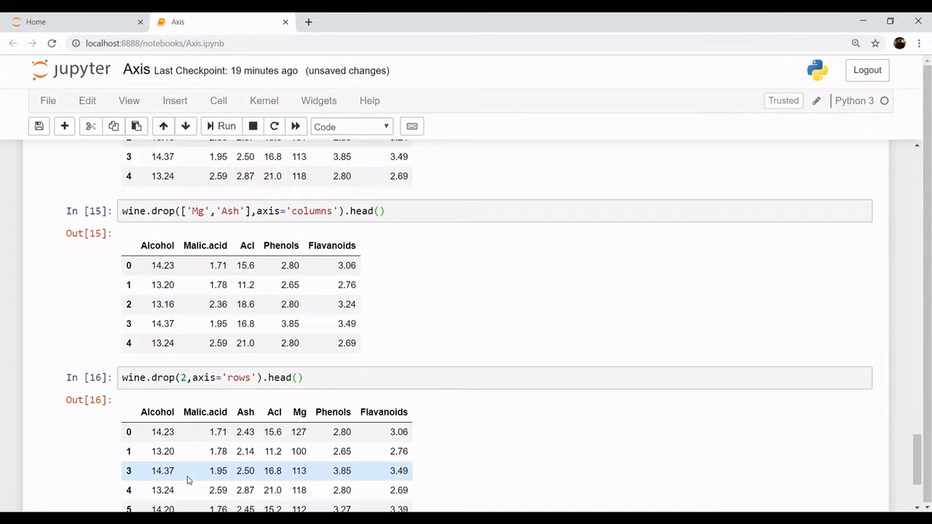
mouse_move(125, 477)
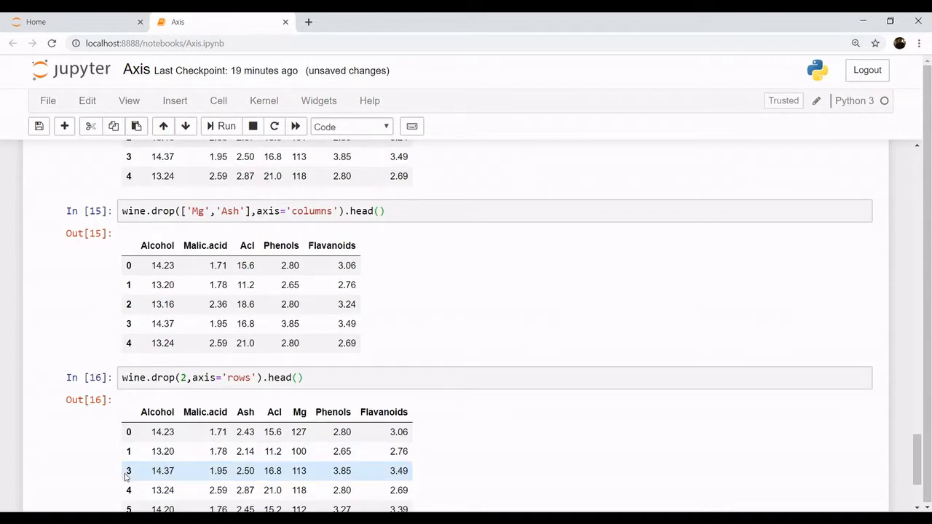
mouse_move(169, 484)
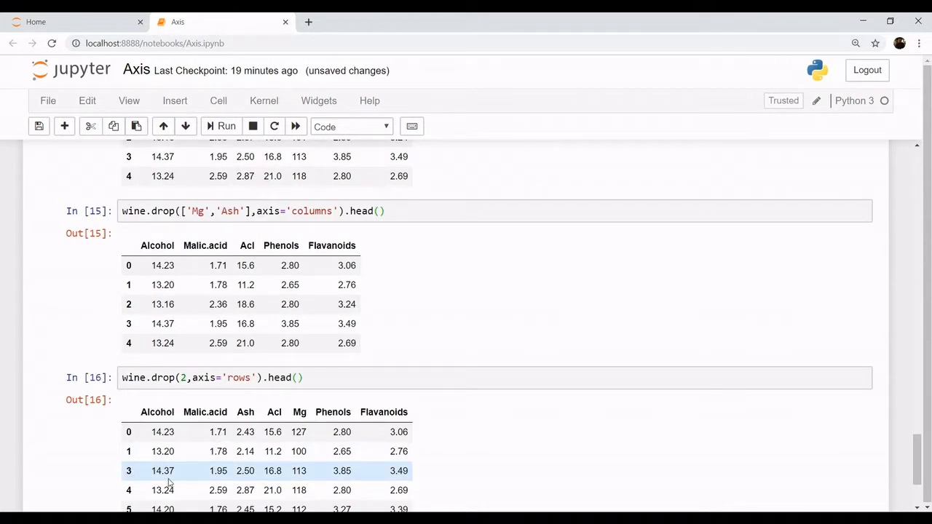
mouse_move(453, 476)
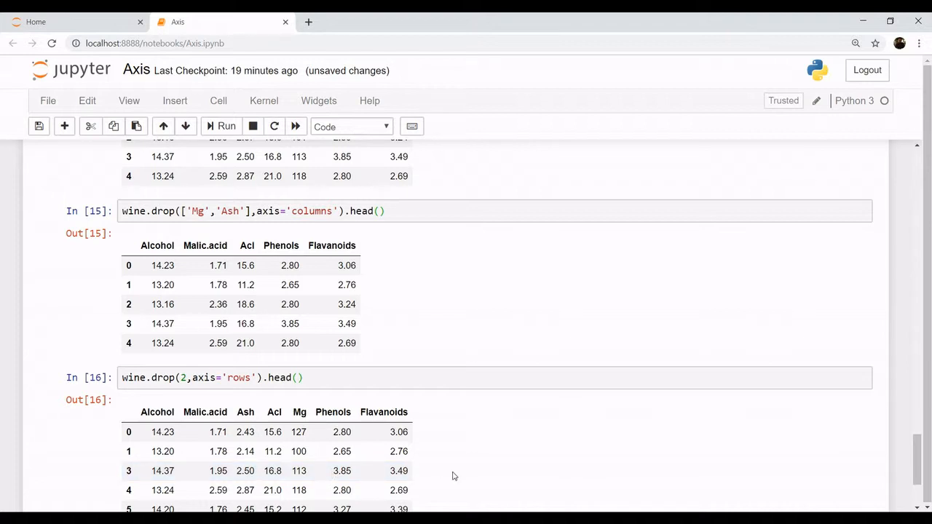
mouse_move(923, 454)
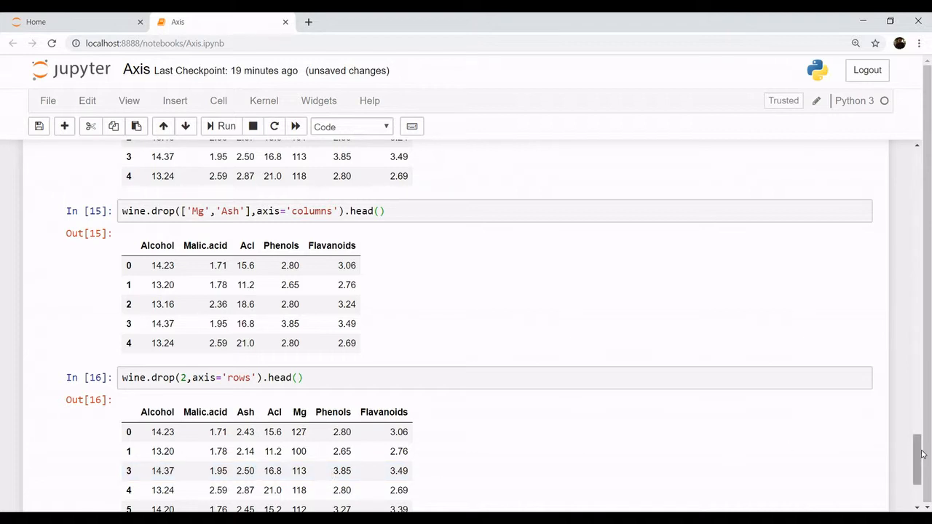
scroll(down, 3)
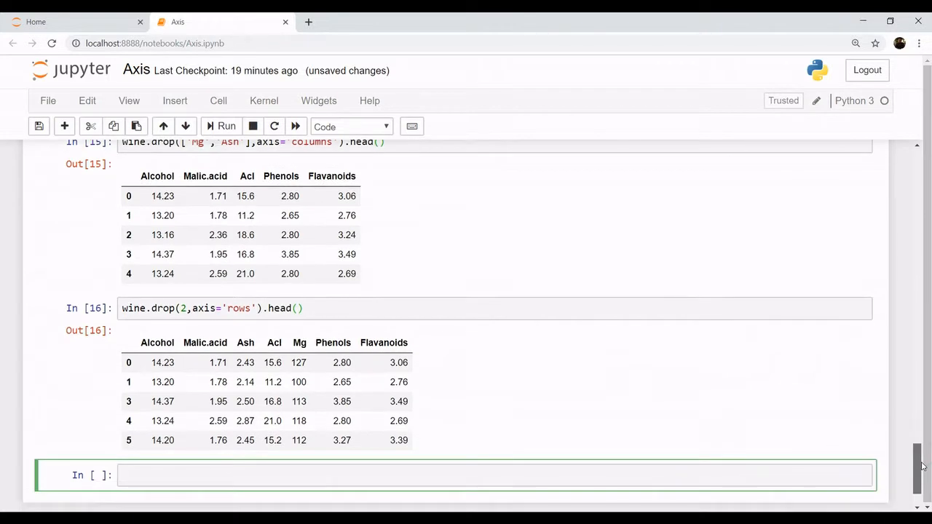